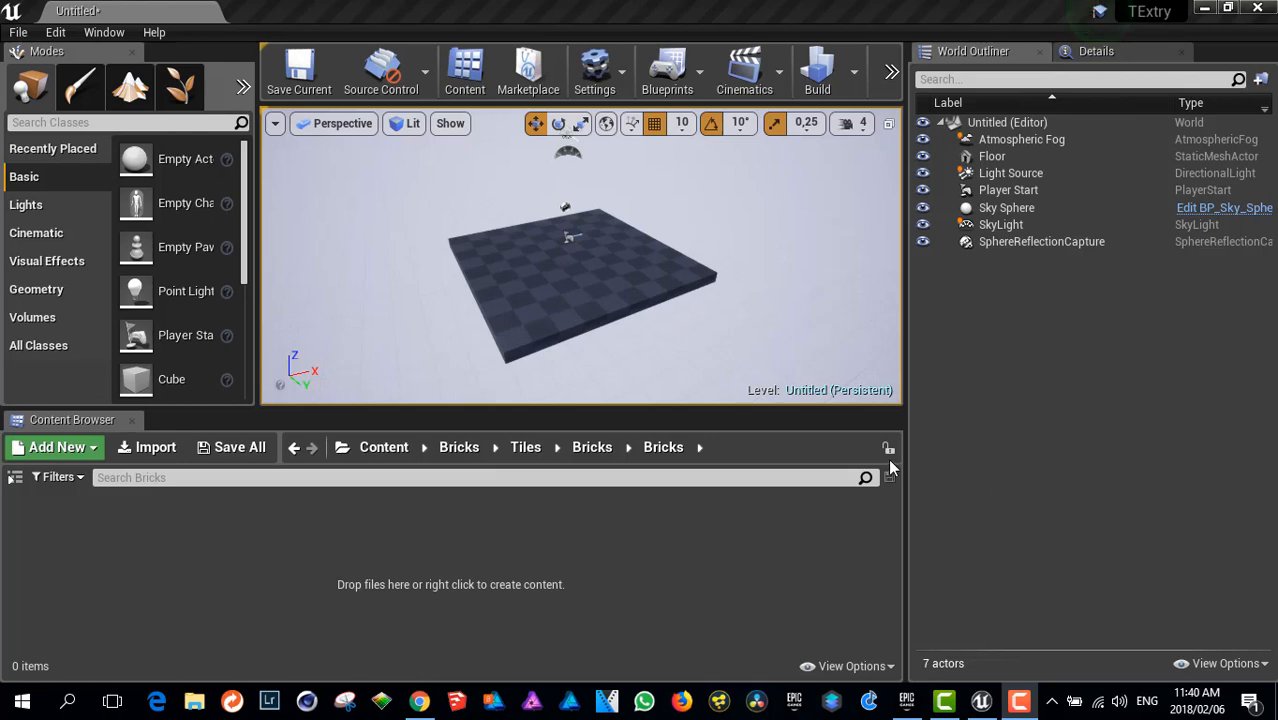
mouse_move(596, 353)
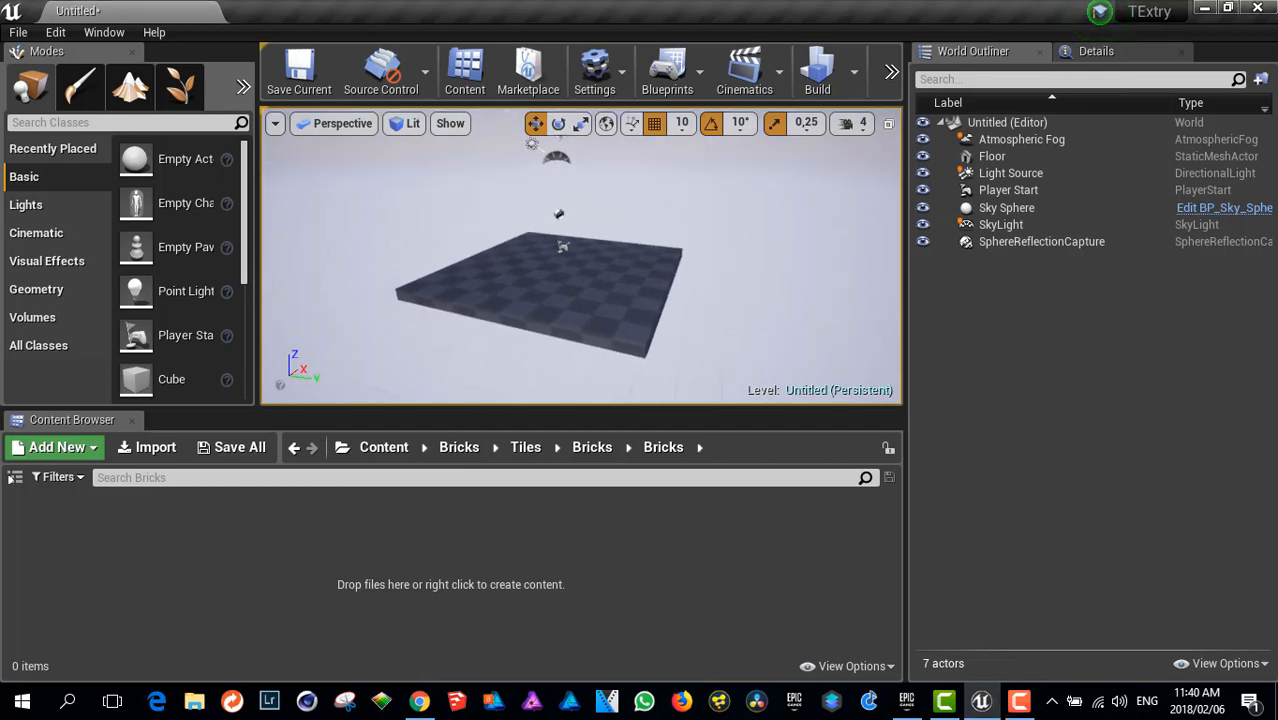
Create a new Tiles folder in the Content Browser and open it.
left_click_drag(560, 280, 550, 270)
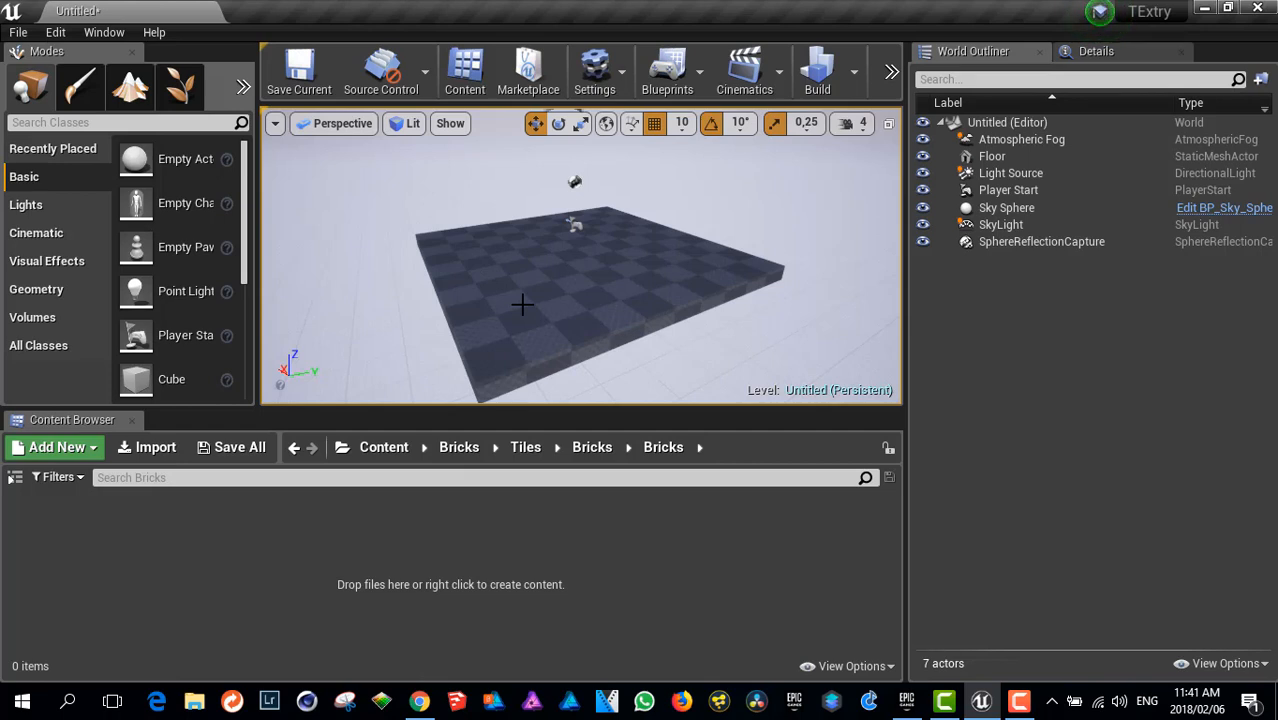
mouse_move(571, 327)
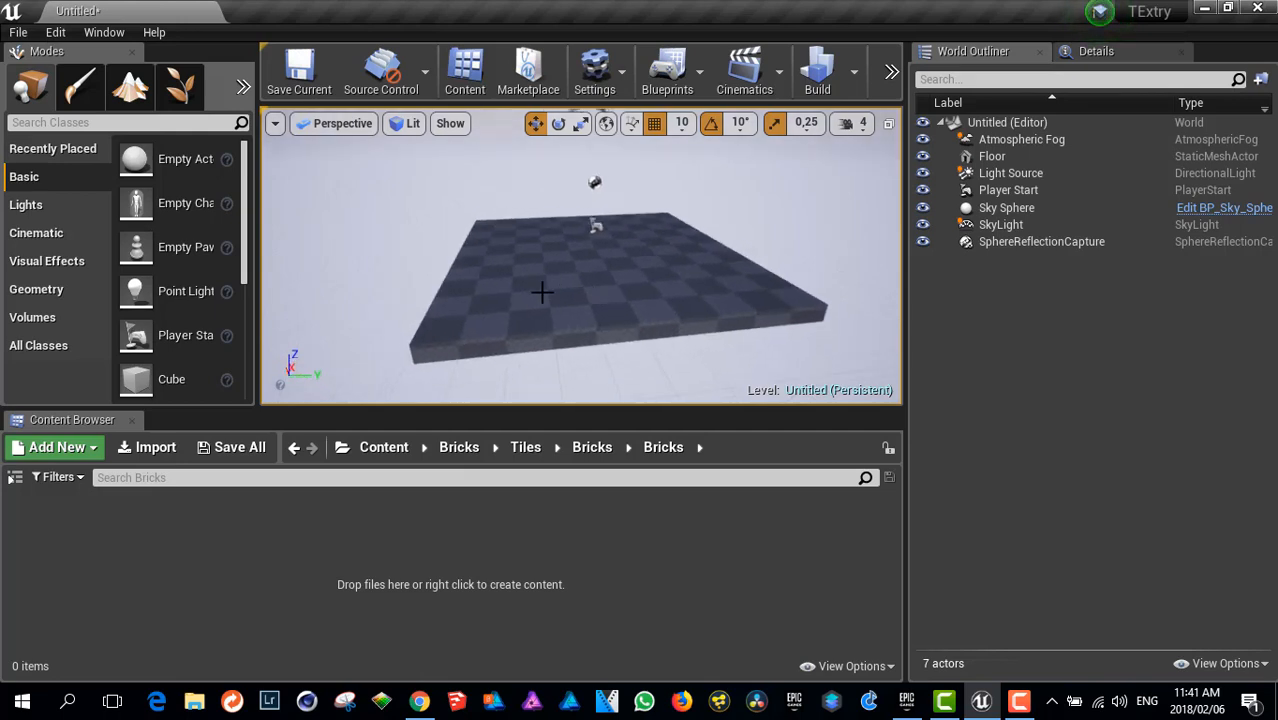
mouse_move(150, 554)
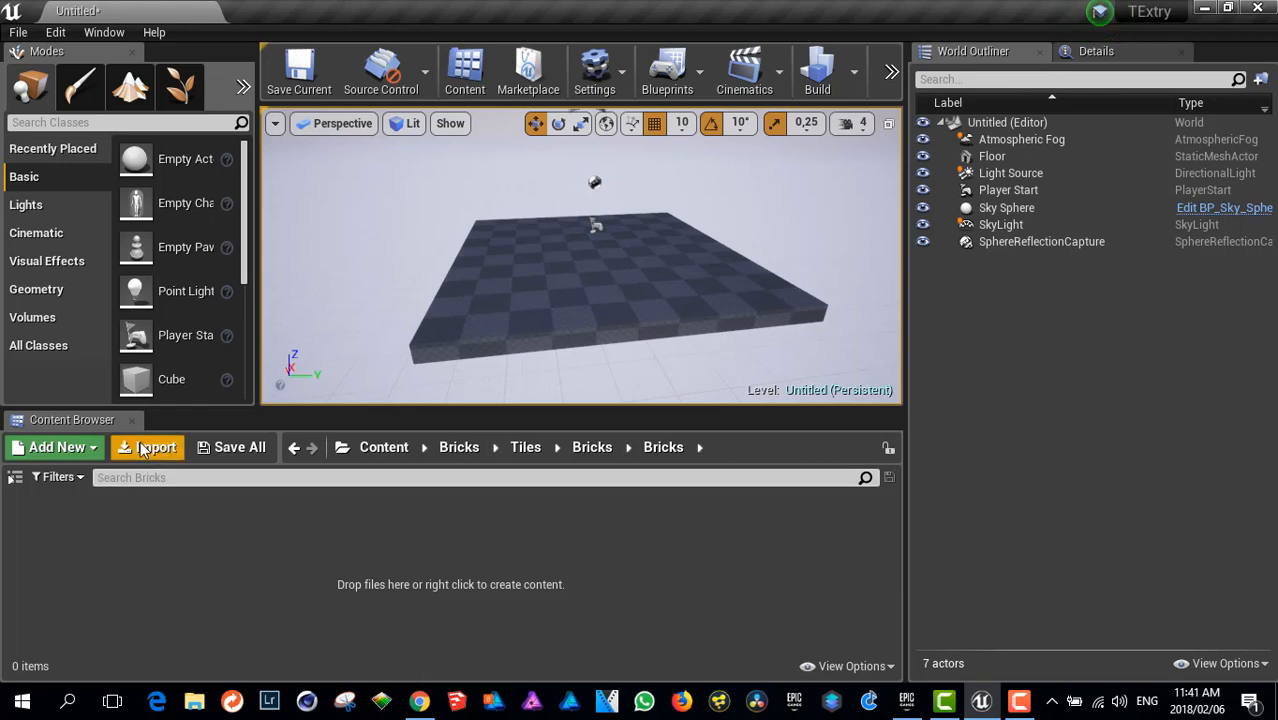
left_click(57, 447)
type("Tiles")
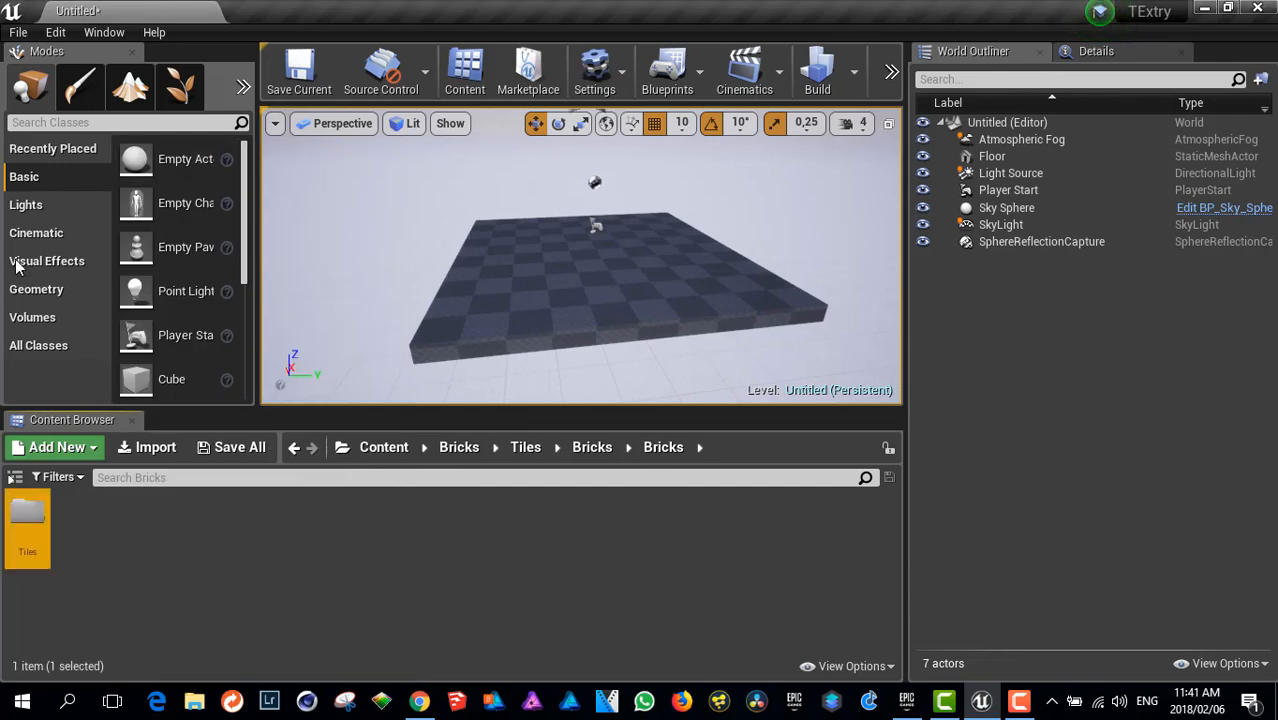
double_click(27, 515)
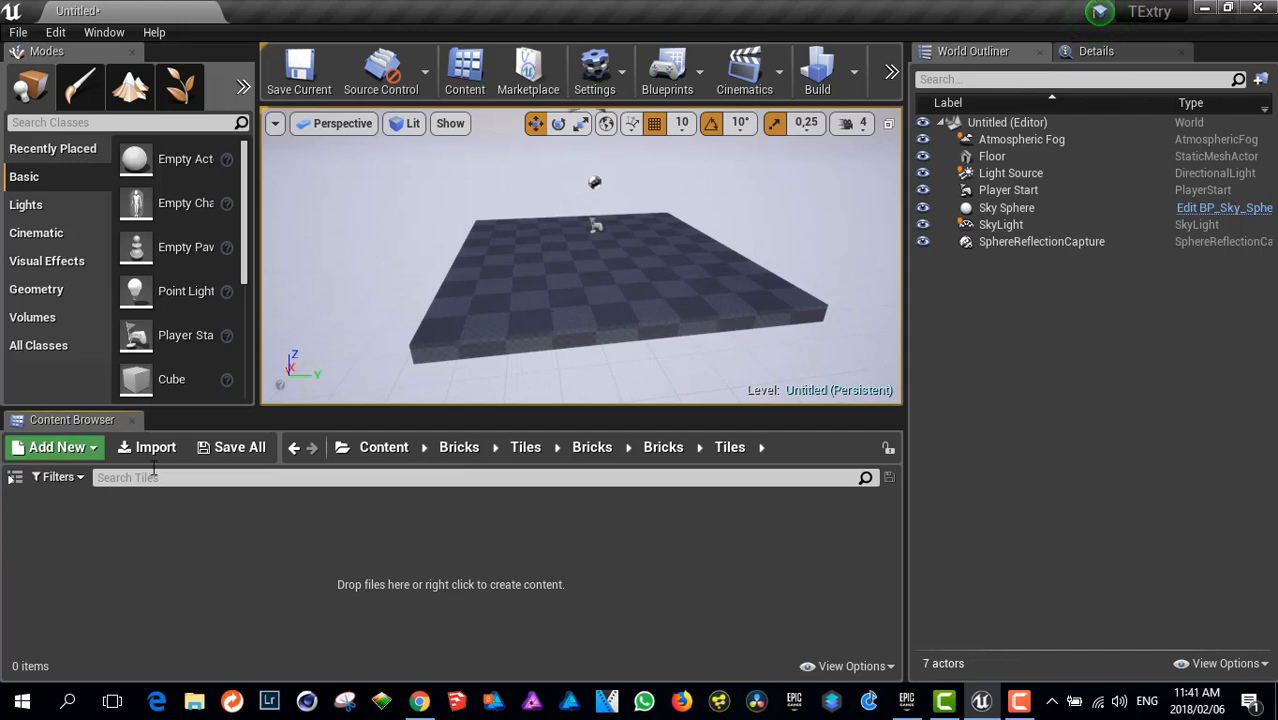
Import Brick_10_UV_H_CM_1.jpg from Pictures > Textures > Bricks.
left_click(146, 447)
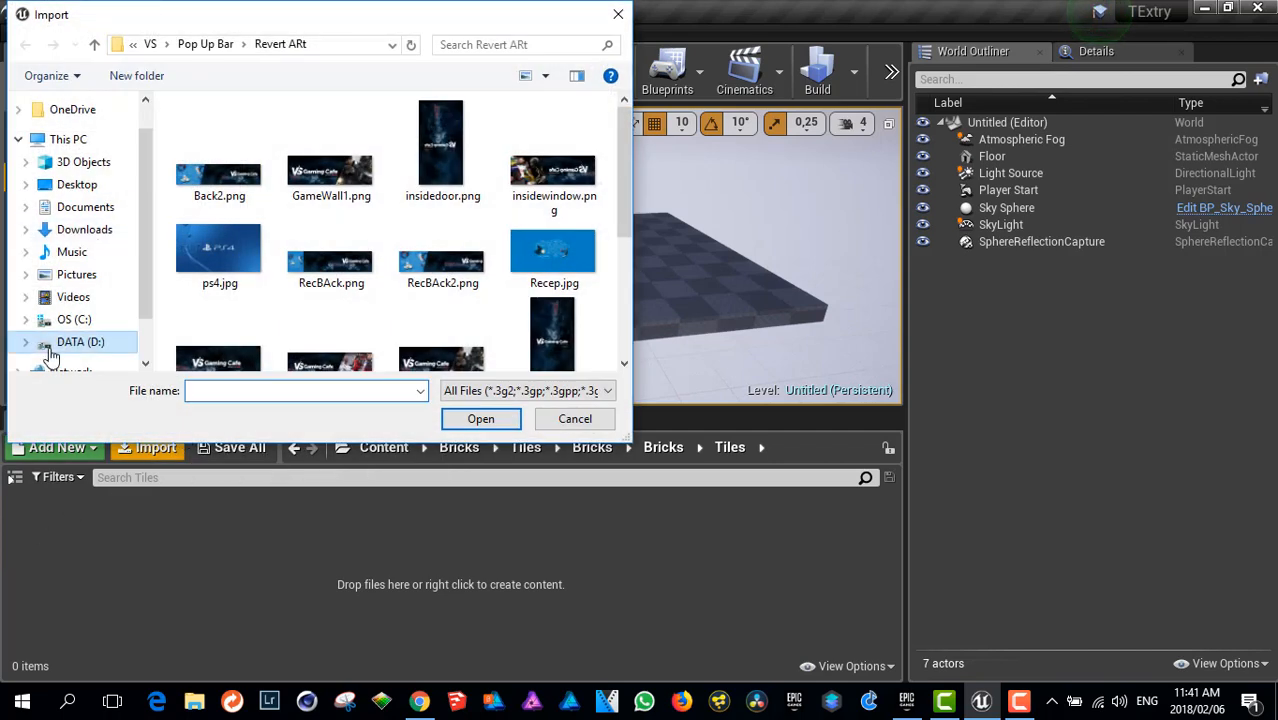
left_click(76, 274)
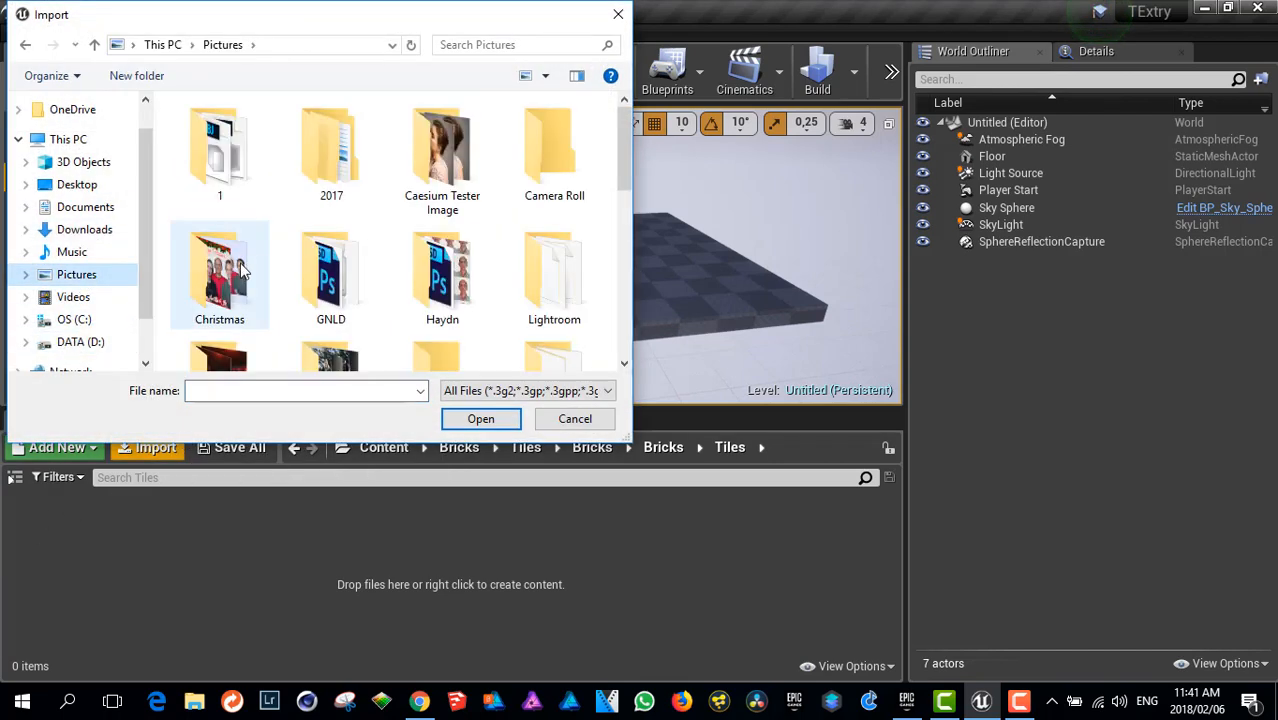
scroll("down", 3)
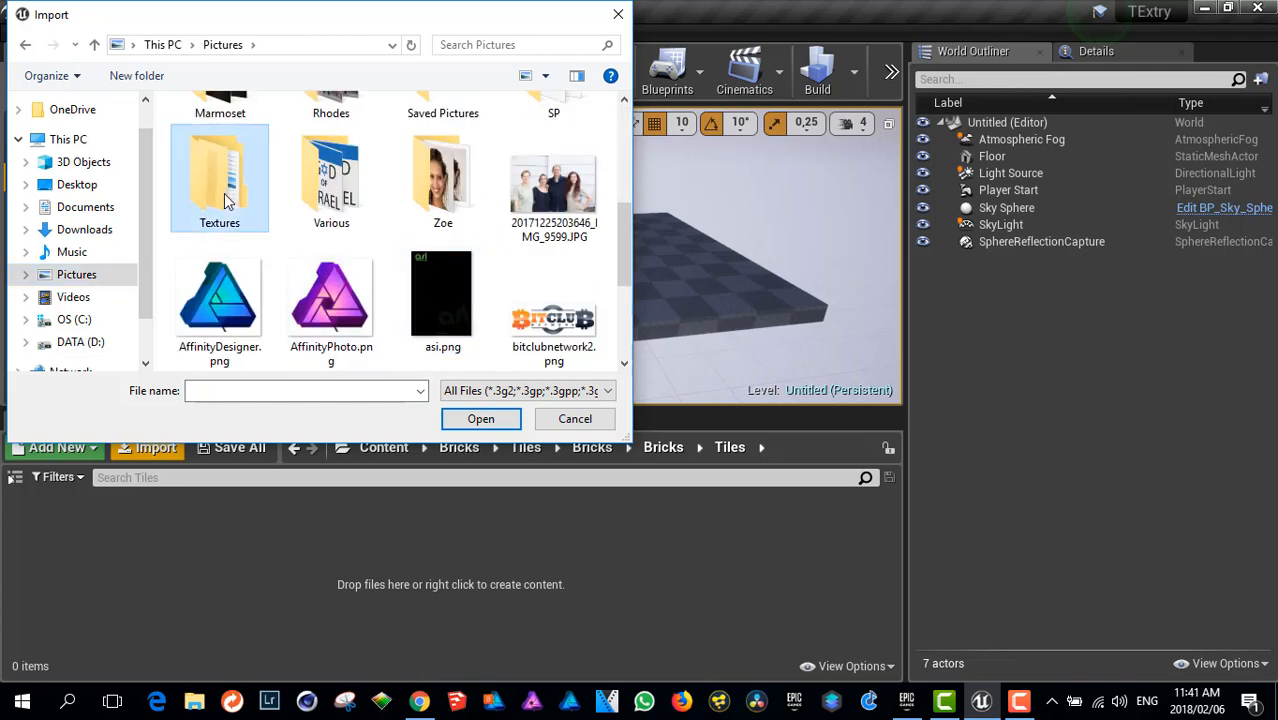
double_click(219, 178)
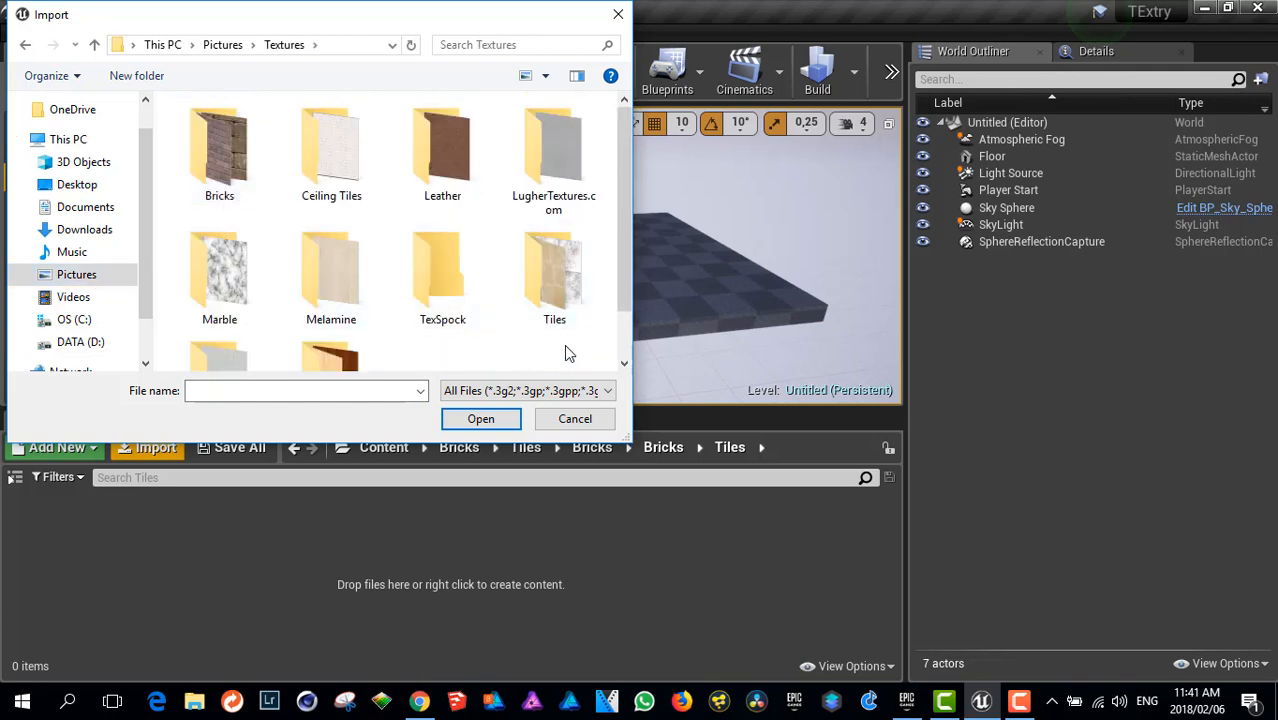
scroll("down", 3)
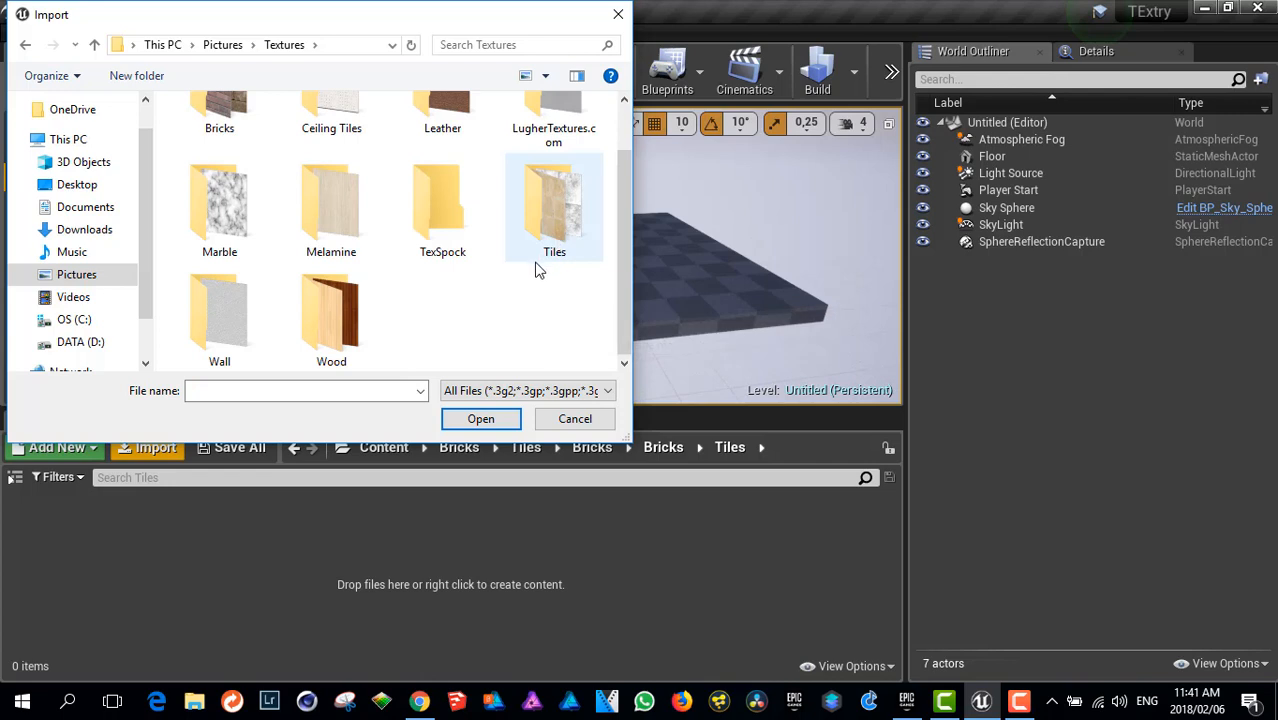
mouse_move(560, 222)
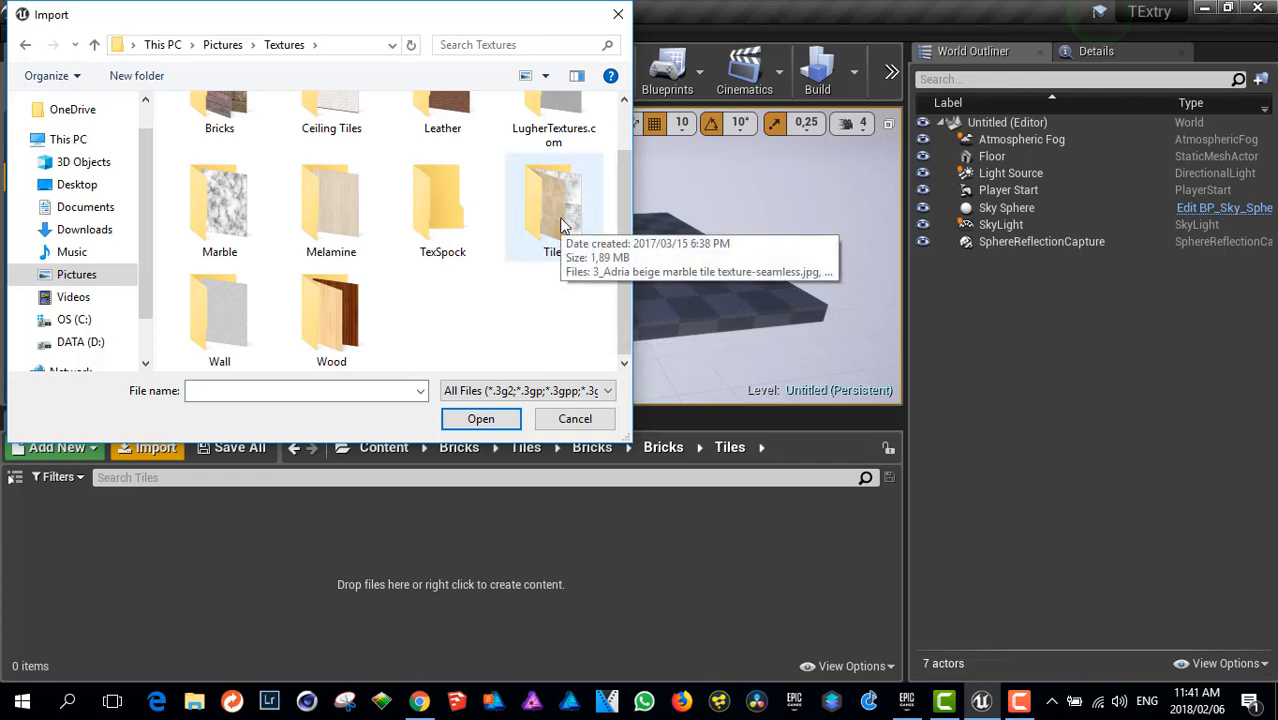
double_click(219, 115)
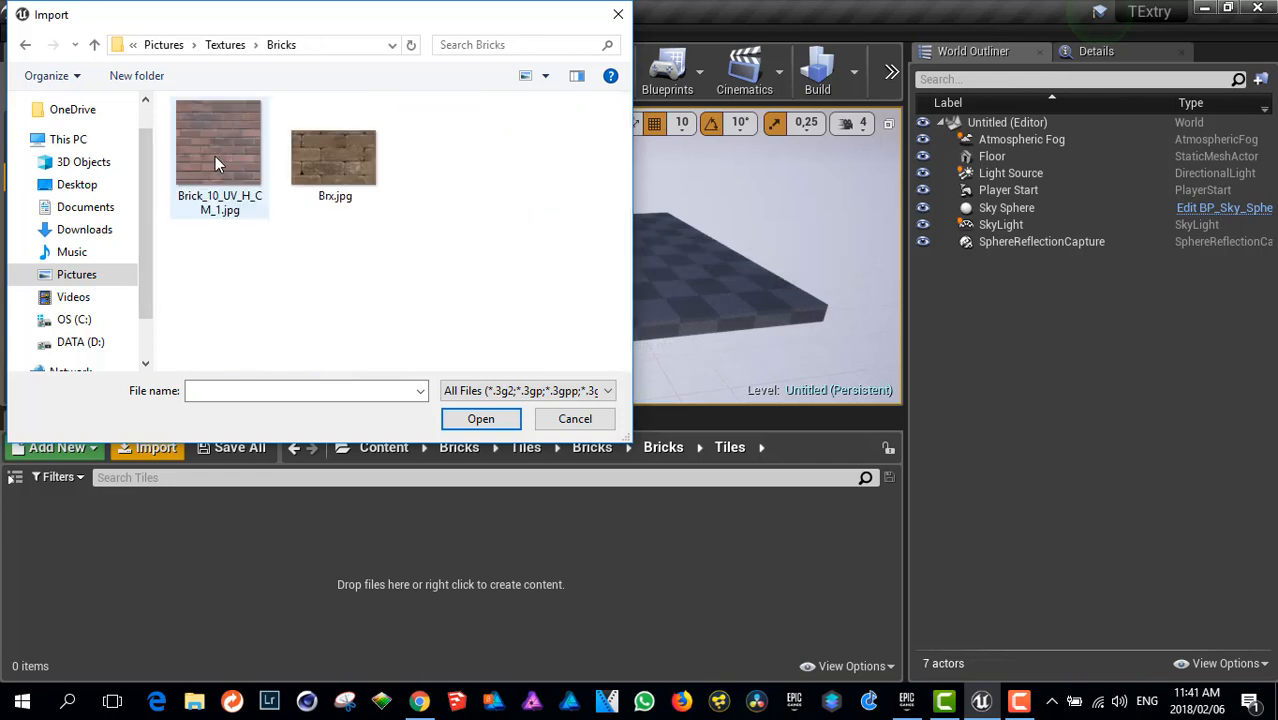
left_click(218, 142)
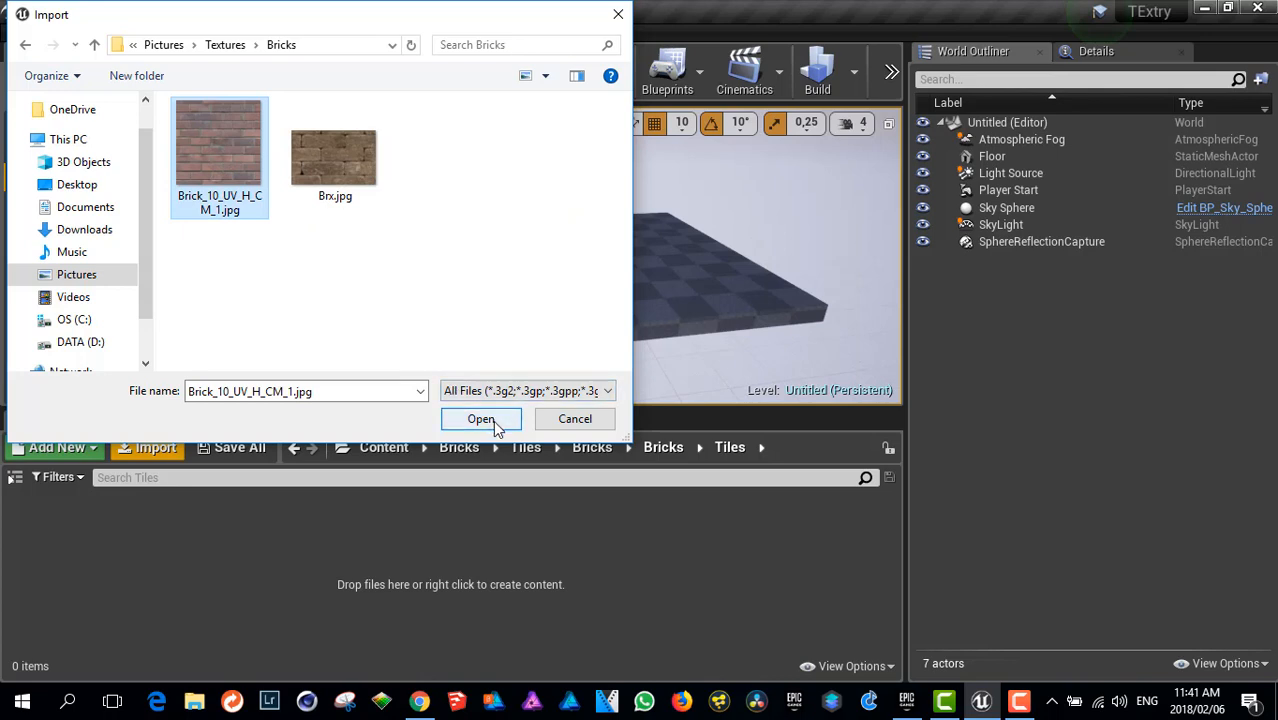
left_click(481, 418)
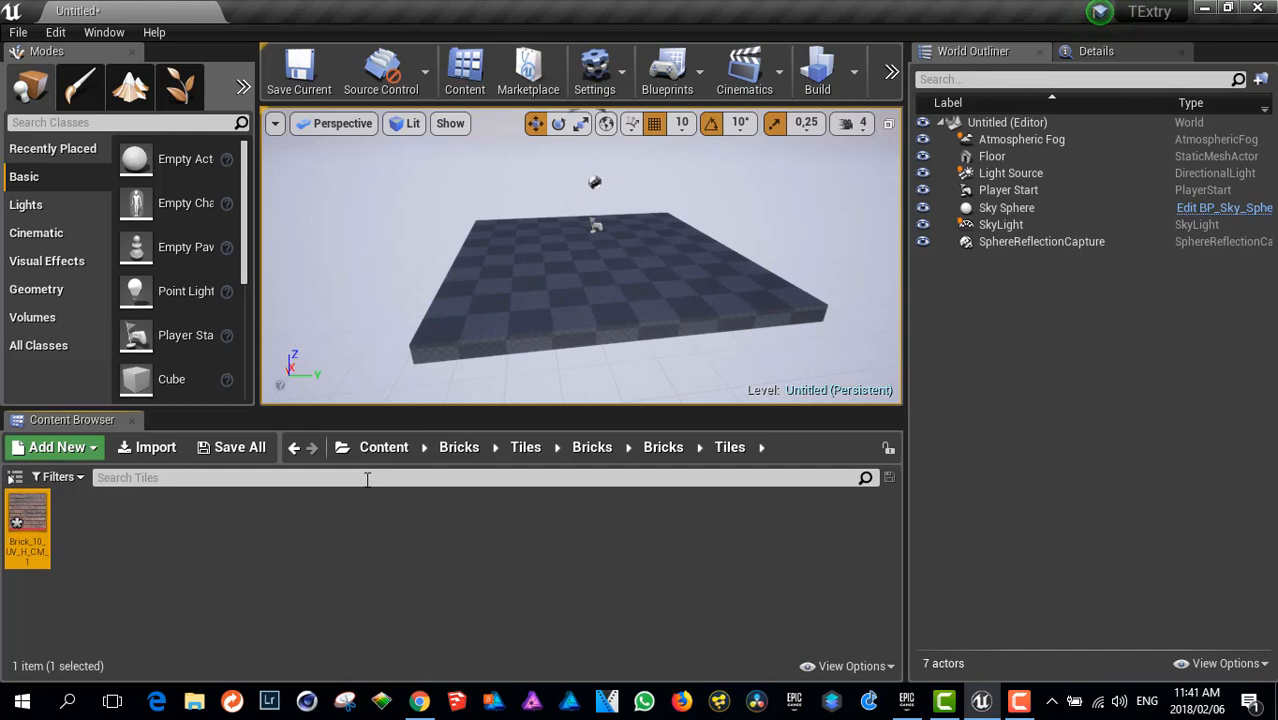
Create a material from the brick texture and position the new cube on the floor.
right_click(27, 525)
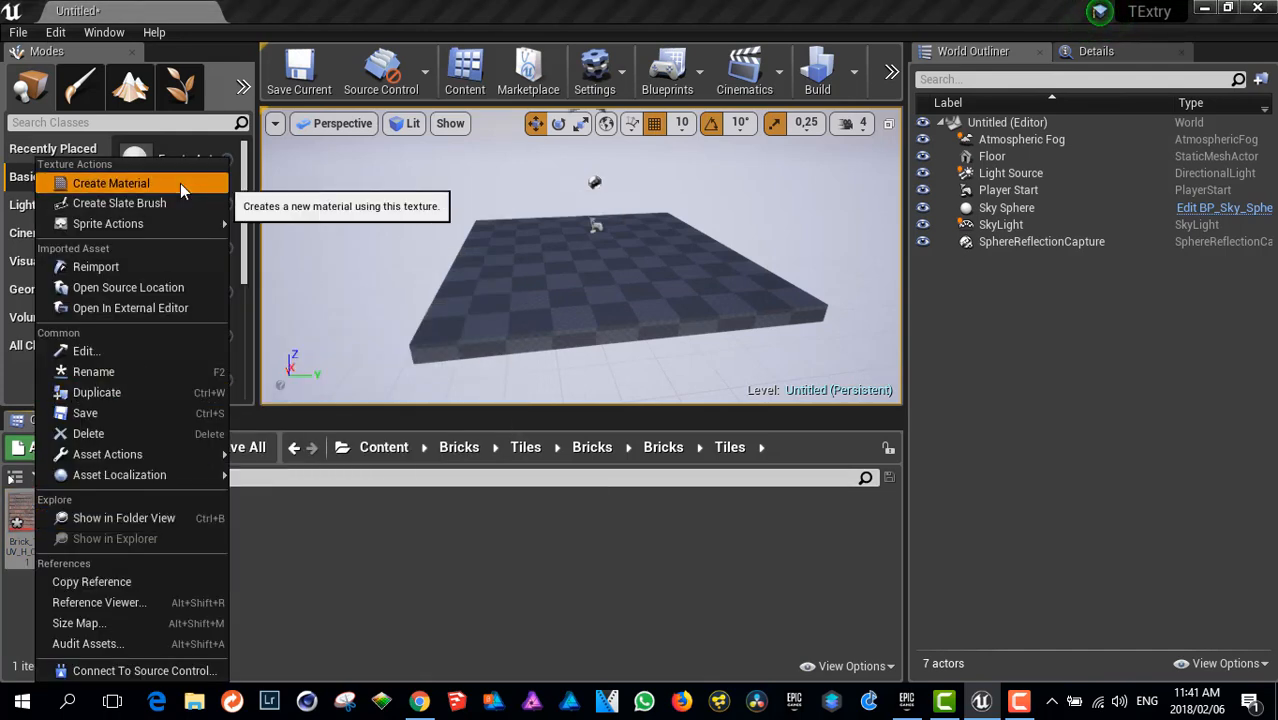
left_click(111, 183)
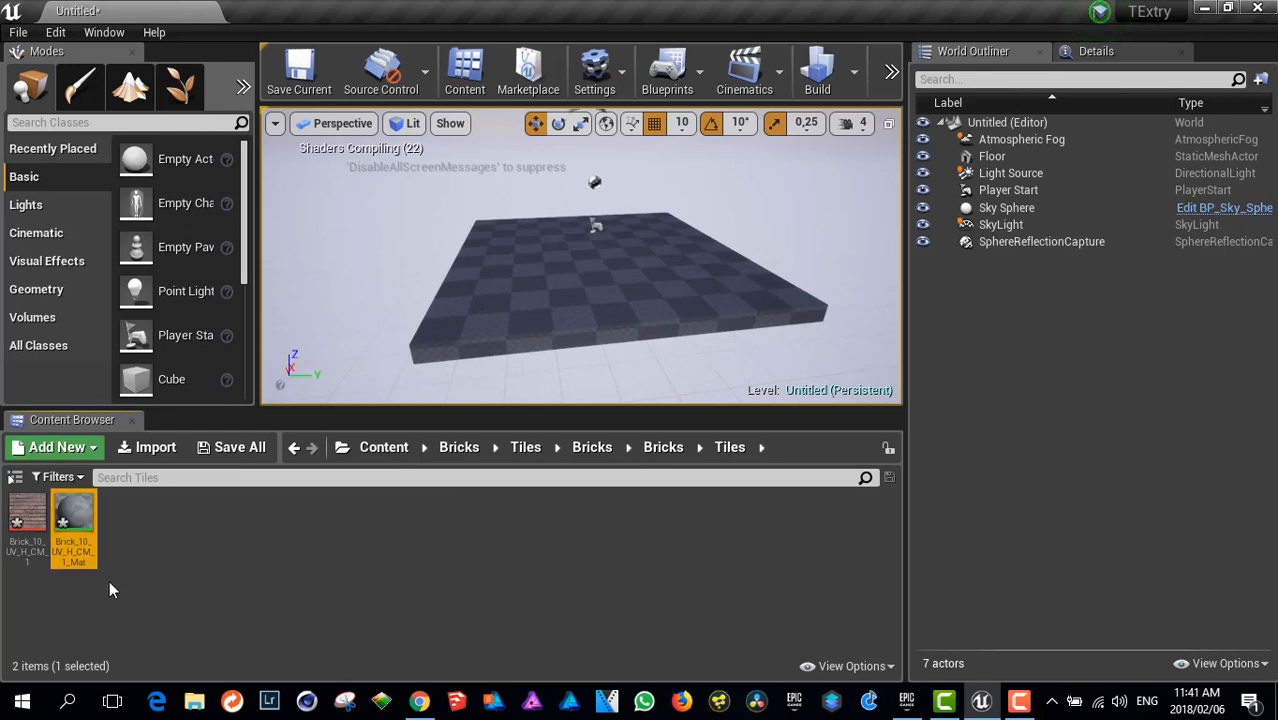
mouse_move(171, 378)
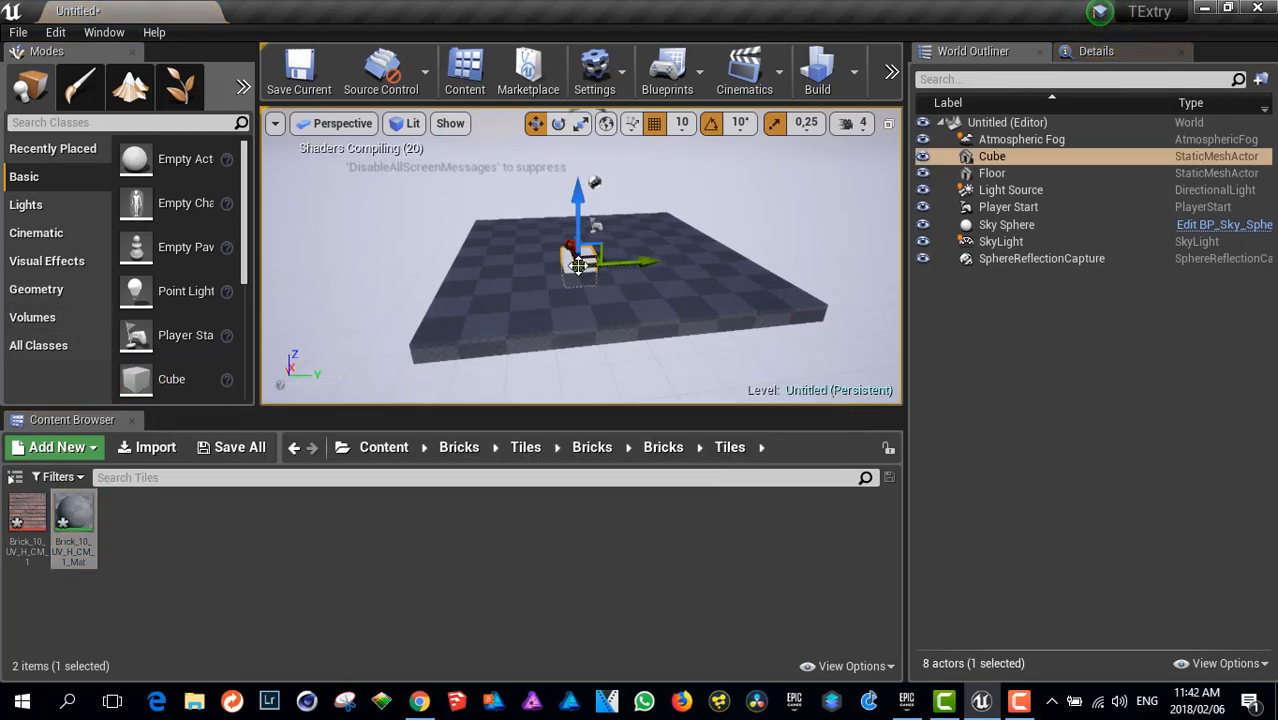
left_click_drag(580, 265, 580, 215)
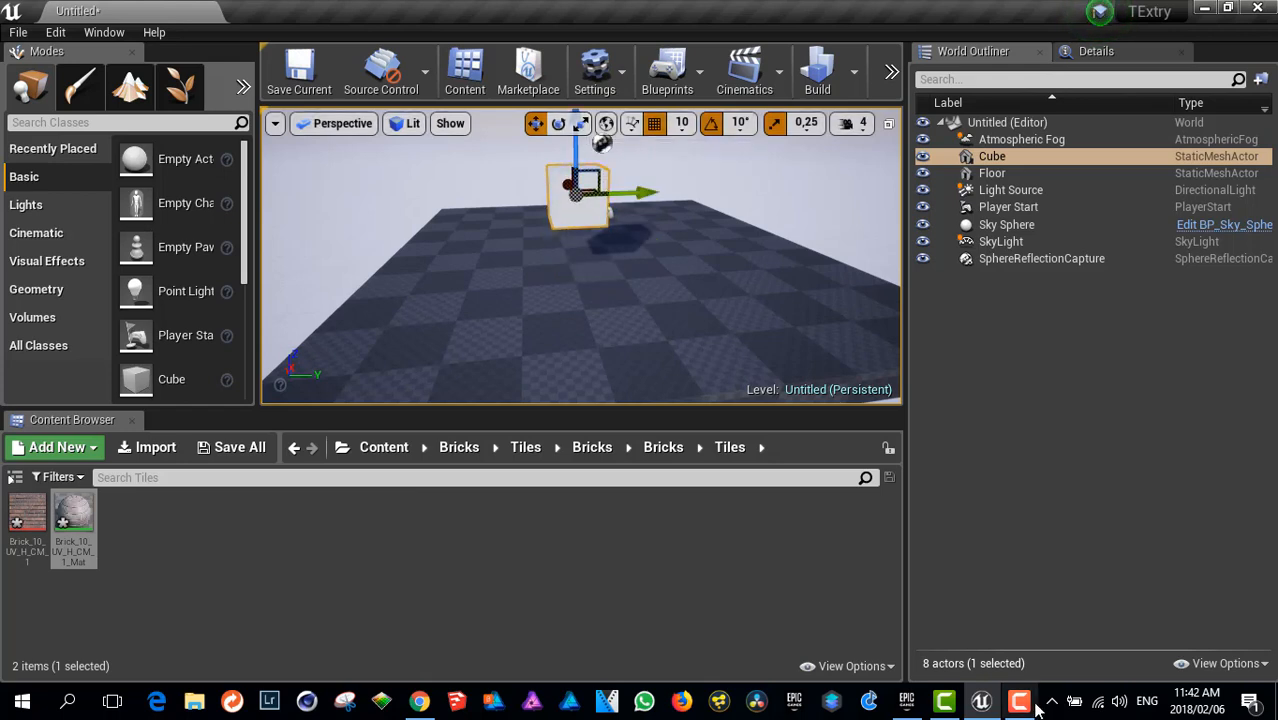
left_click_drag(576, 165, 576, 245)
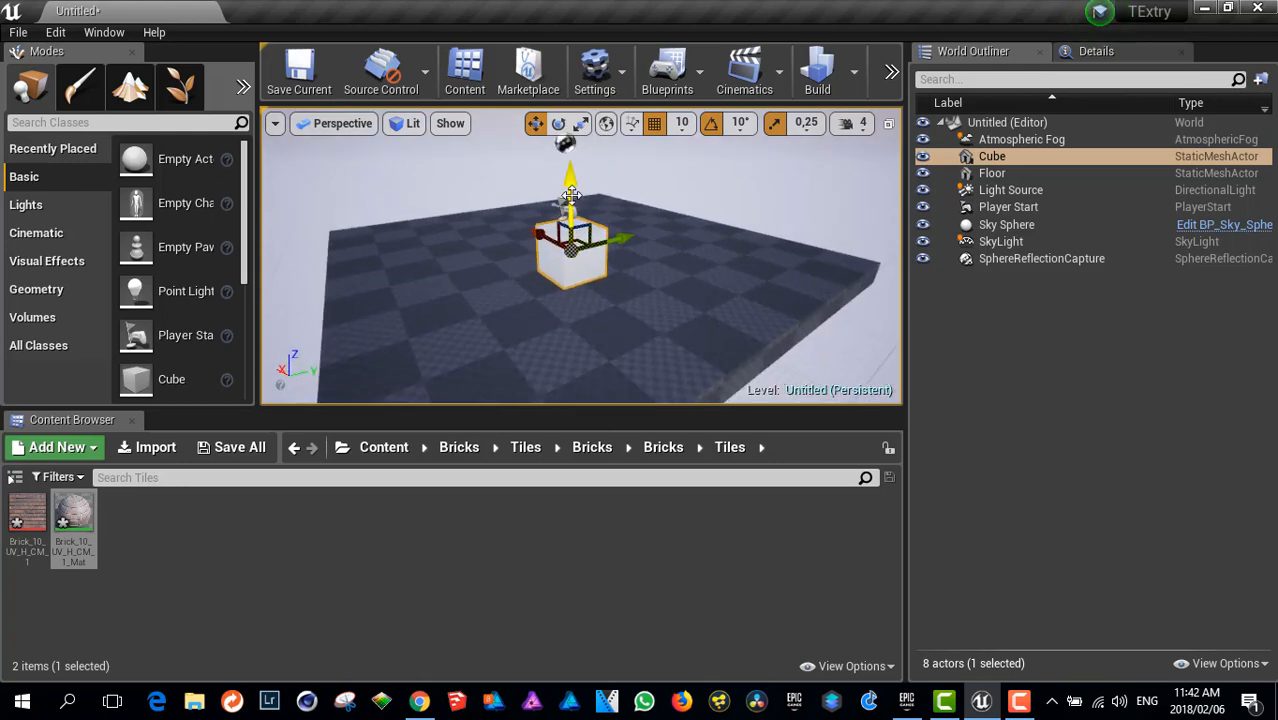
left_click(558, 123)
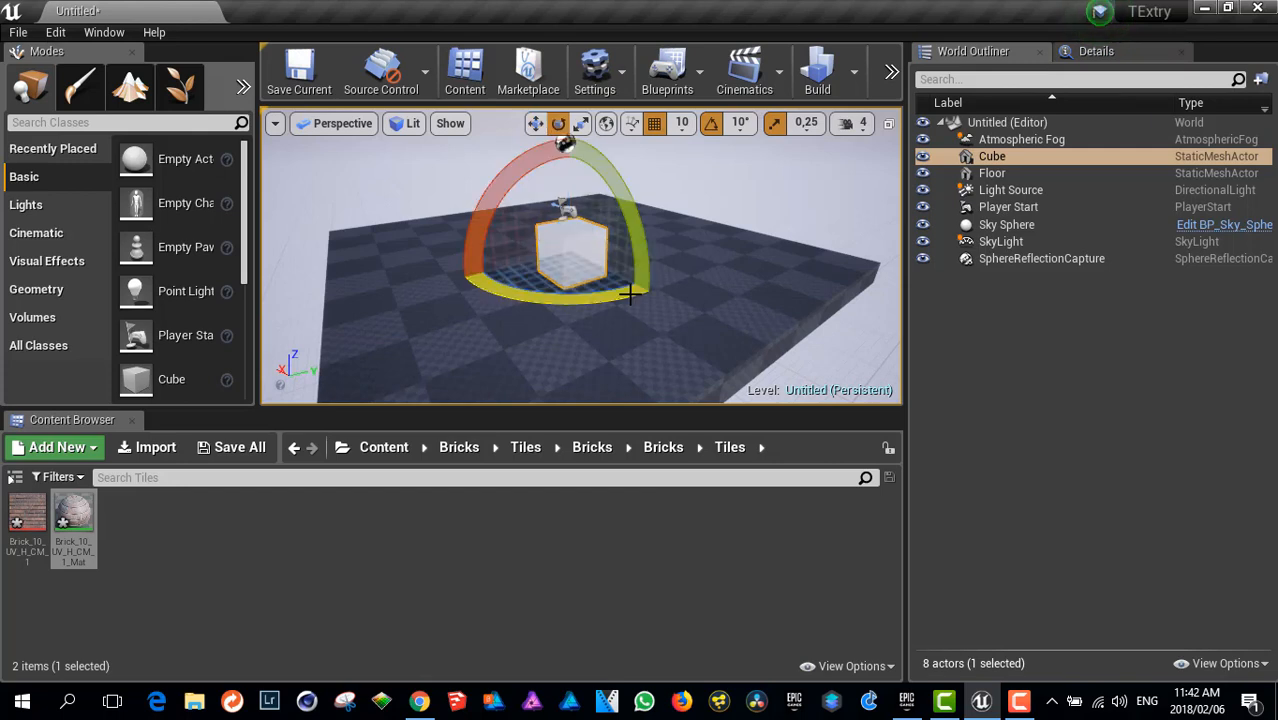
left_click(535, 123)
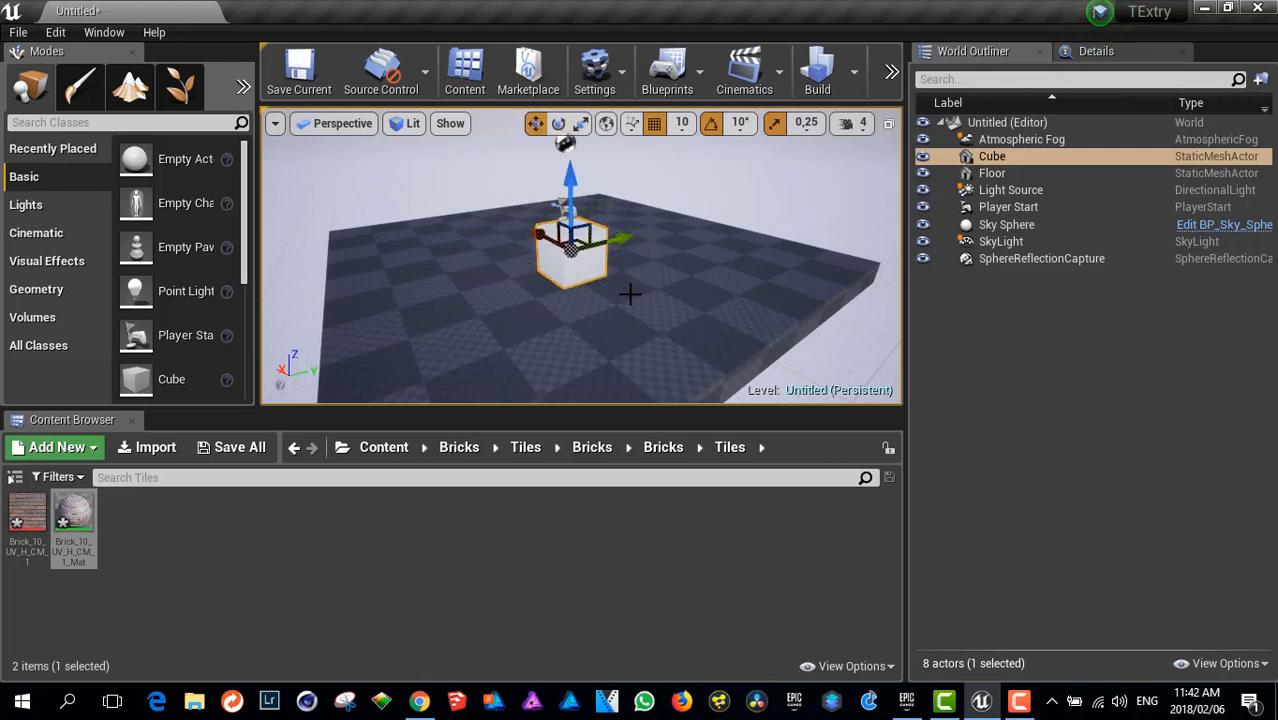
left_click(558, 123)
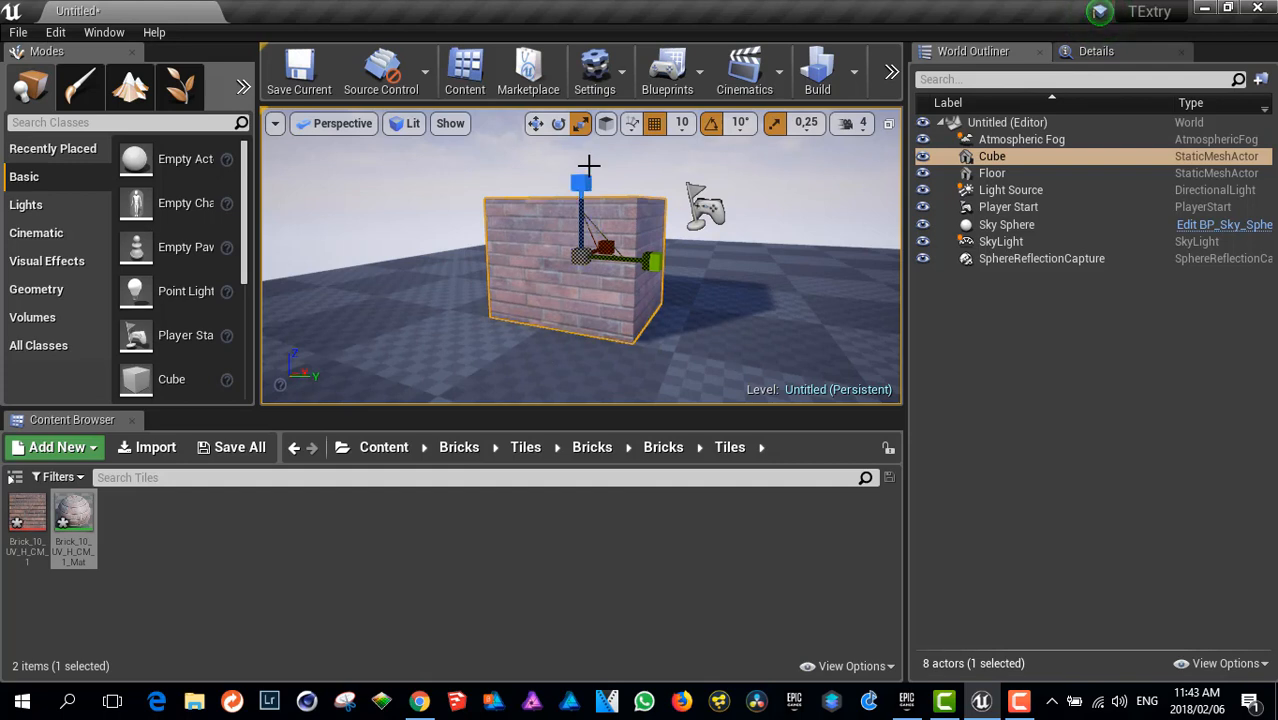
mouse_move(558, 225)
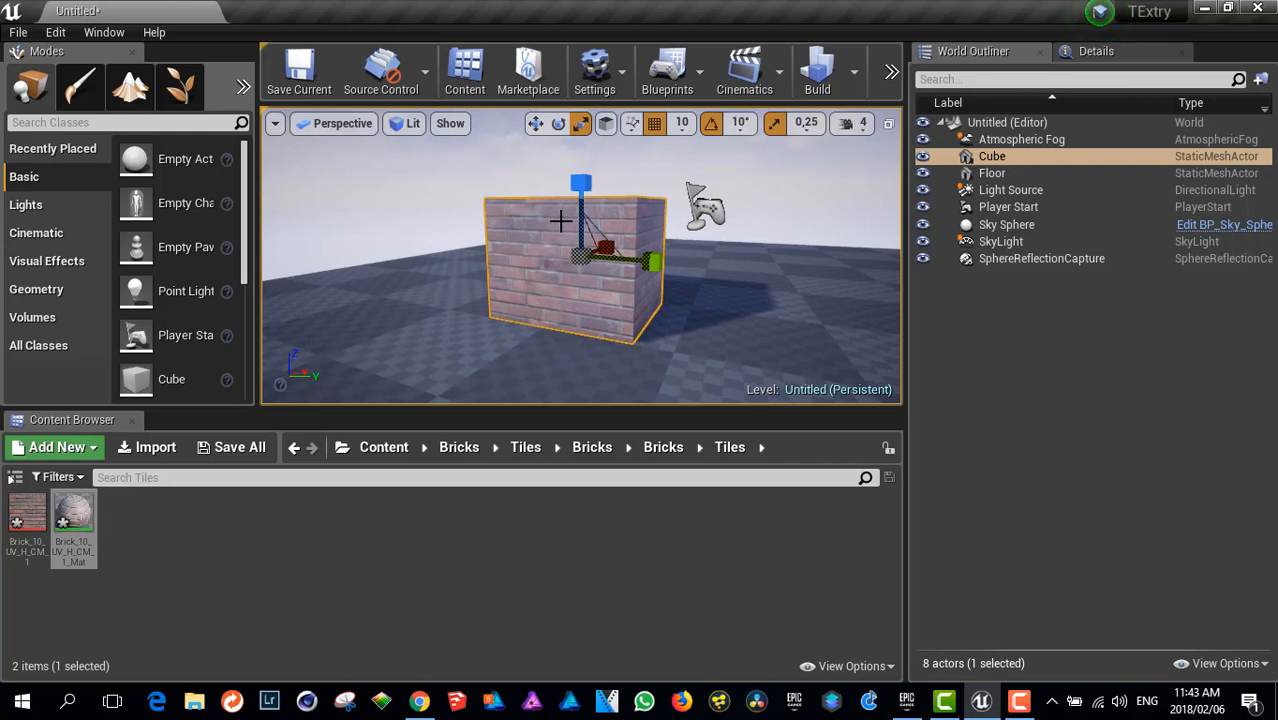
mouse_move(535, 307)
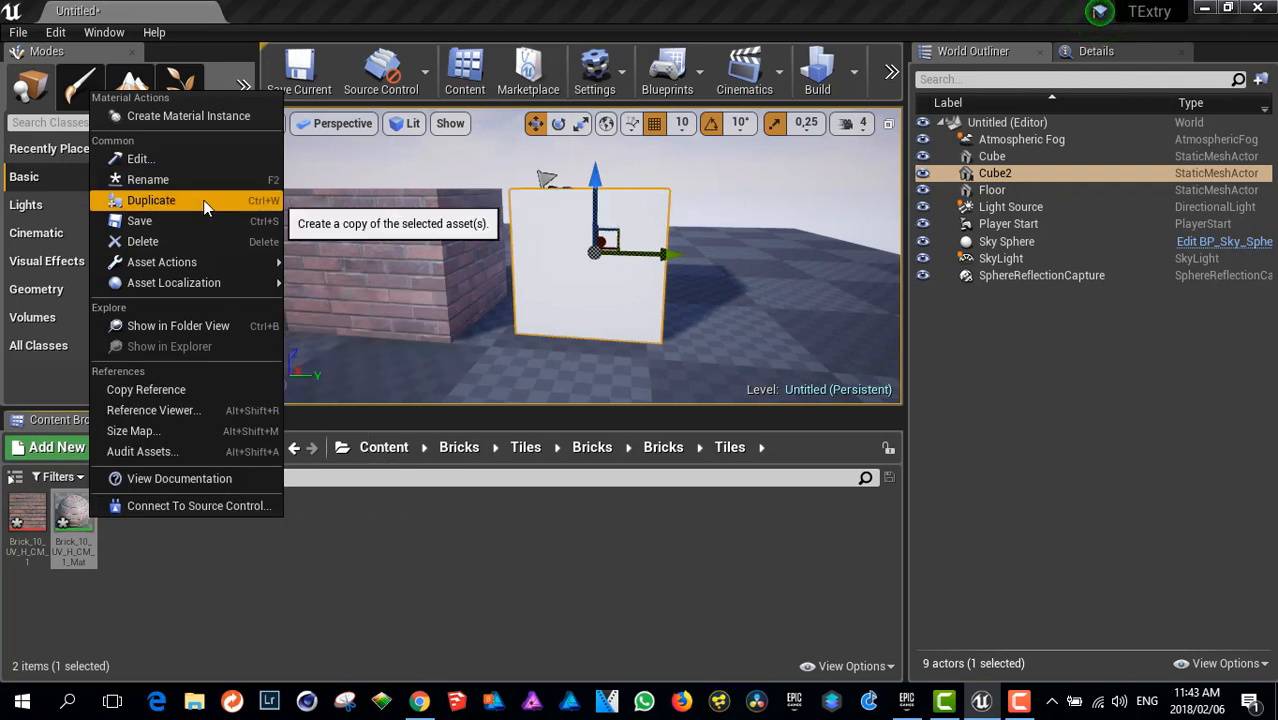
Duplicate the brick material and open Brick_10_UV_H_CM_1_Mat1 in a maximized Material Editor.
left_click(151, 200)
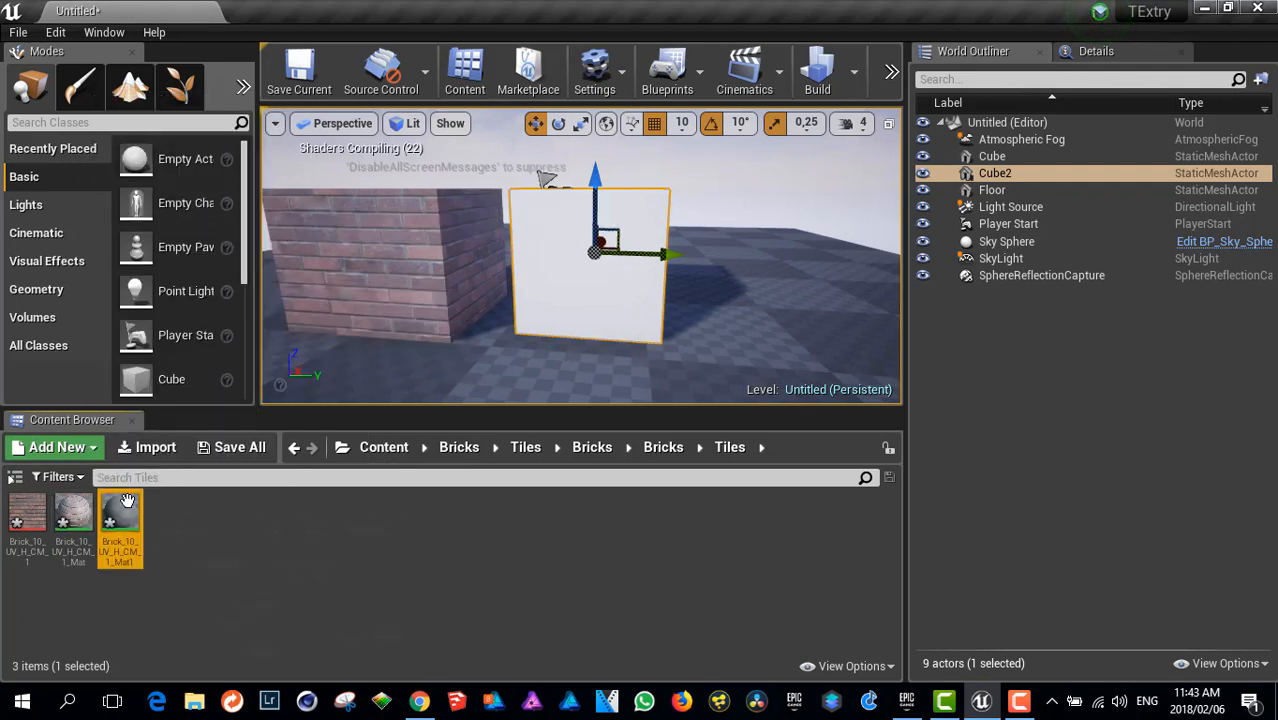
double_click(118, 513)
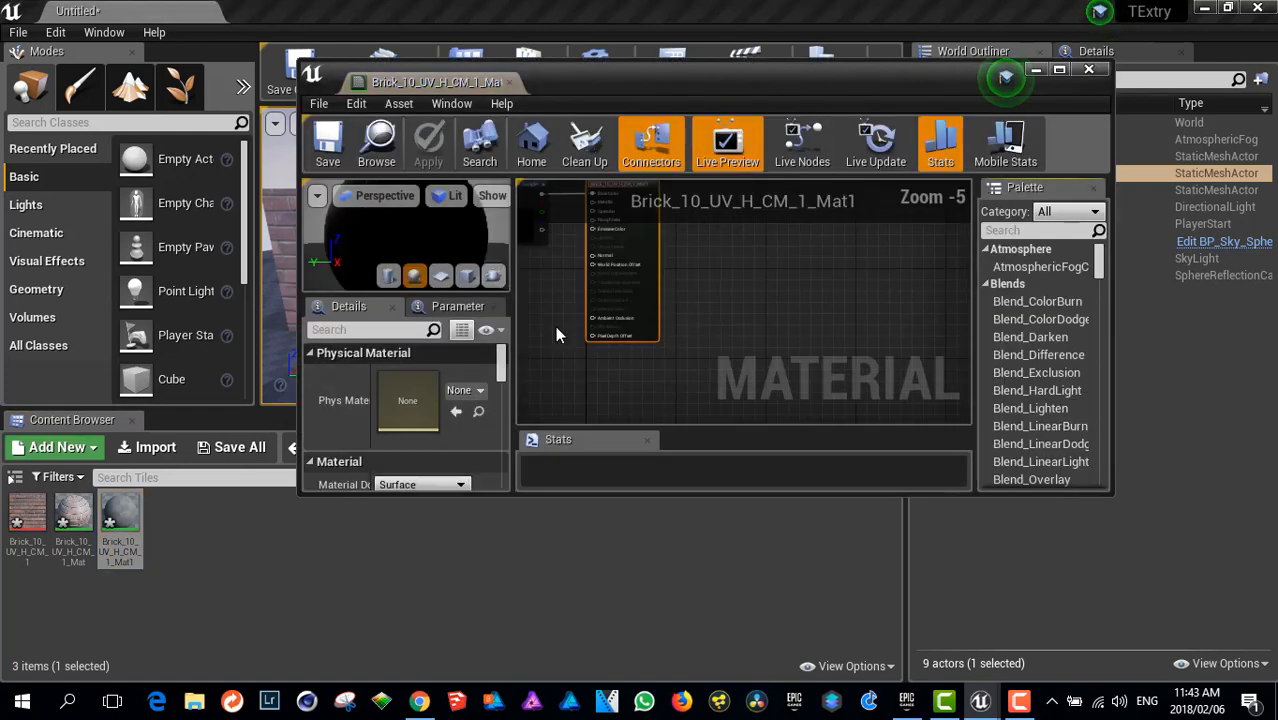
left_click(1059, 69)
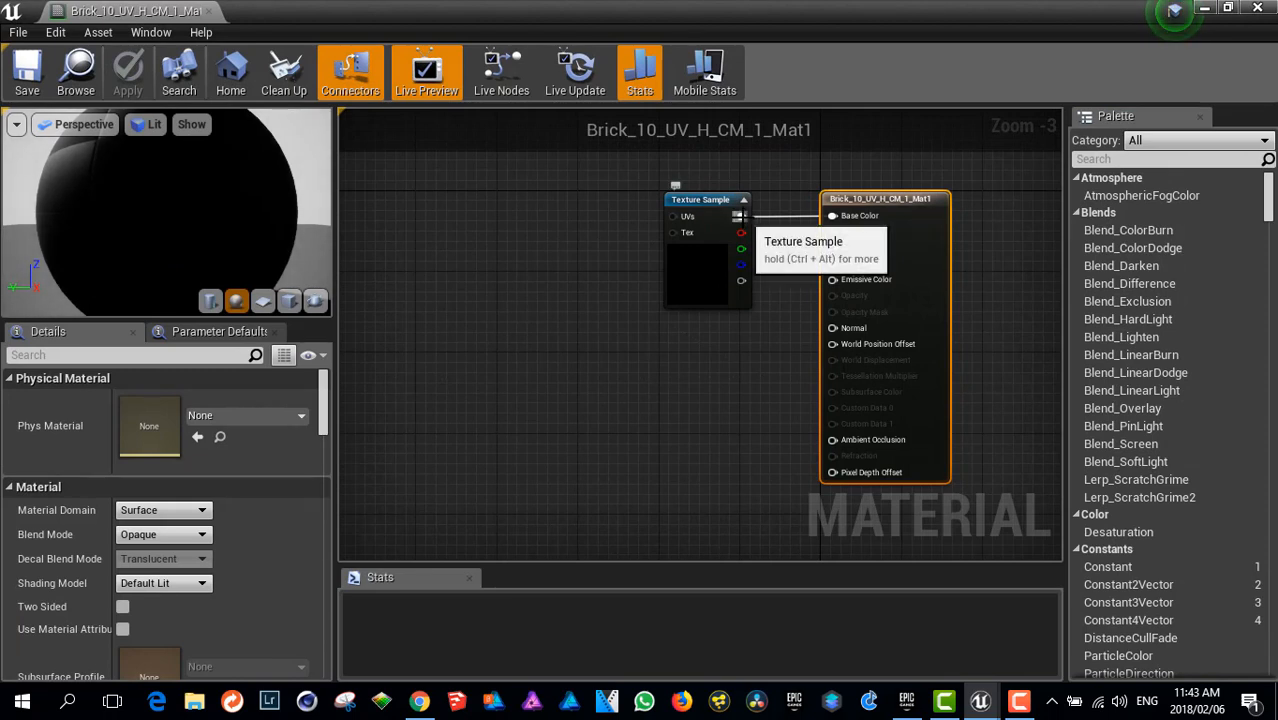
left_click(693, 199)
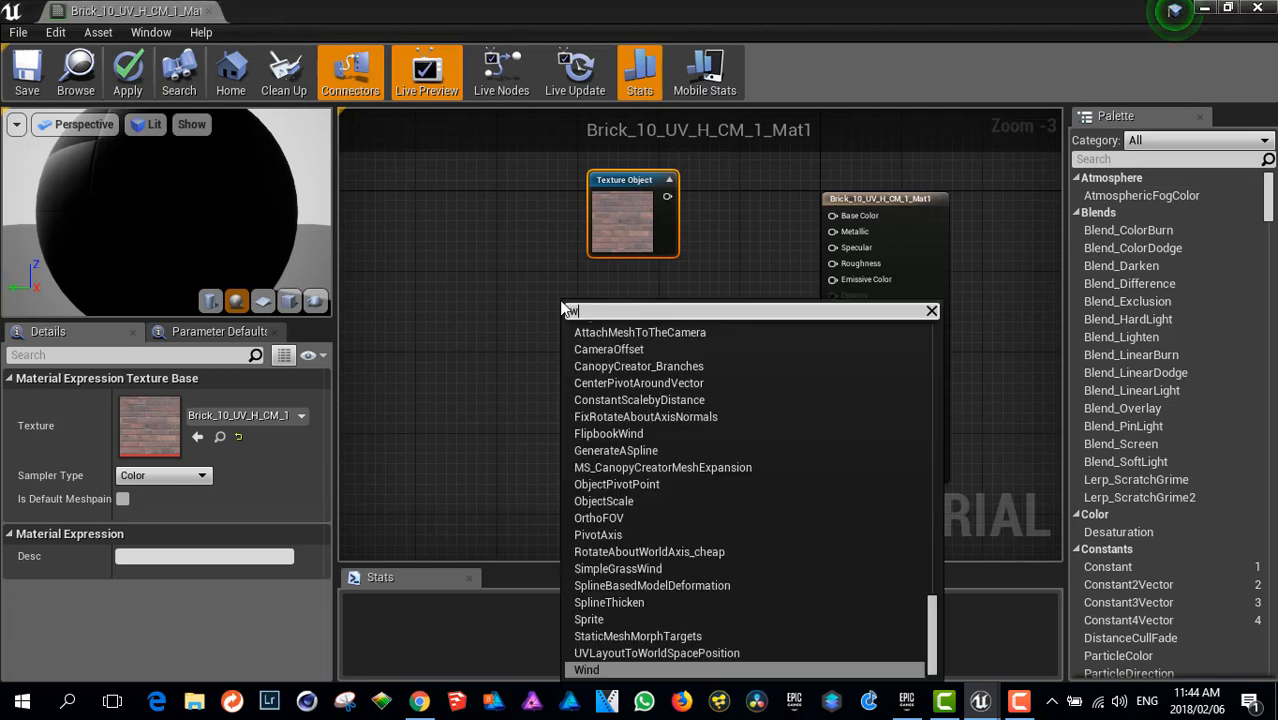
Search 'worldaligh' and add the WorldAlignedTexture node to the material graph.
type("orld")
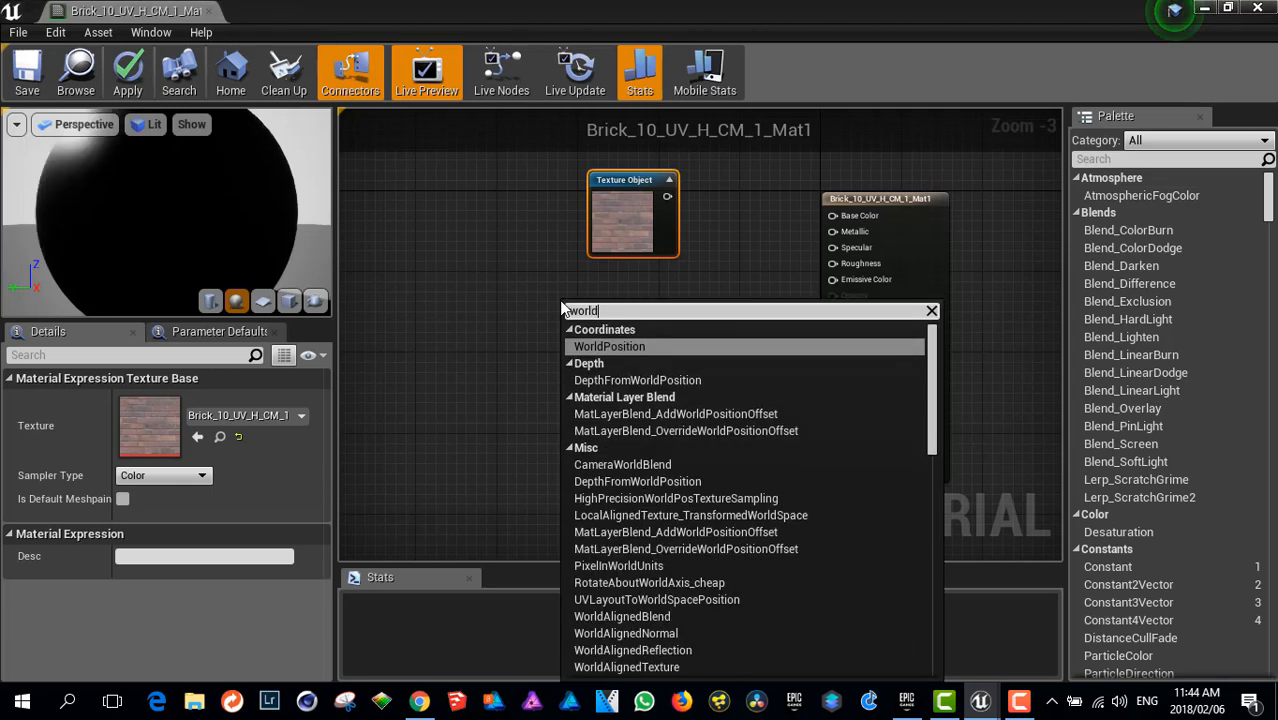
type("aligh")
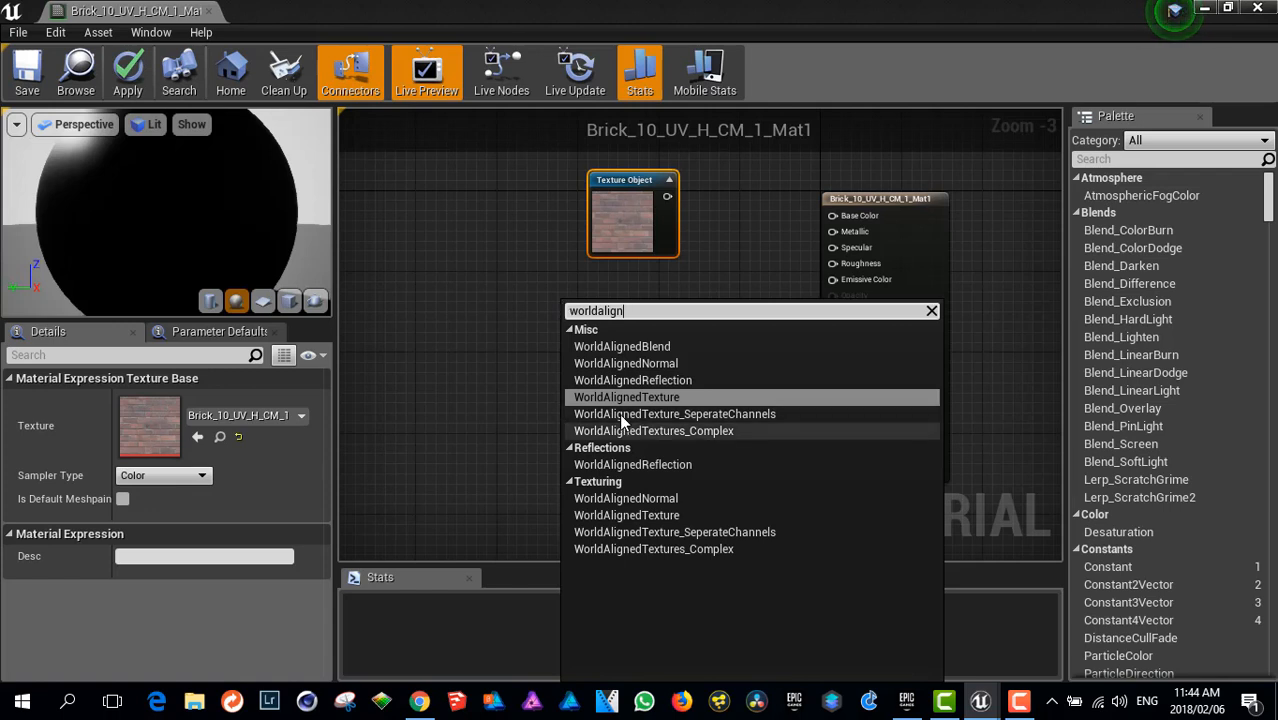
mouse_move(627, 397)
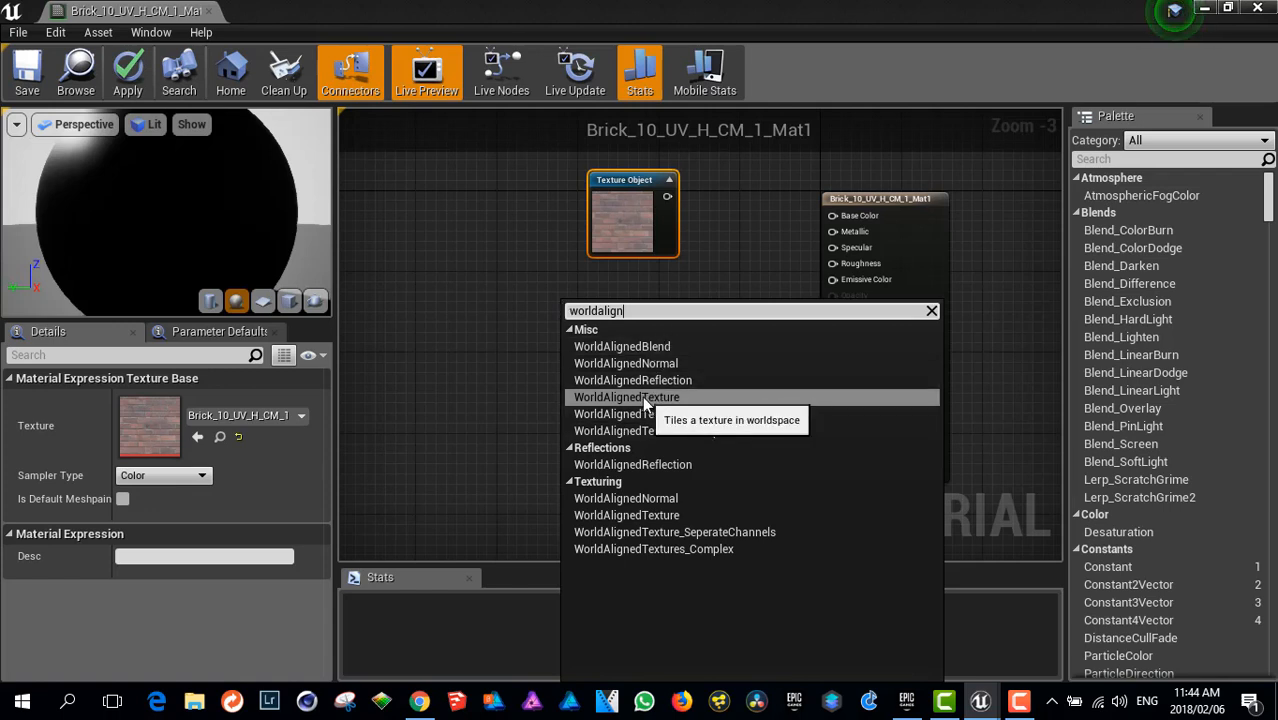
left_click(626, 397)
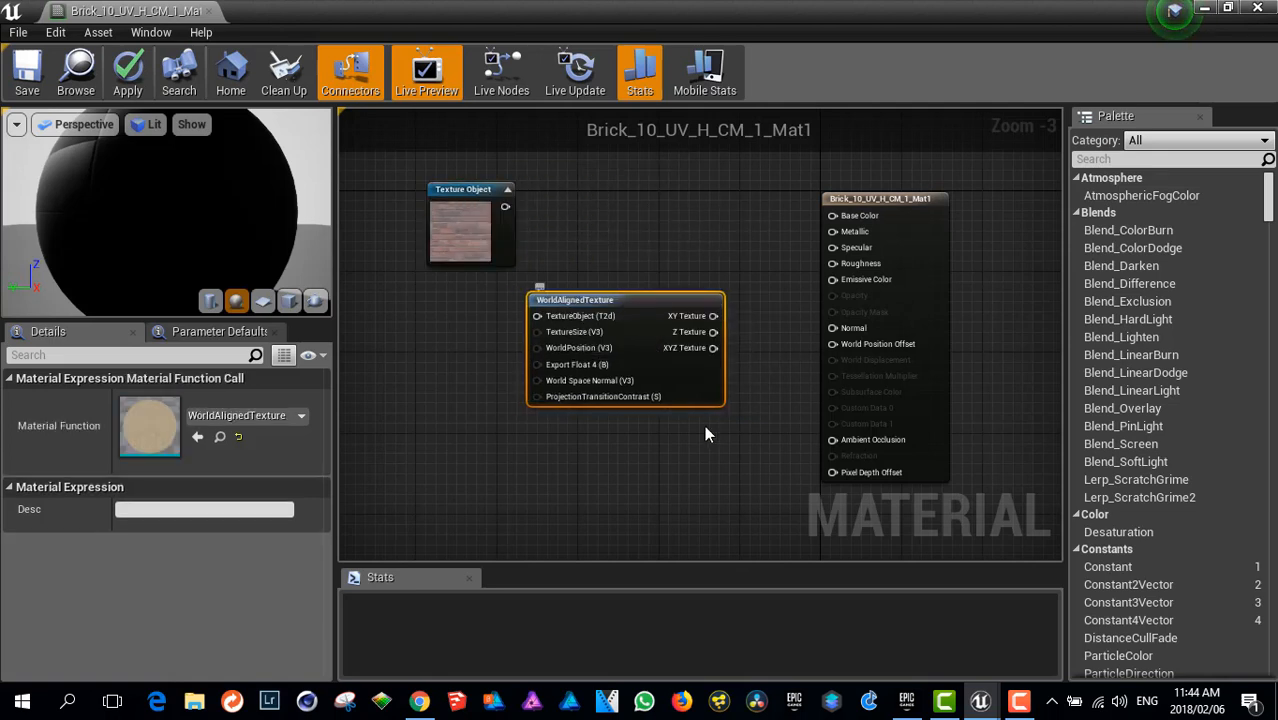
mouse_move(548, 404)
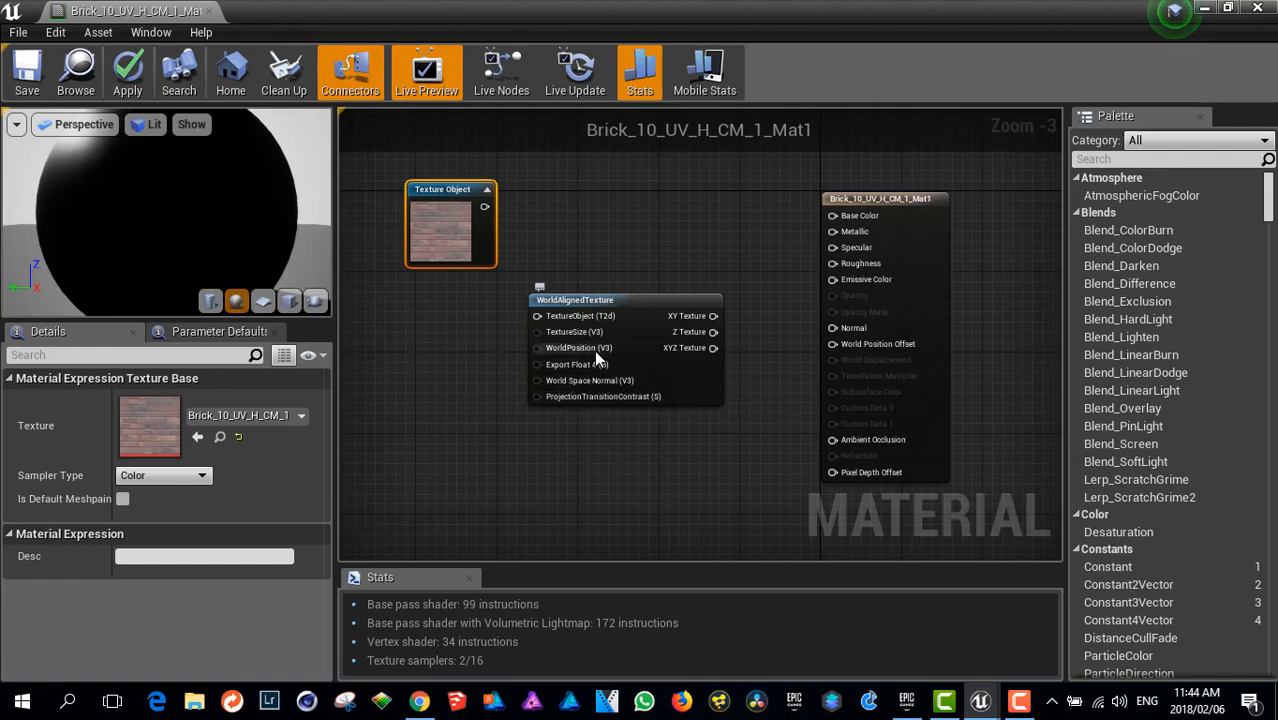
mouse_move(585, 358)
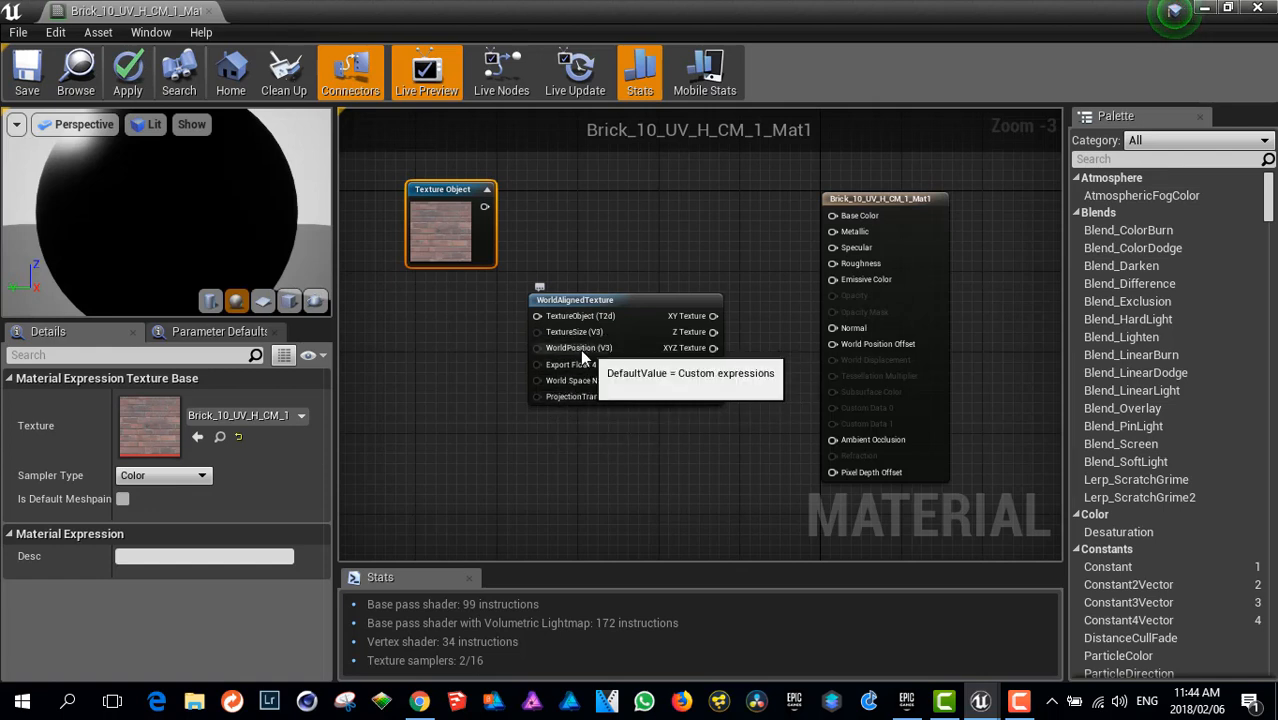
mouse_move(565, 347)
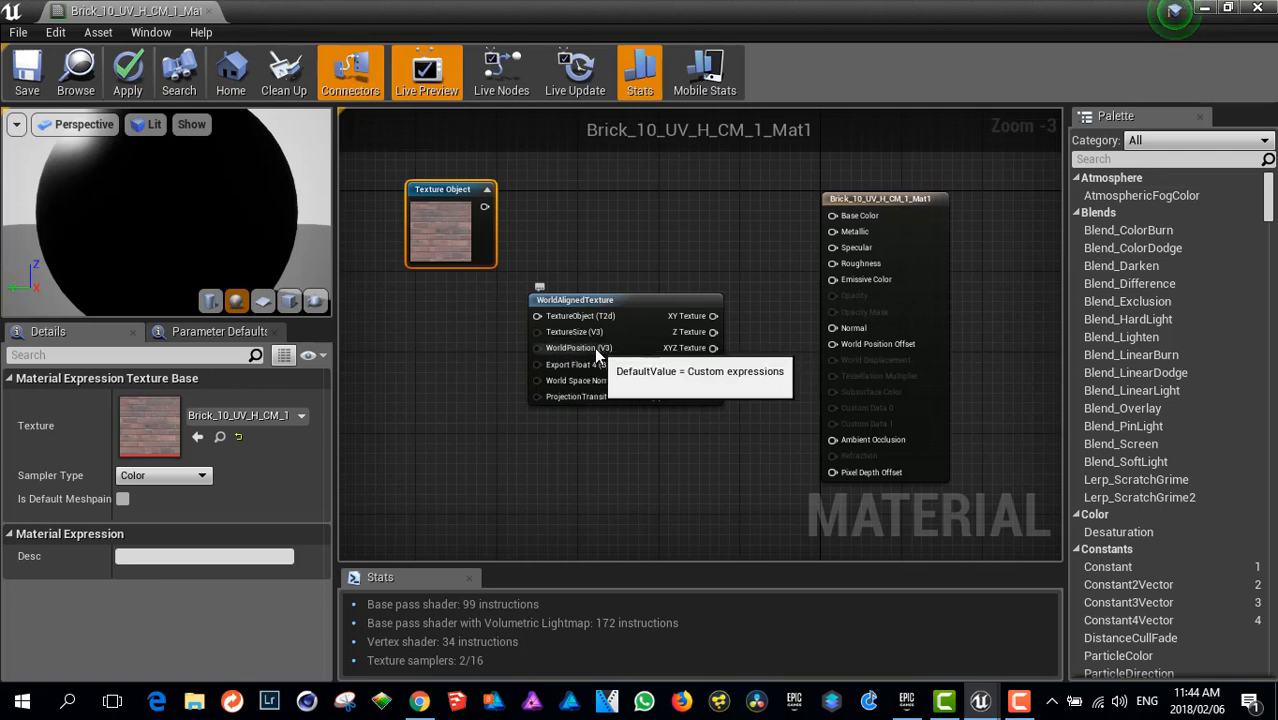
mouse_move(583, 337)
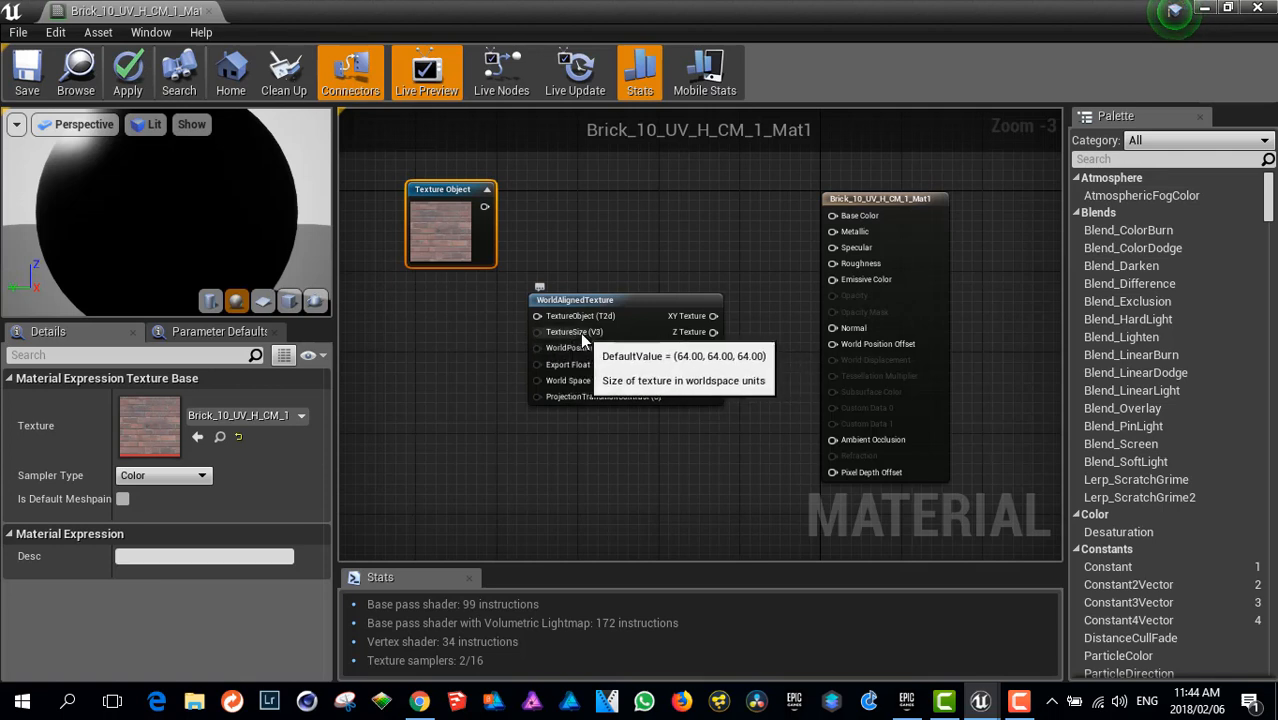
mouse_move(572, 332)
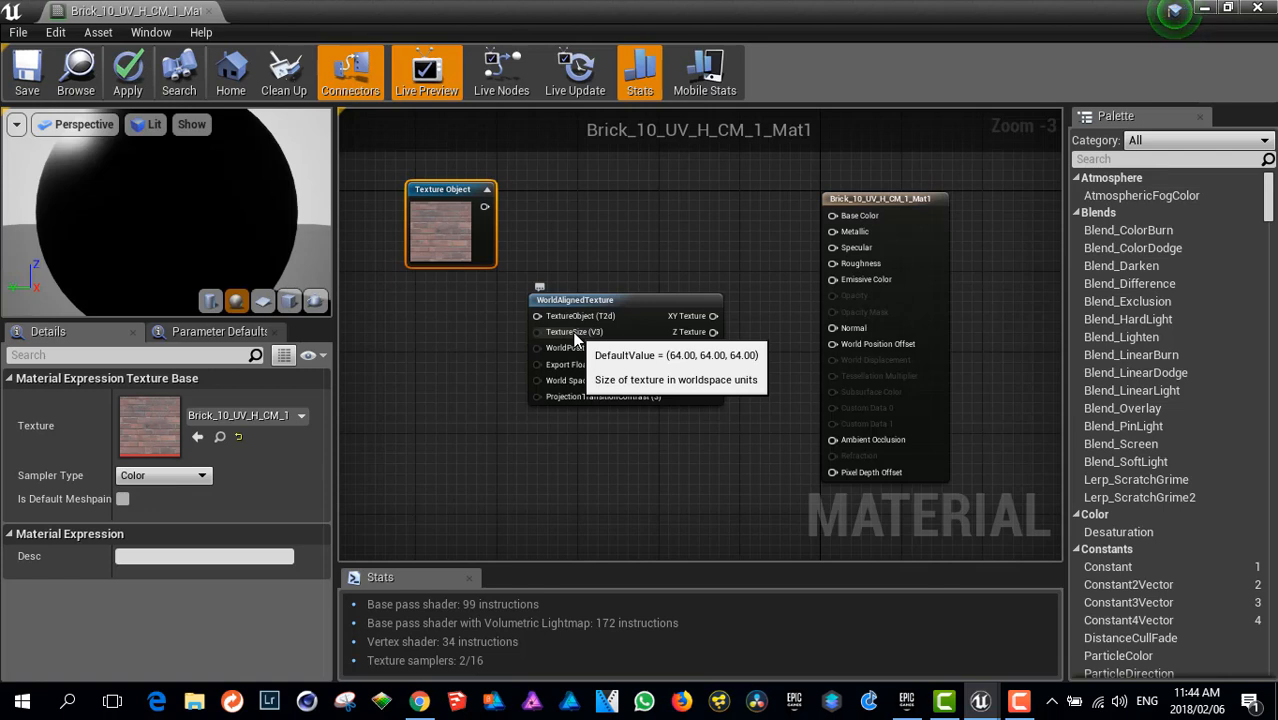
mouse_move(408, 378)
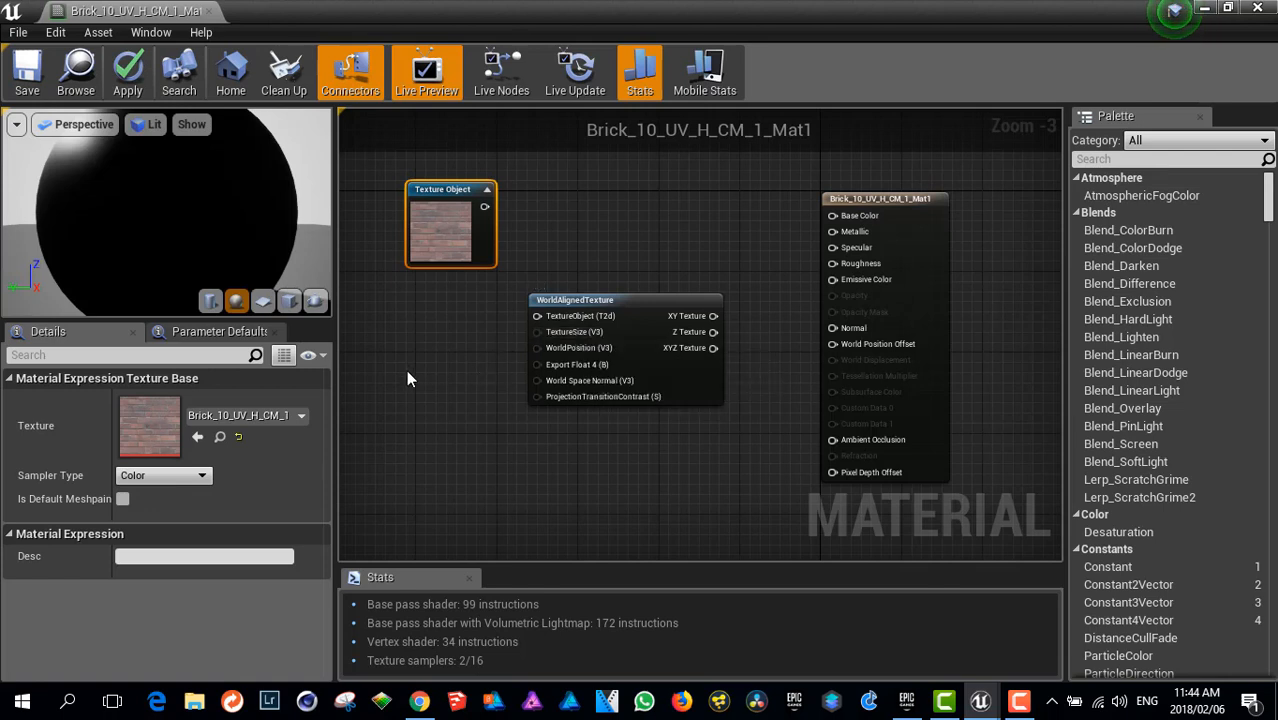
mouse_move(390, 383)
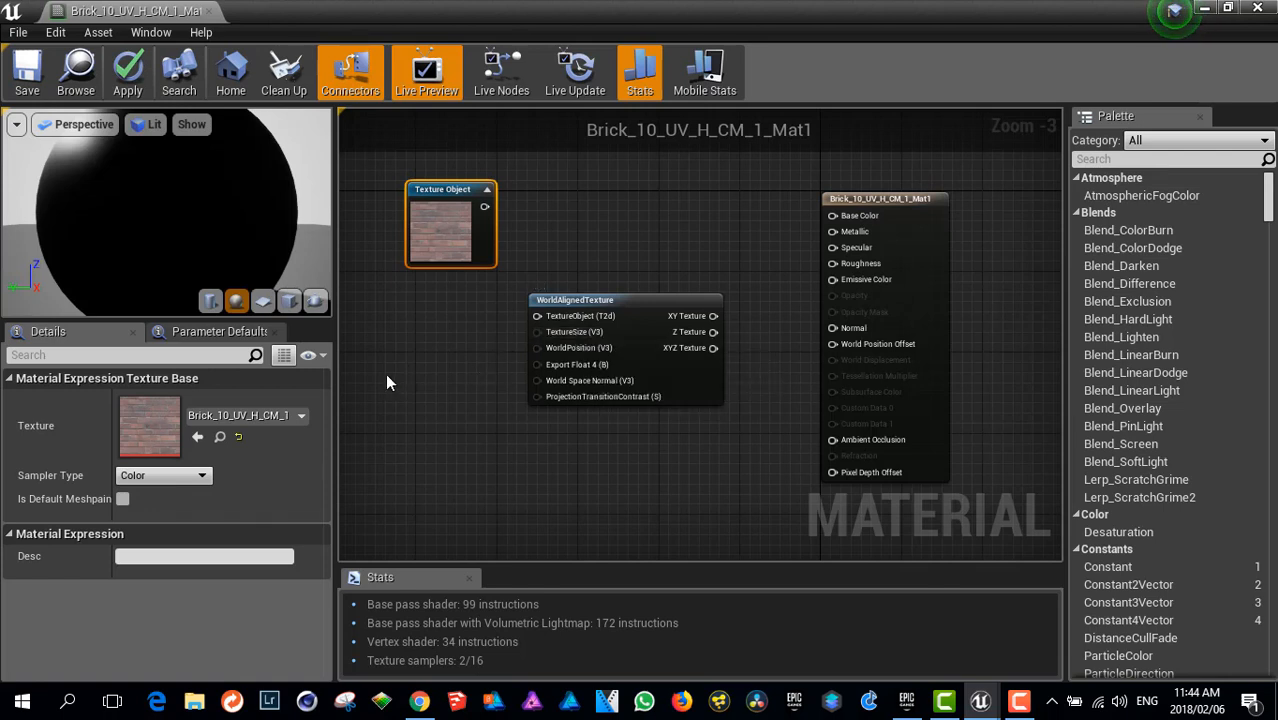
mouse_move(378, 380)
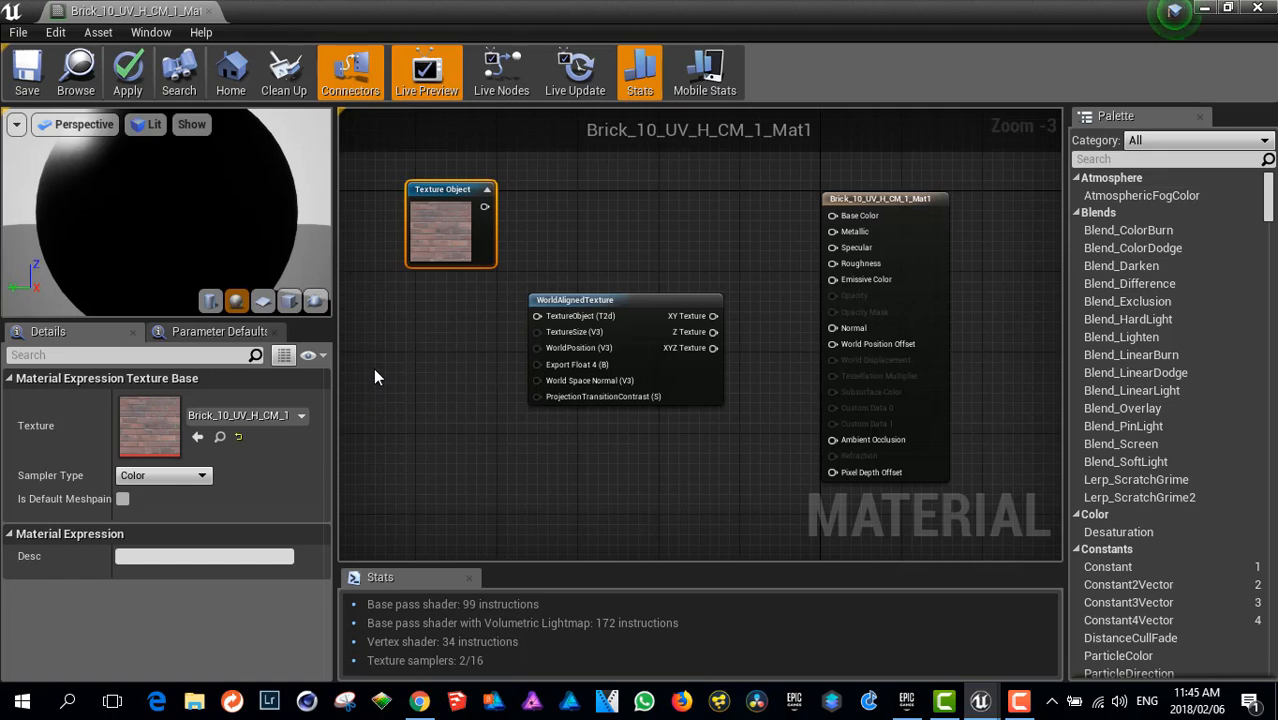
mouse_move(369, 390)
type("Size")
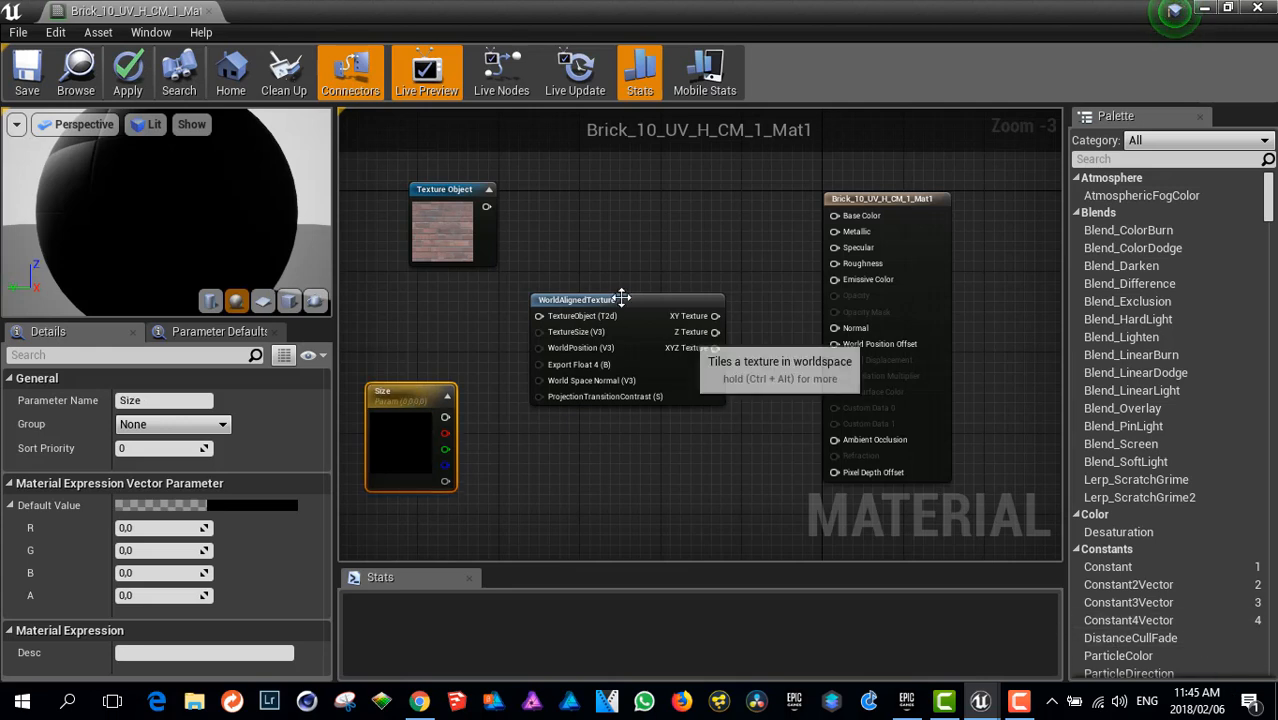
Select the WorldAlignedTexture node in the material graph.
left_click(605, 300)
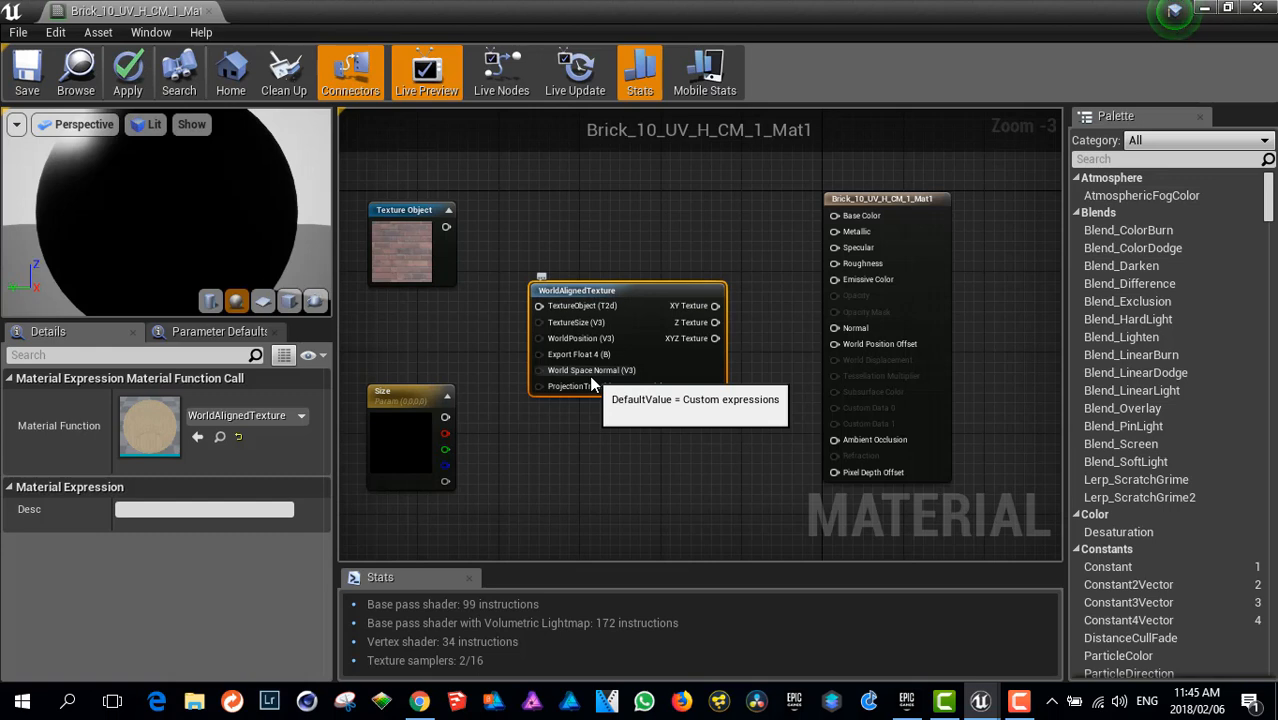
mouse_move(613, 378)
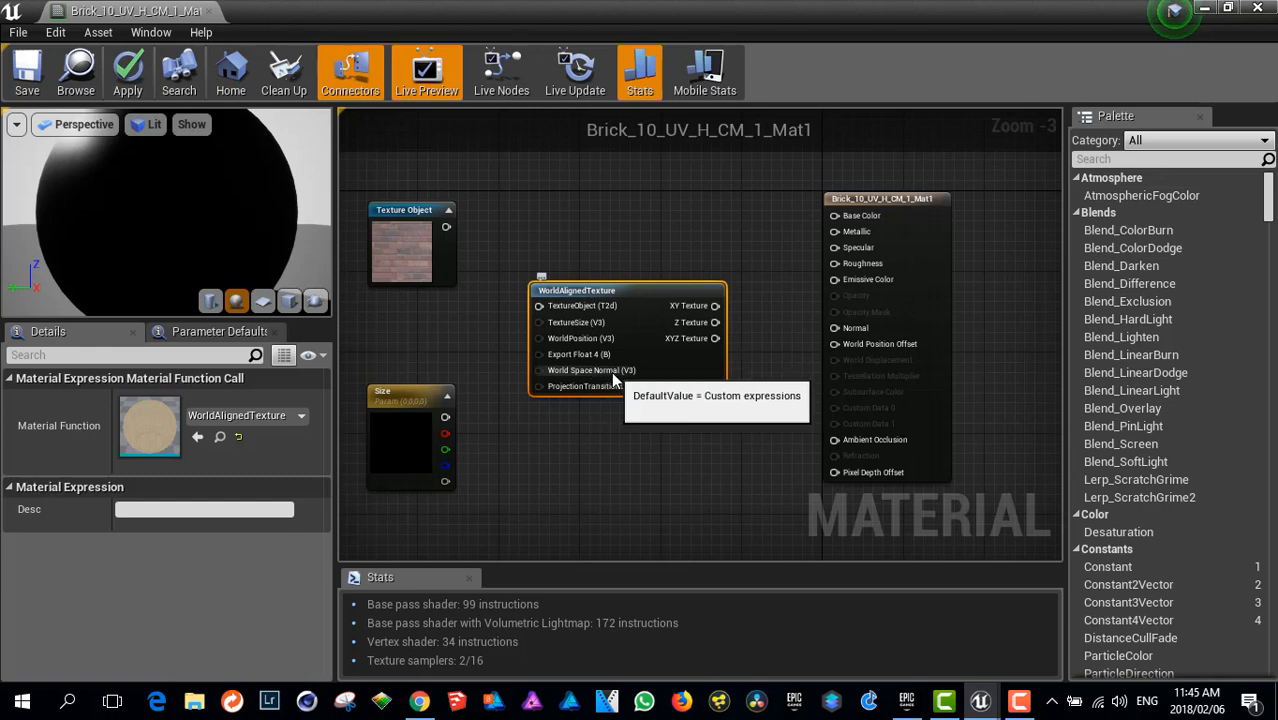
mouse_move(443, 219)
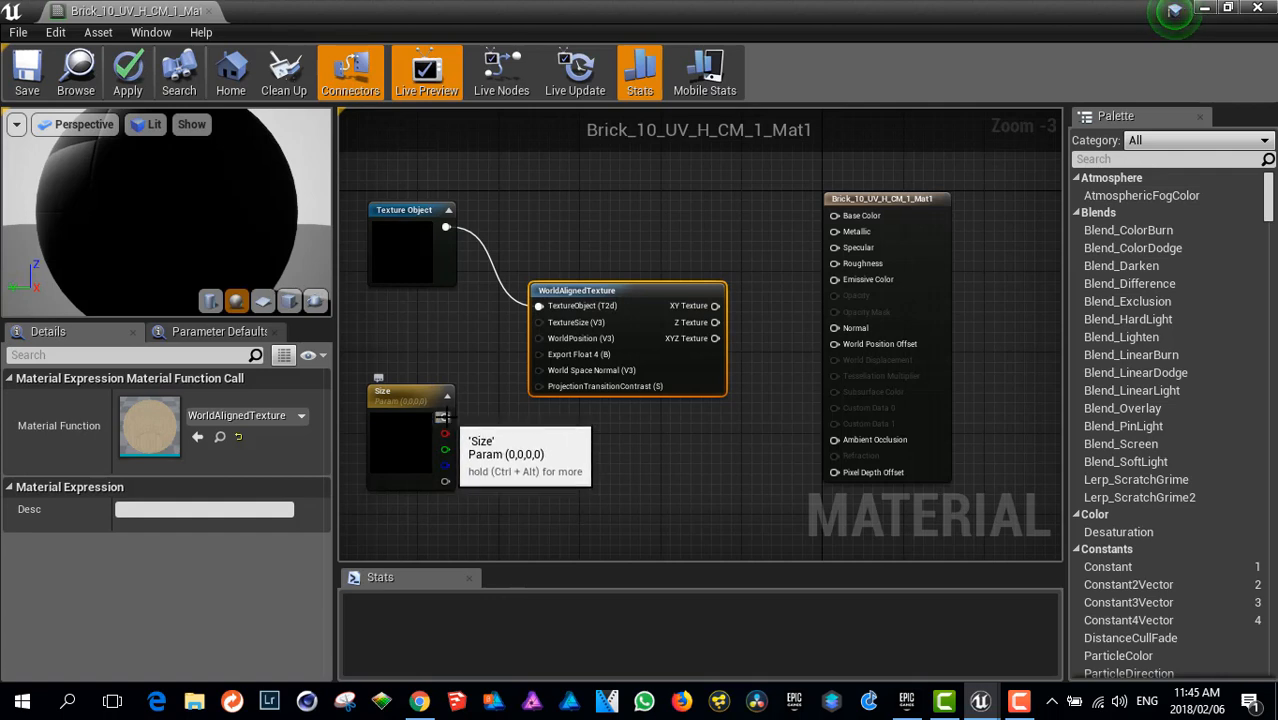
mouse_move(445, 470)
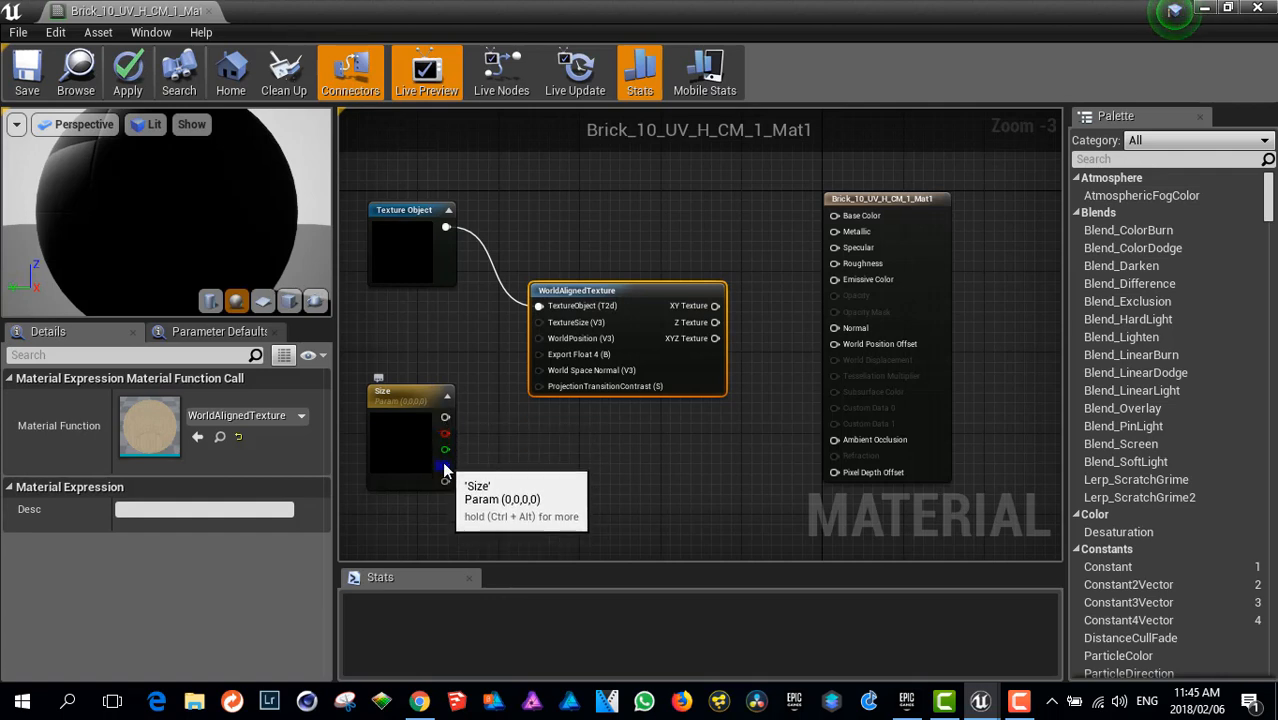
mouse_move(447, 437)
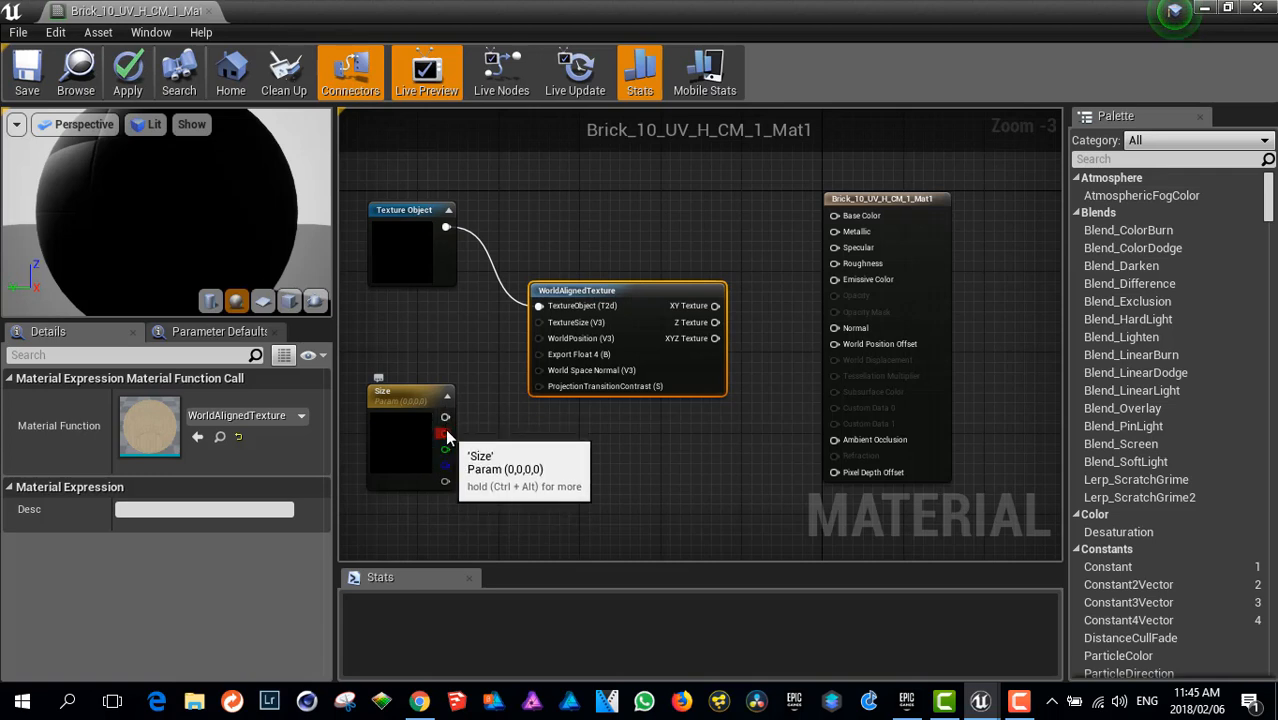
mouse_move(443, 459)
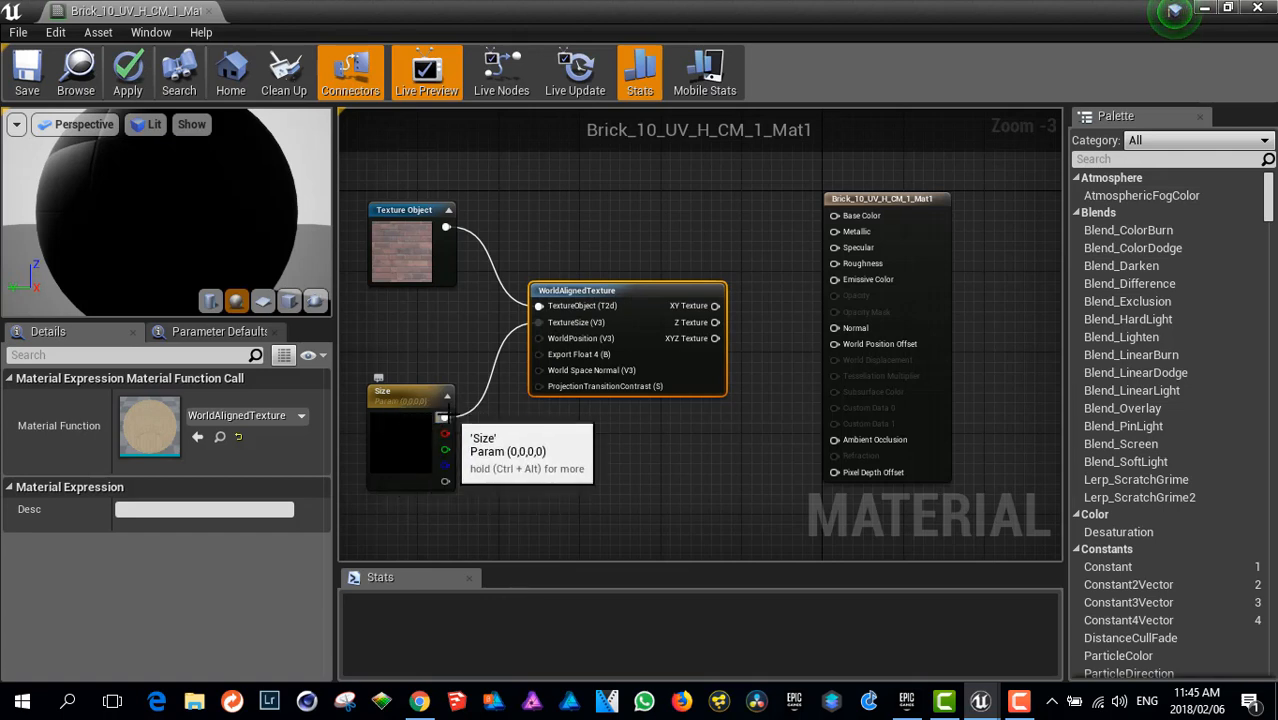
mouse_move(485, 441)
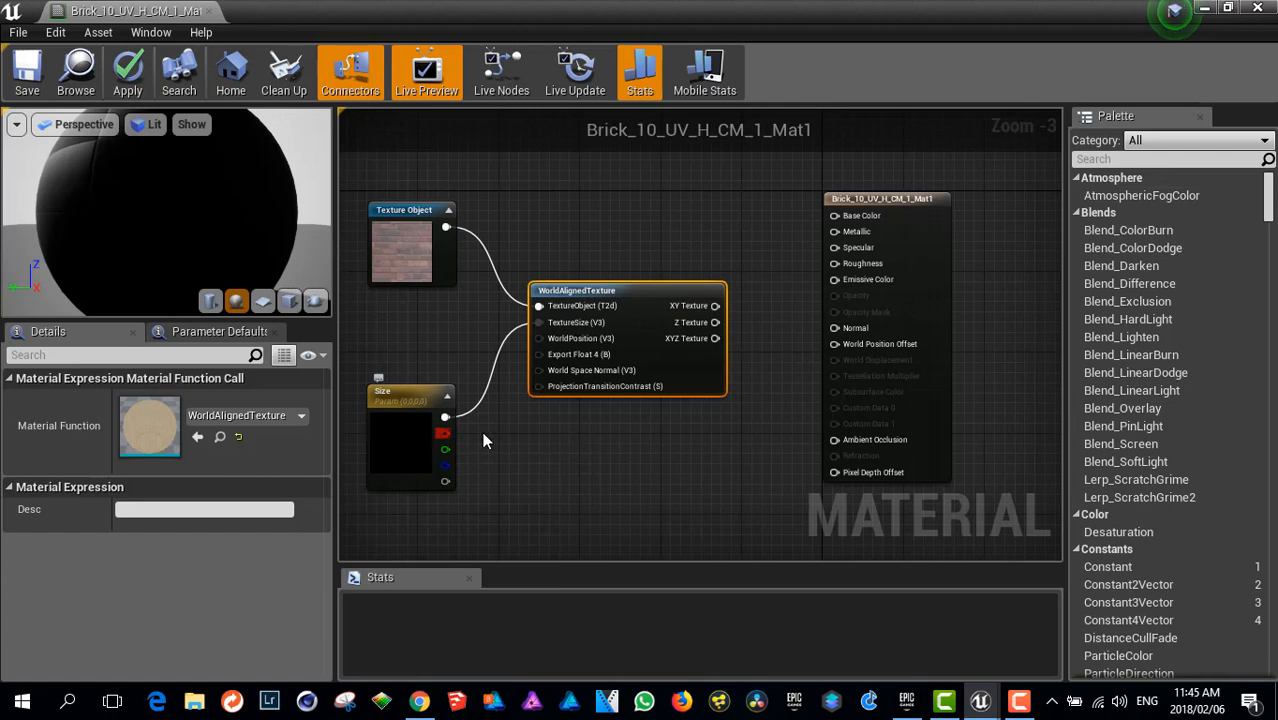
mouse_move(558, 322)
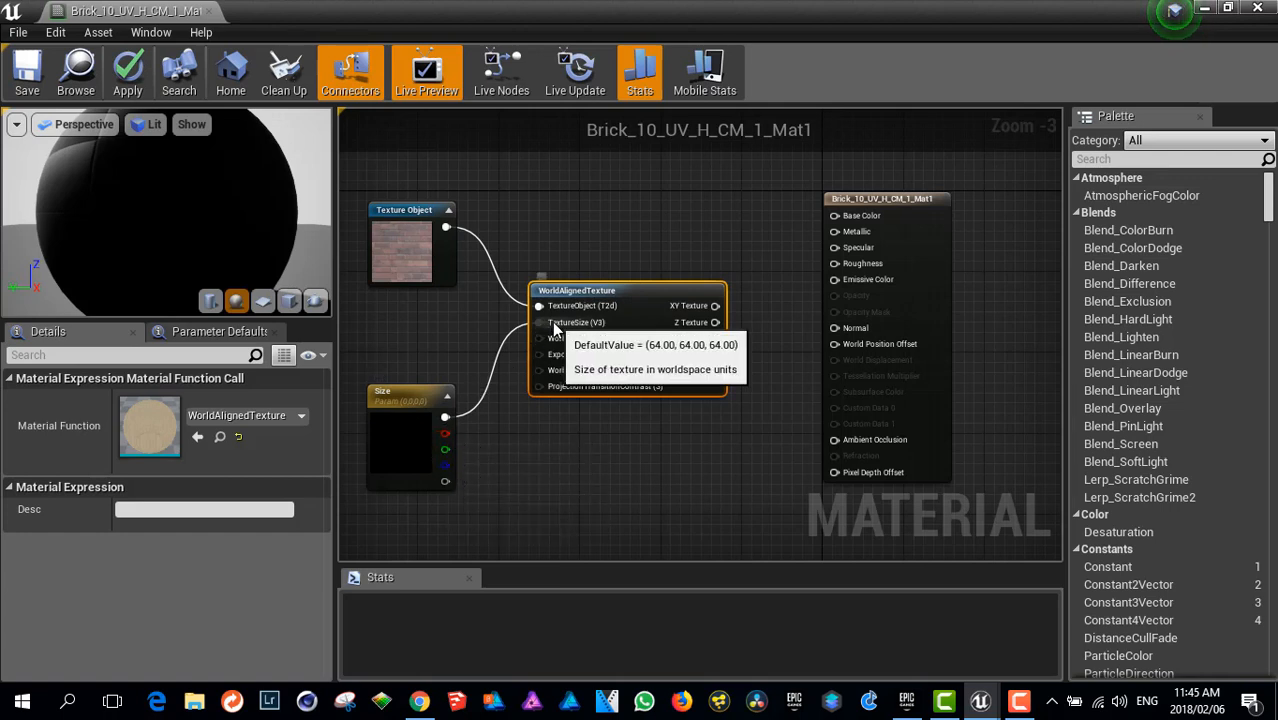
mouse_move(446, 433)
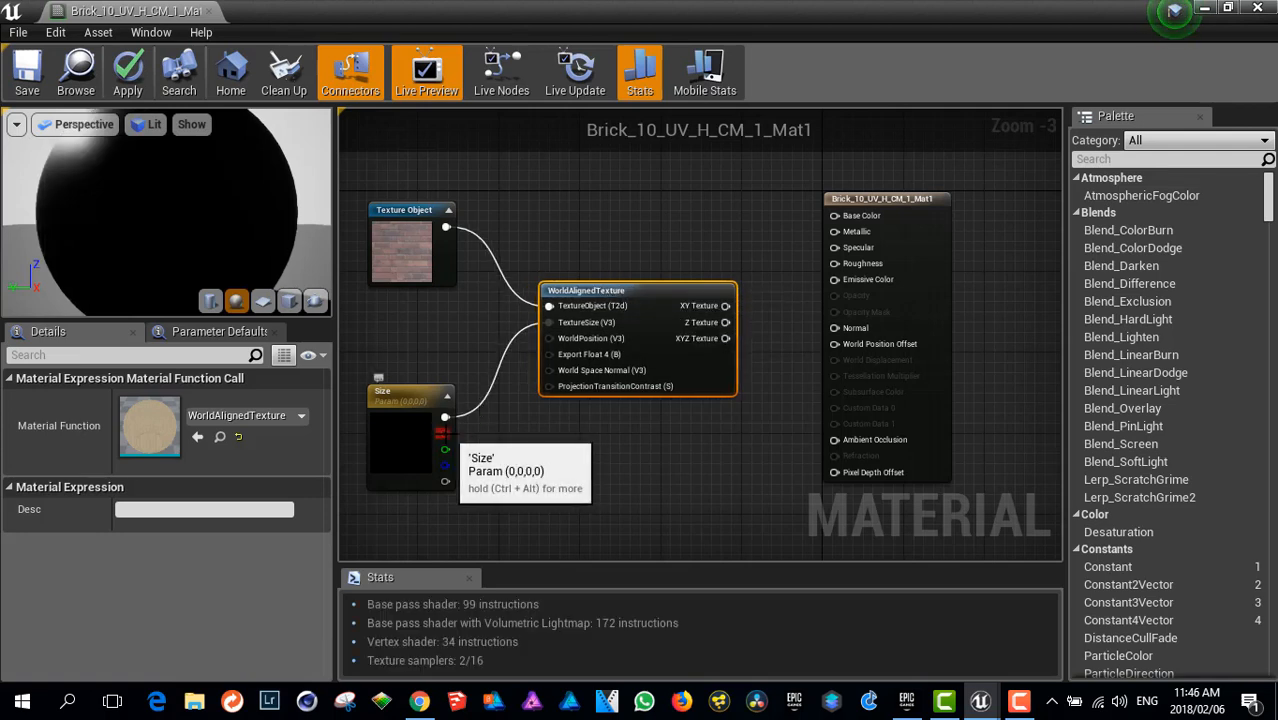
mouse_move(447, 446)
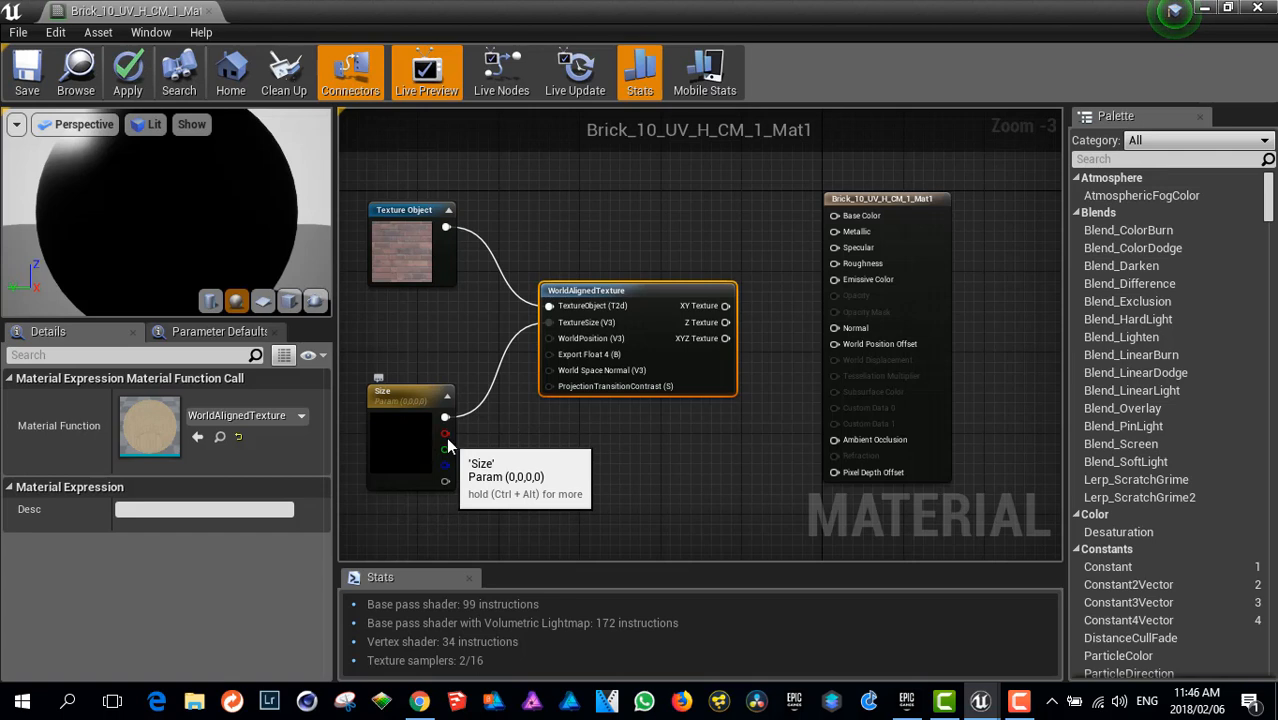
mouse_move(565, 542)
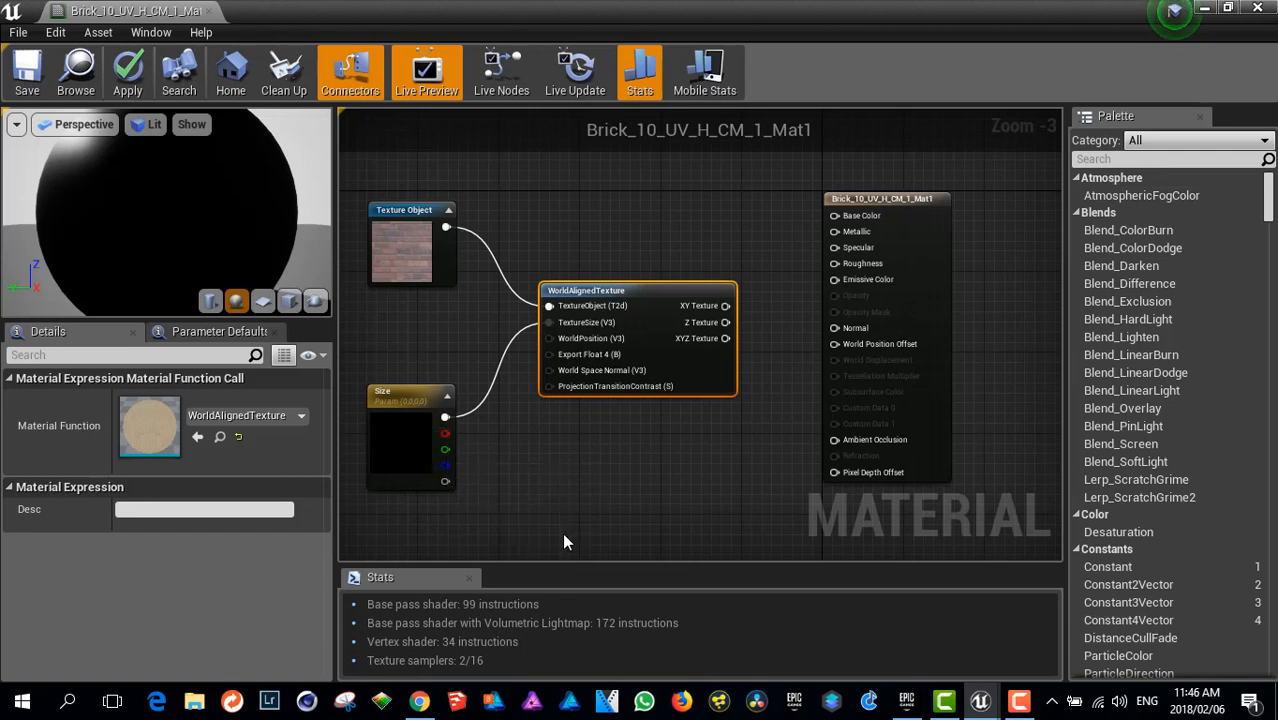
mouse_move(727, 343)
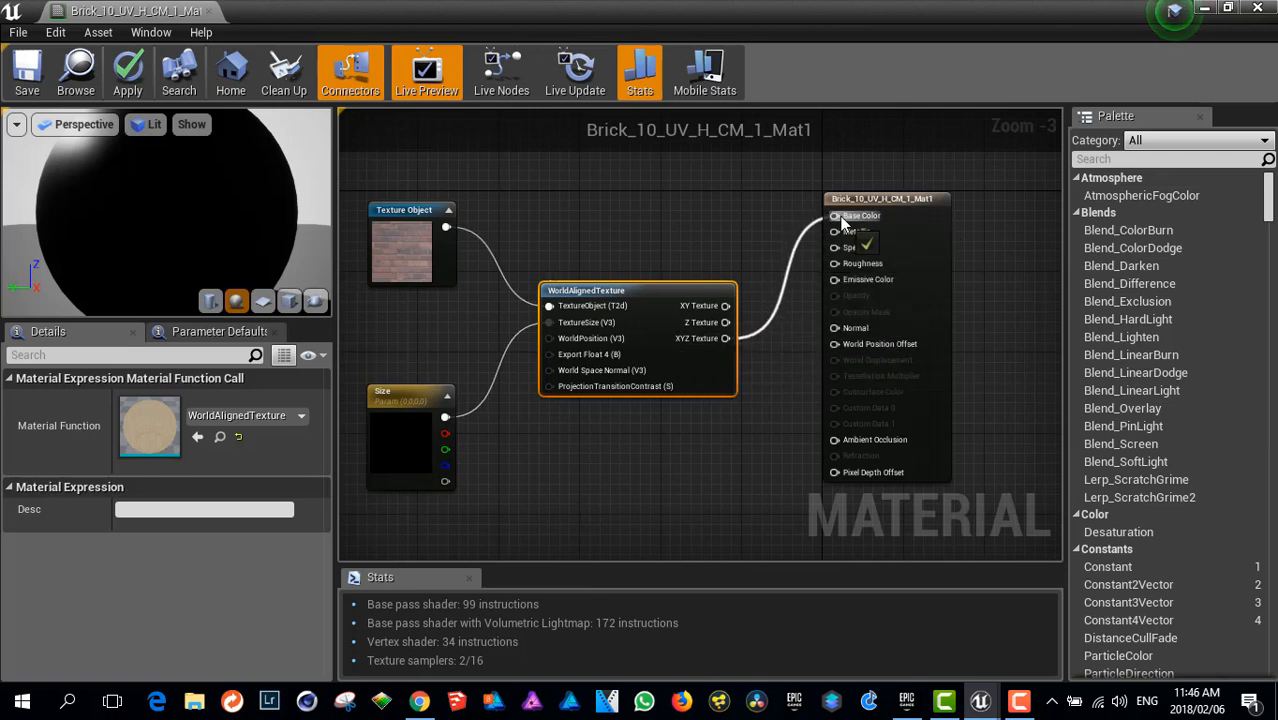
mouse_move(686, 290)
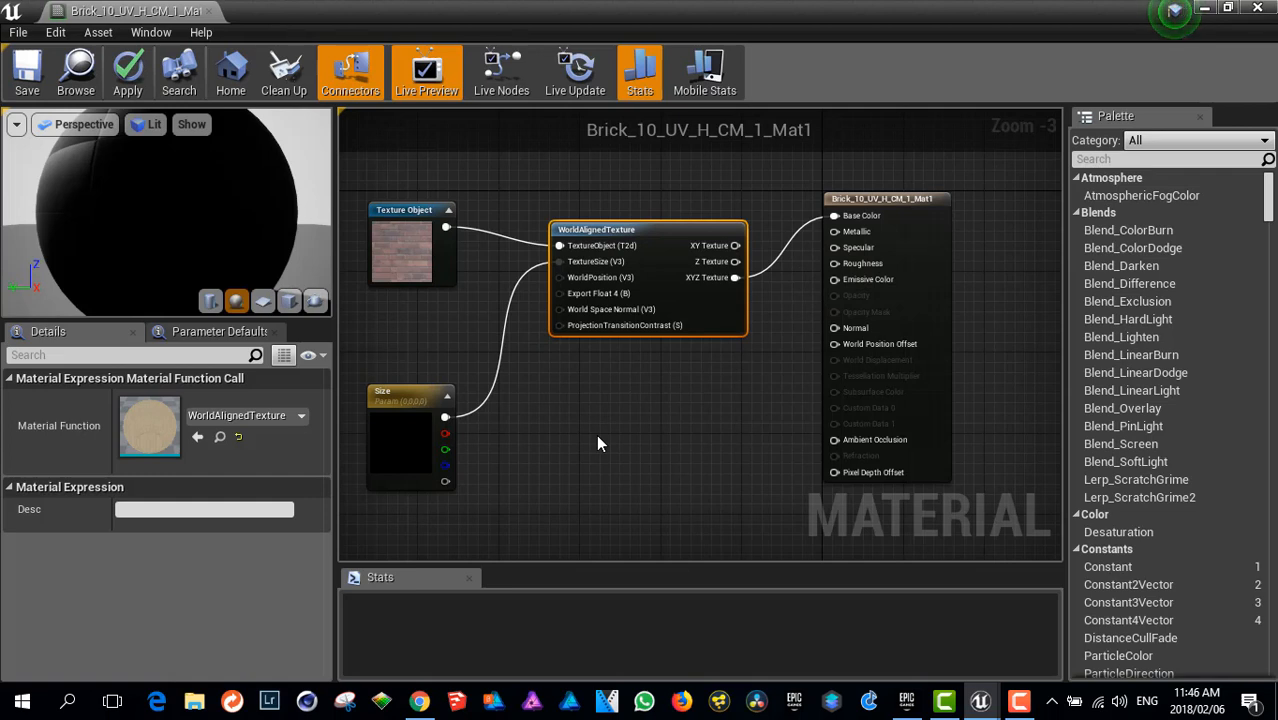
mouse_move(406, 208)
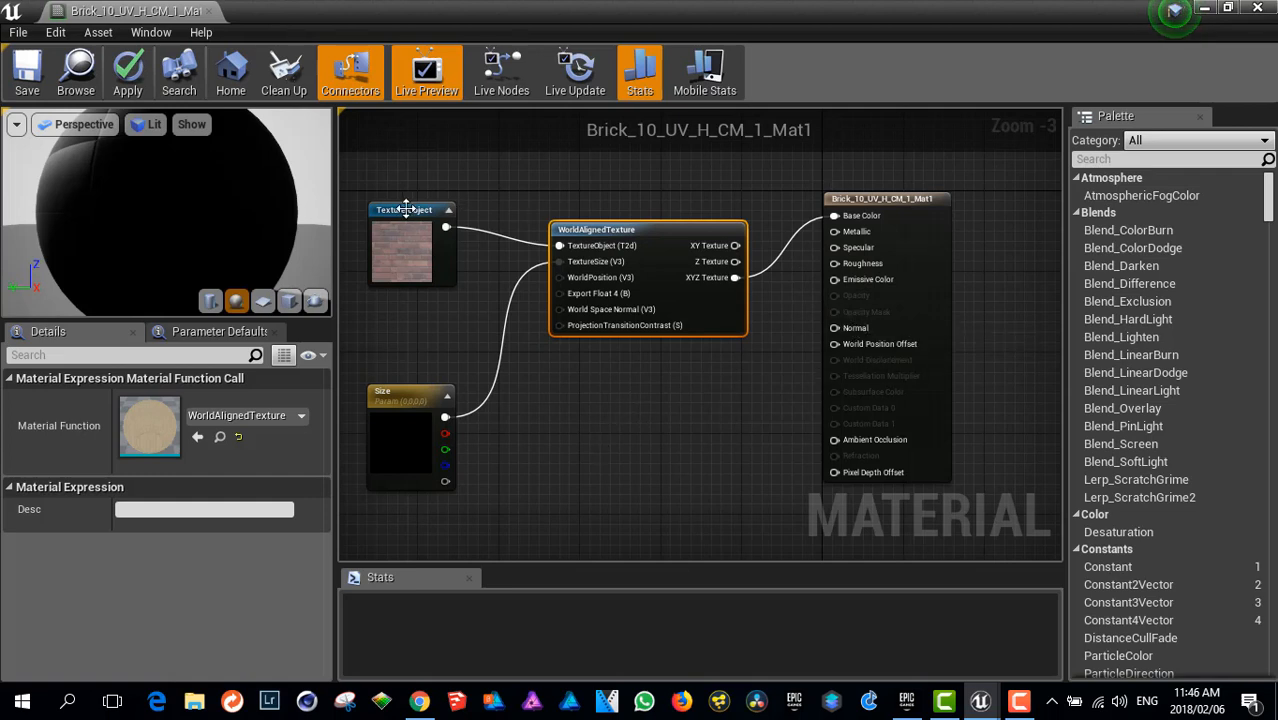
Select the brick Texture Object node.
left_click(432, 245)
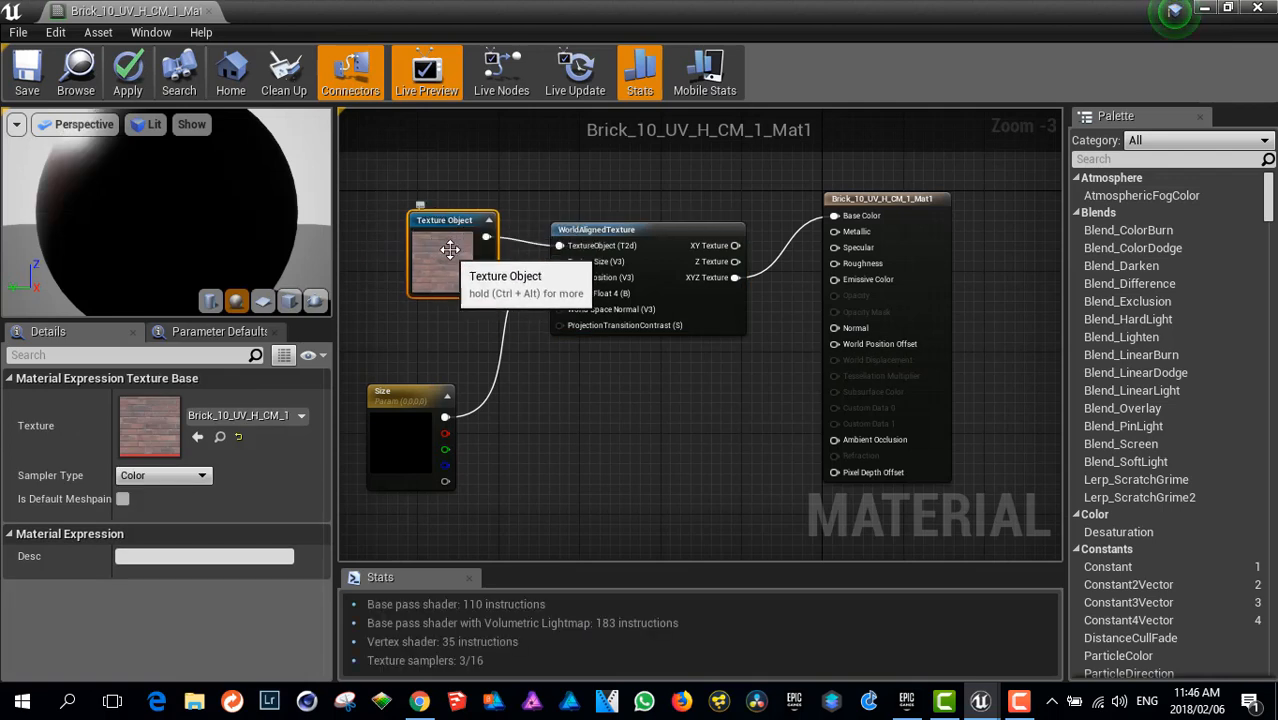
mouse_move(530, 442)
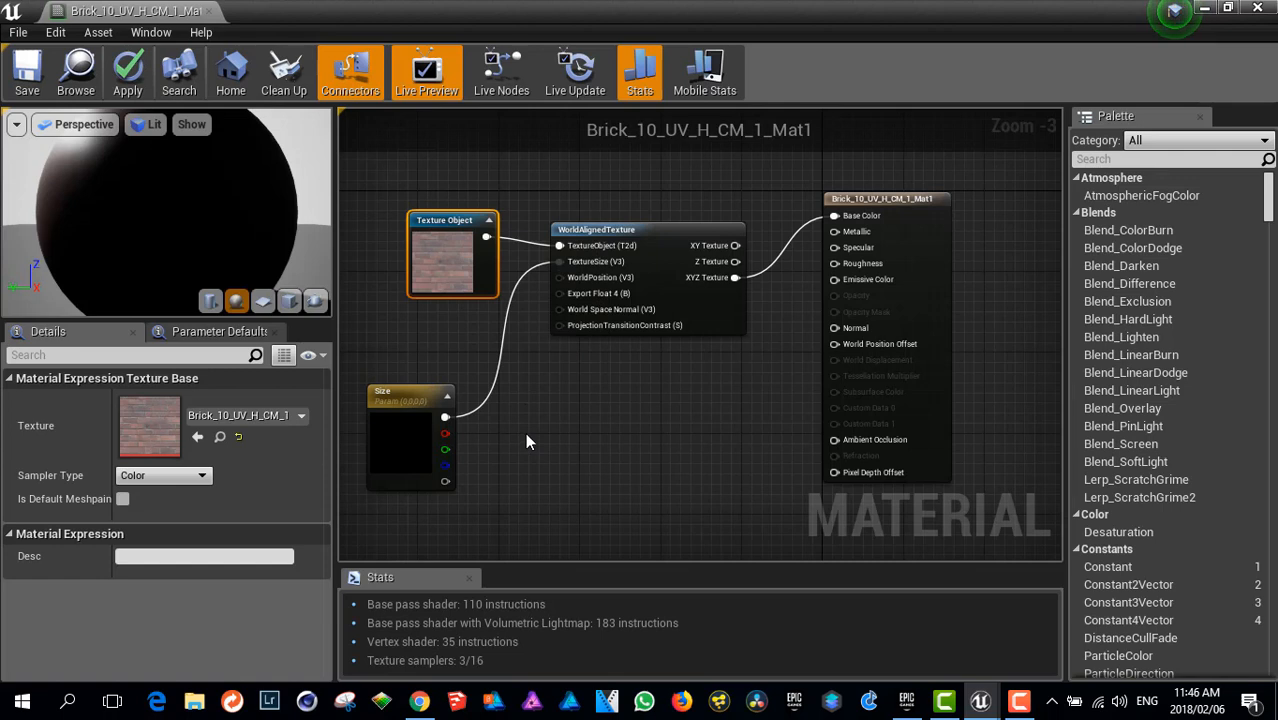
mouse_move(540, 435)
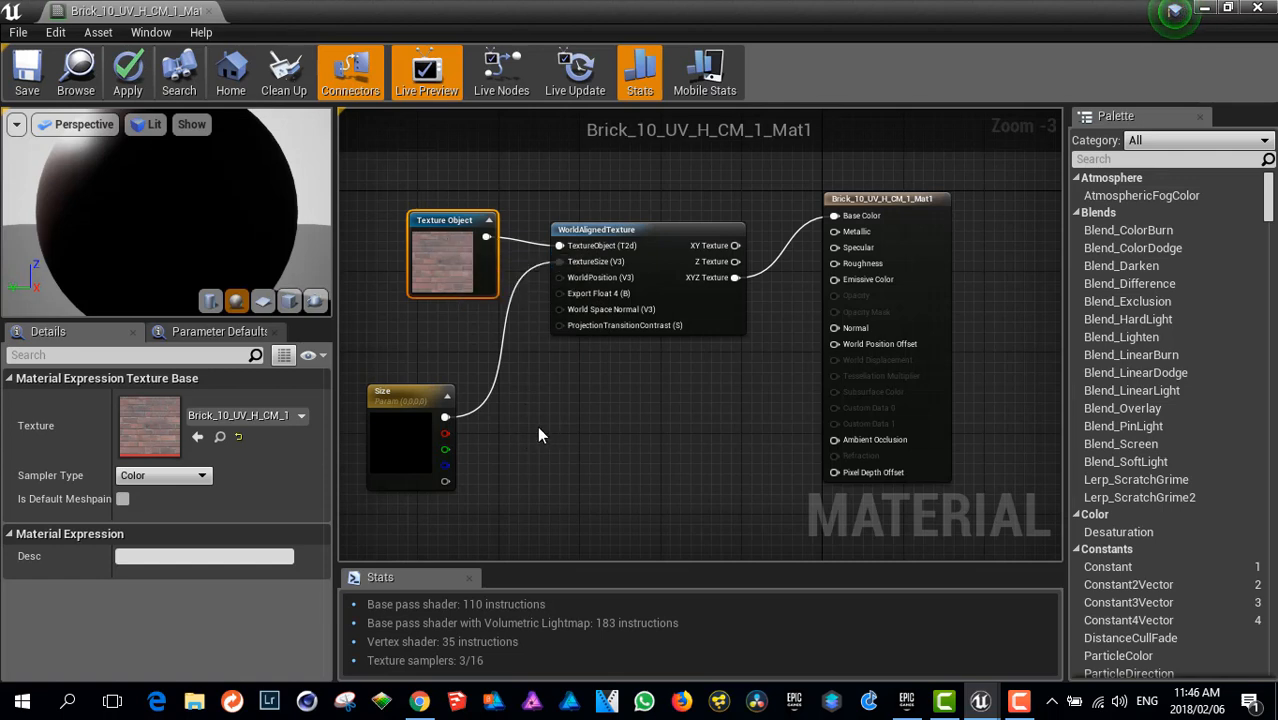
mouse_move(640, 229)
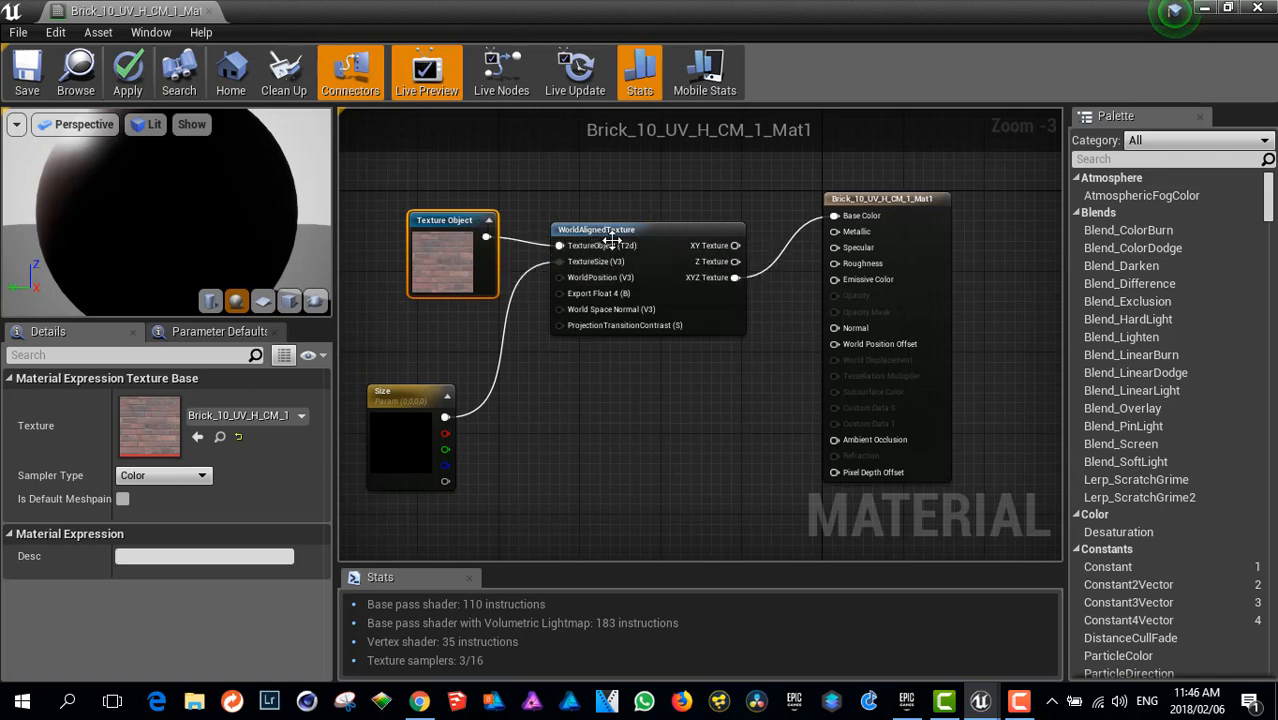
mouse_move(852, 370)
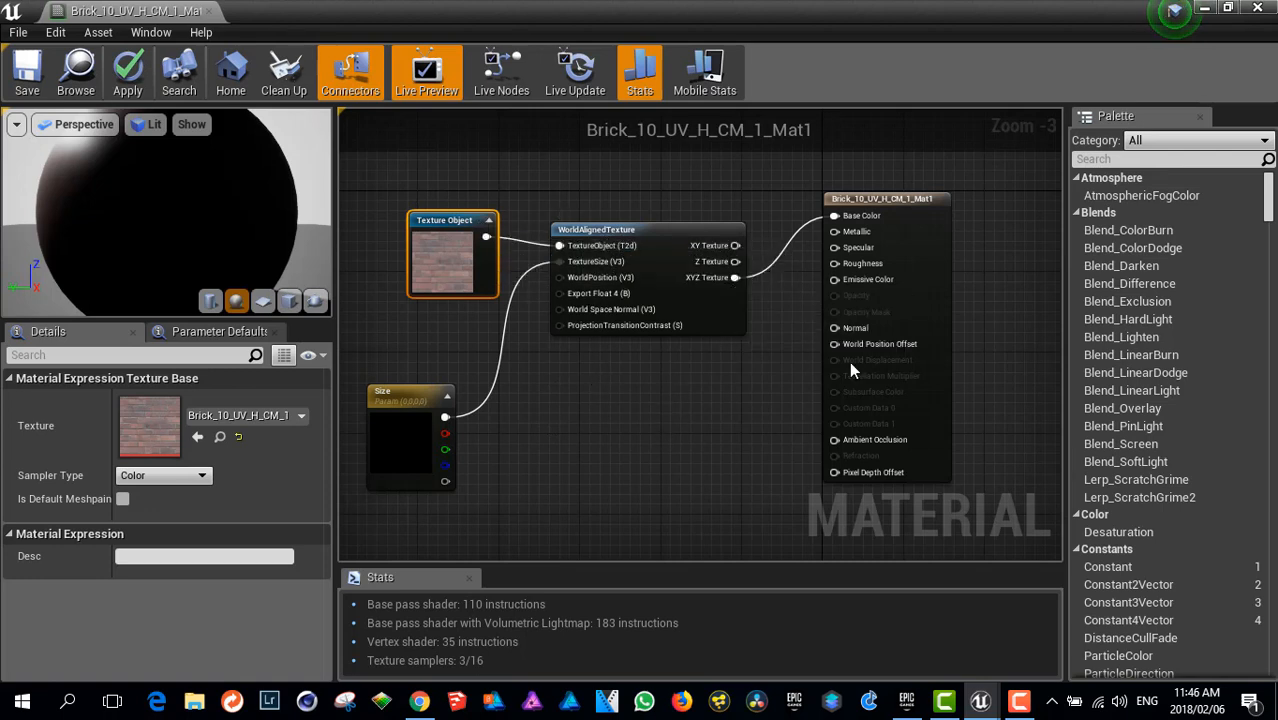
mouse_move(838, 328)
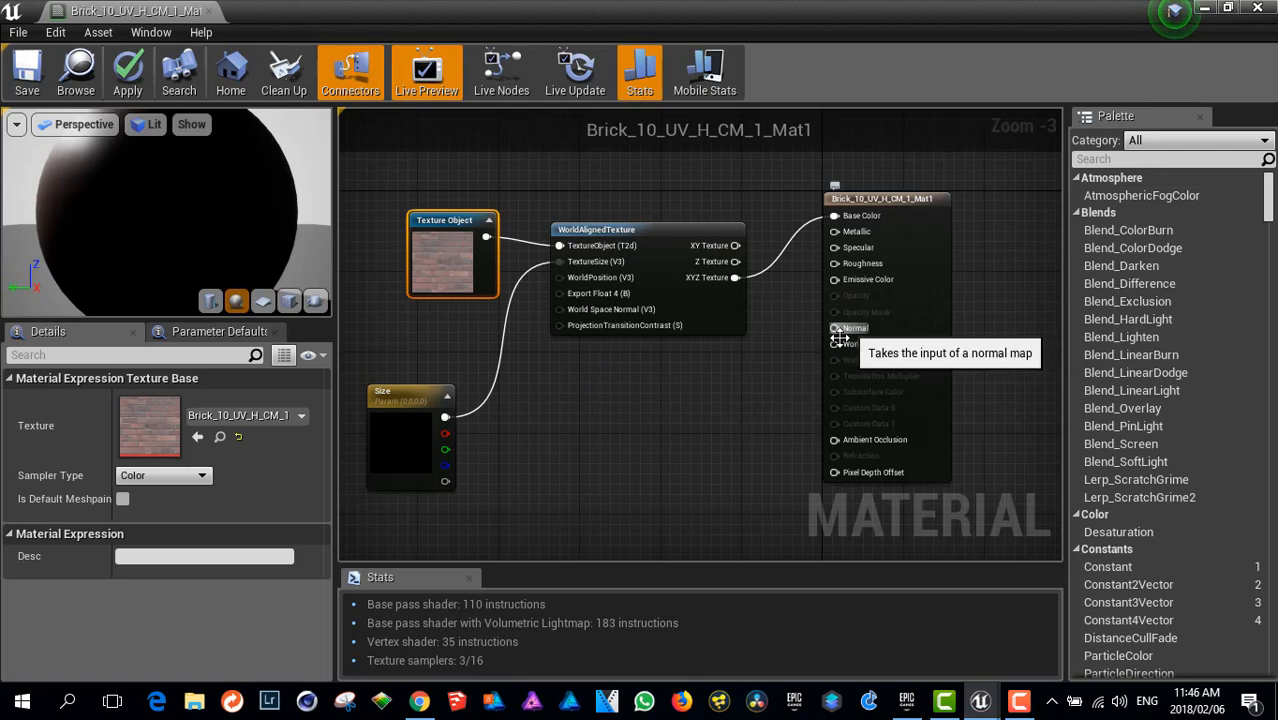
mouse_move(628, 235)
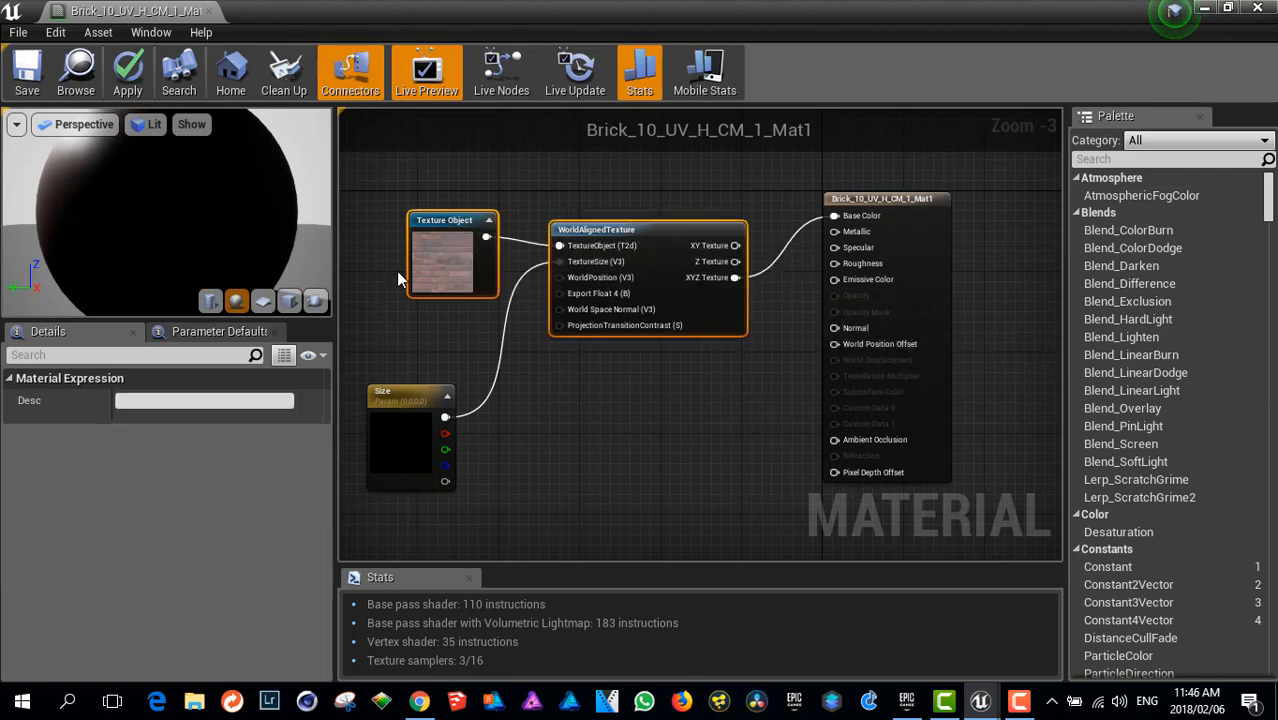
mouse_move(695, 301)
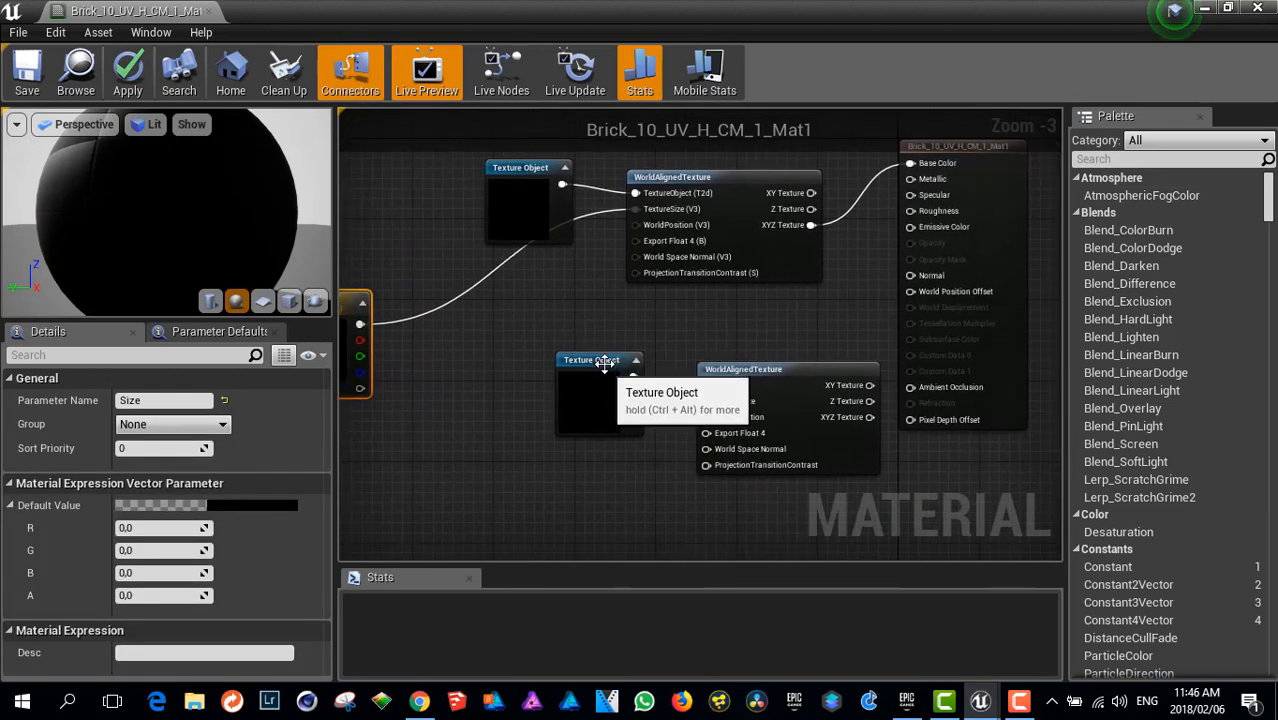
Connect the pasted Texture Object to the second WorldAlignedTexture node.
left_click(600, 360)
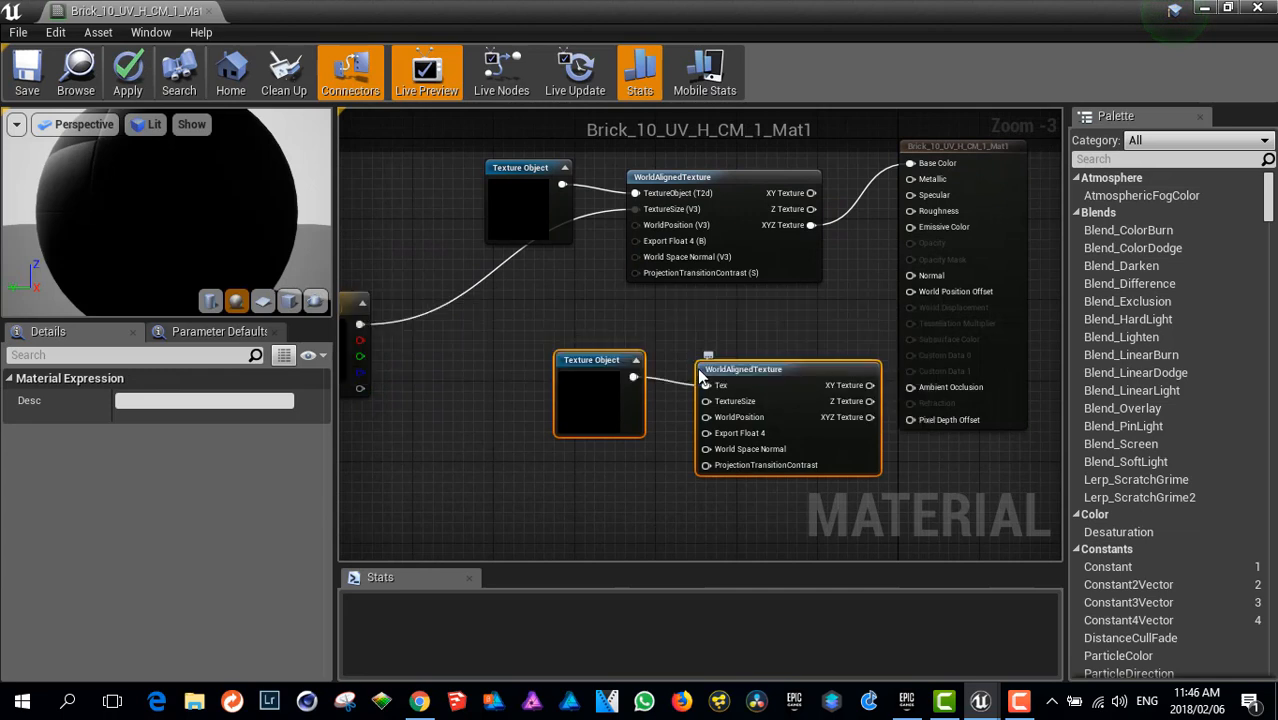
double_click(743, 369)
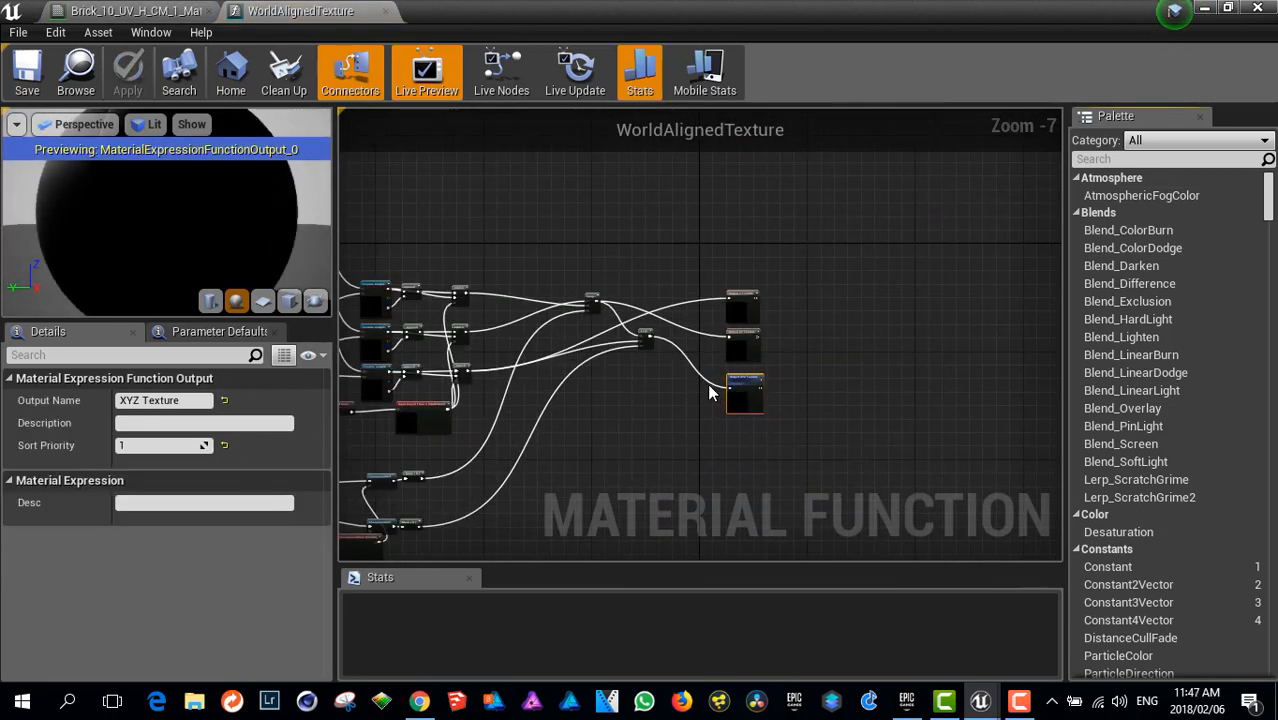
scroll("down", 3)
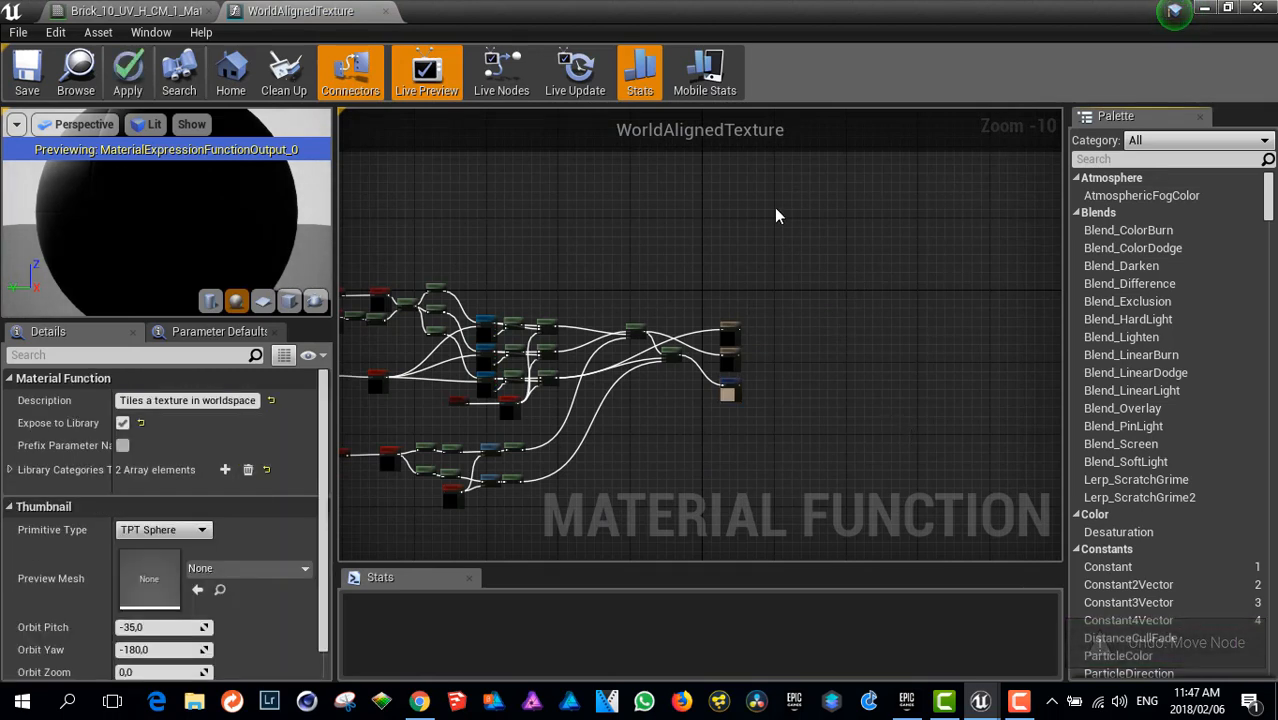
scroll("down", 3)
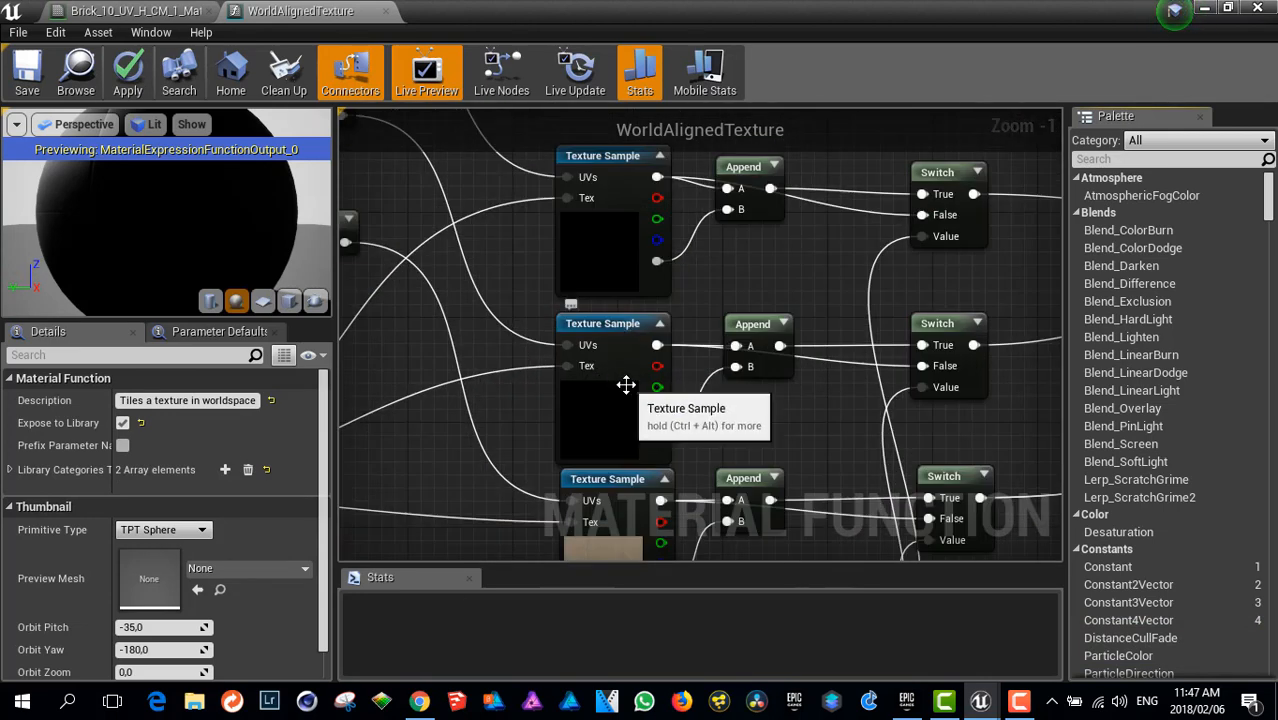
scroll("down", 3)
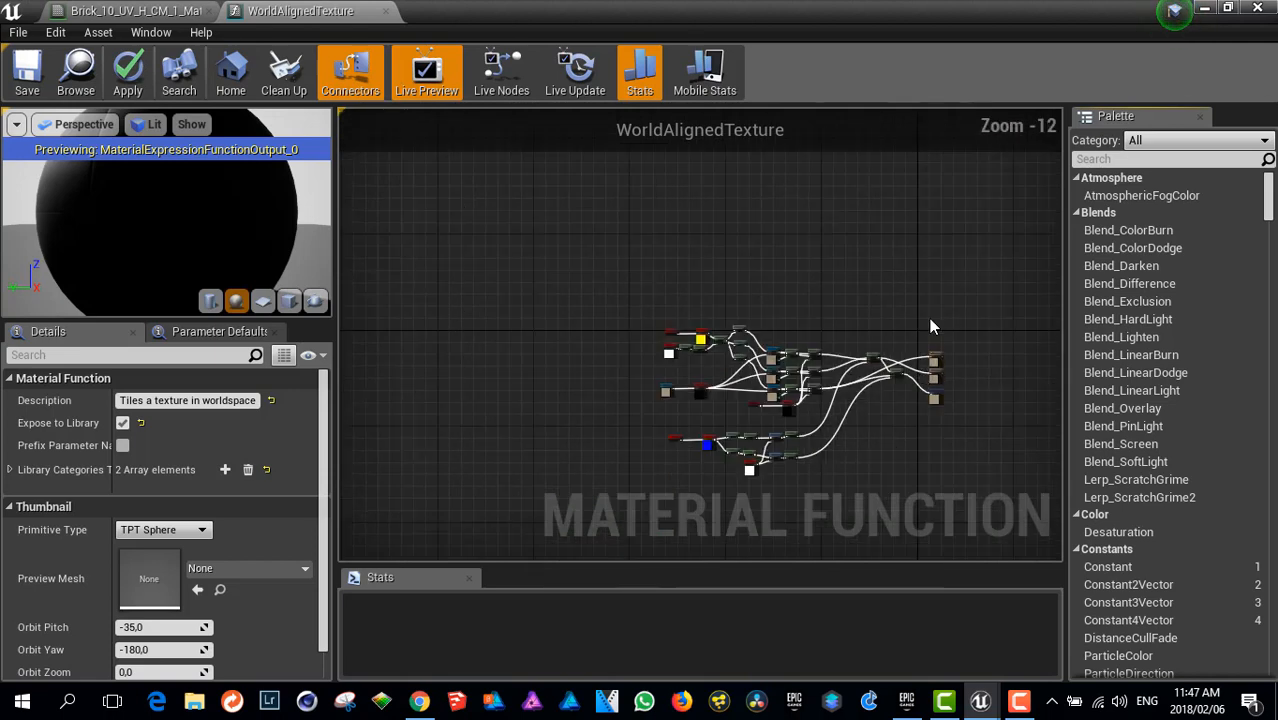
left_click(230, 70)
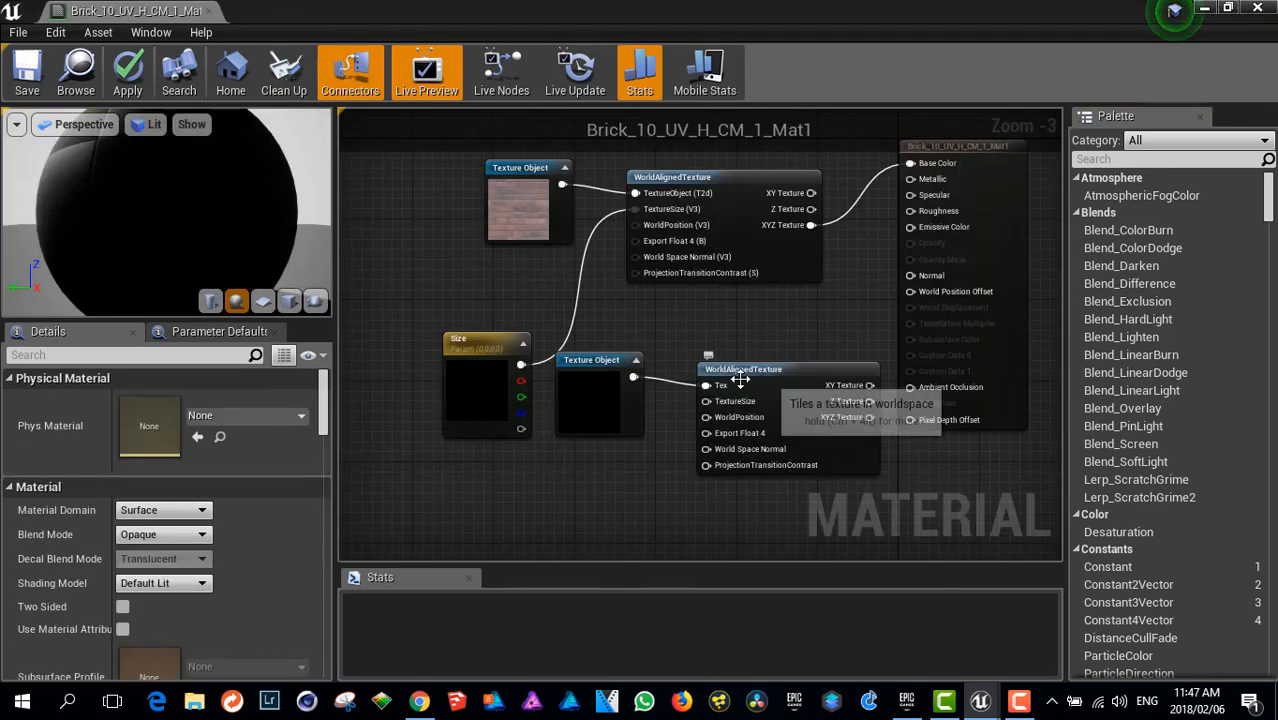
Move the second Texture Object lower in the graph and select the Size parameter.
scroll("down", 3)
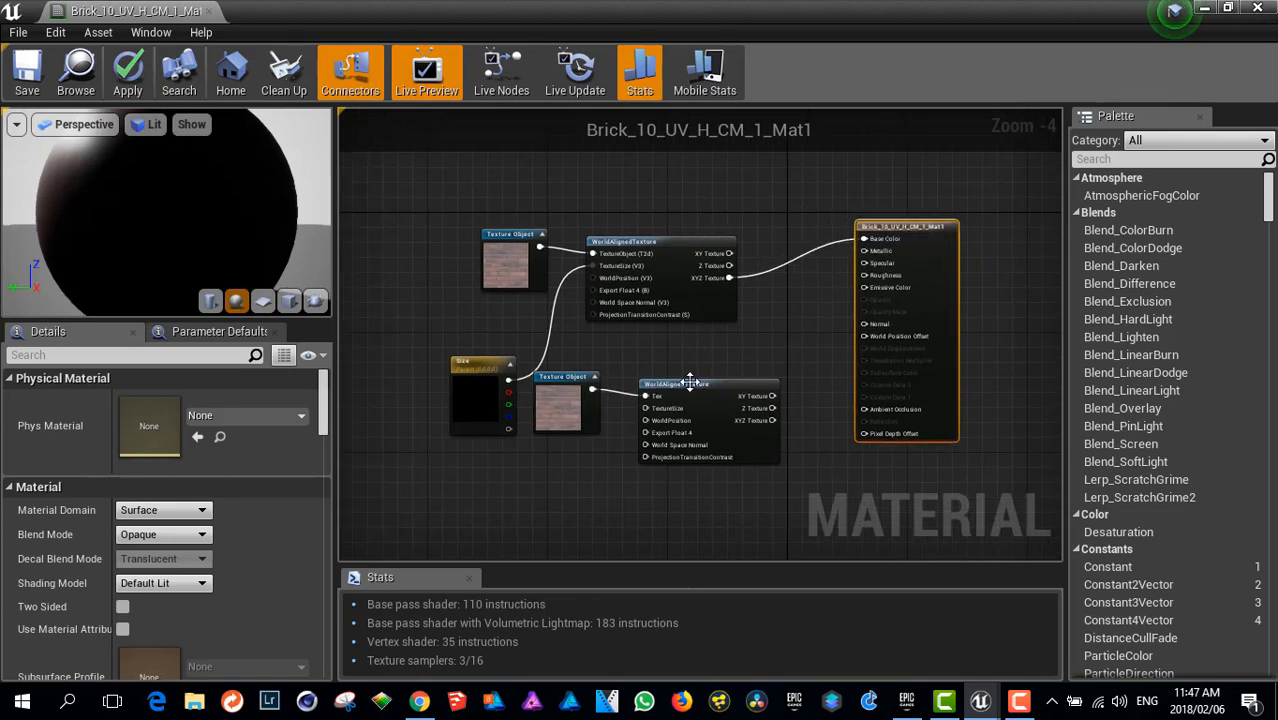
left_click(515, 465)
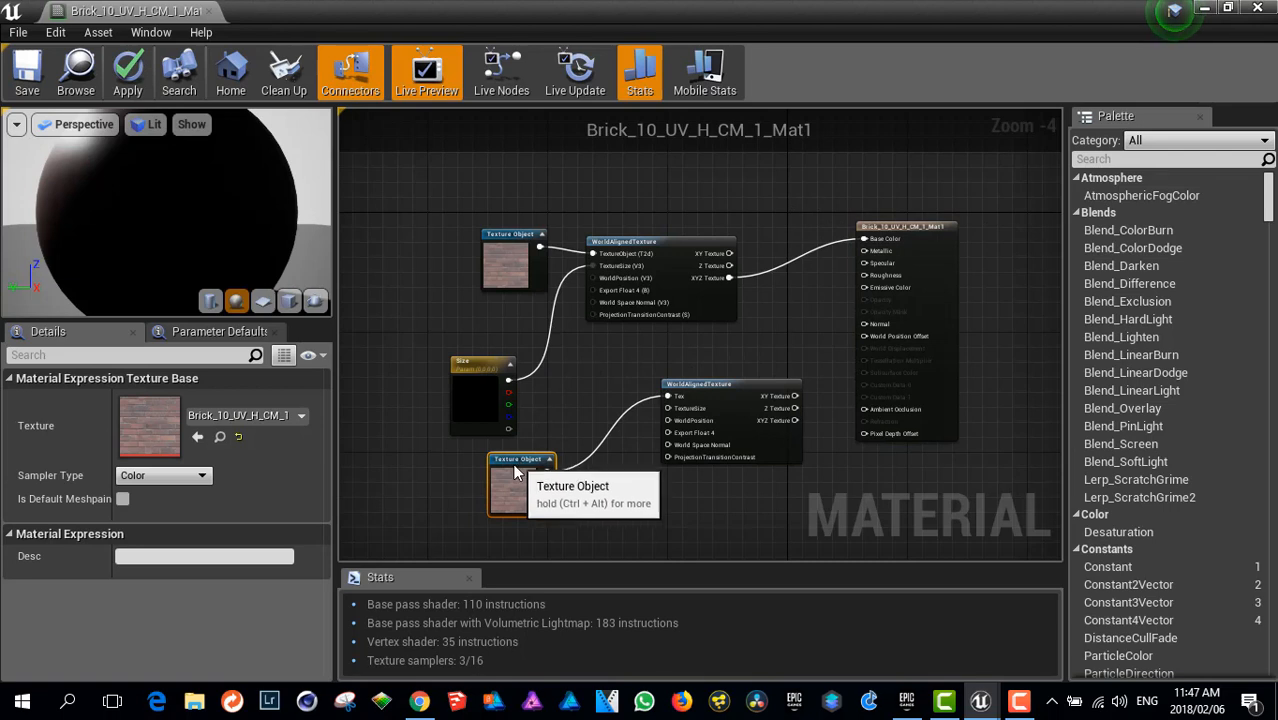
left_click_drag(517, 475, 512, 490)
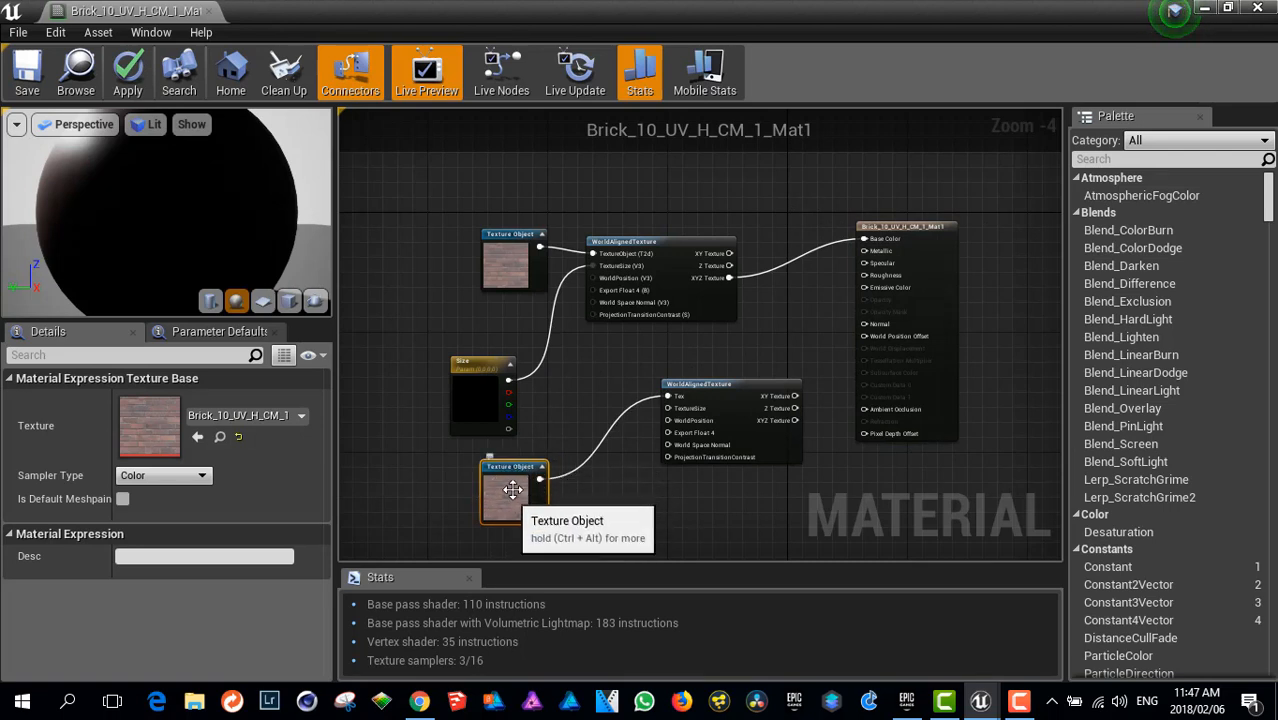
mouse_move(490, 373)
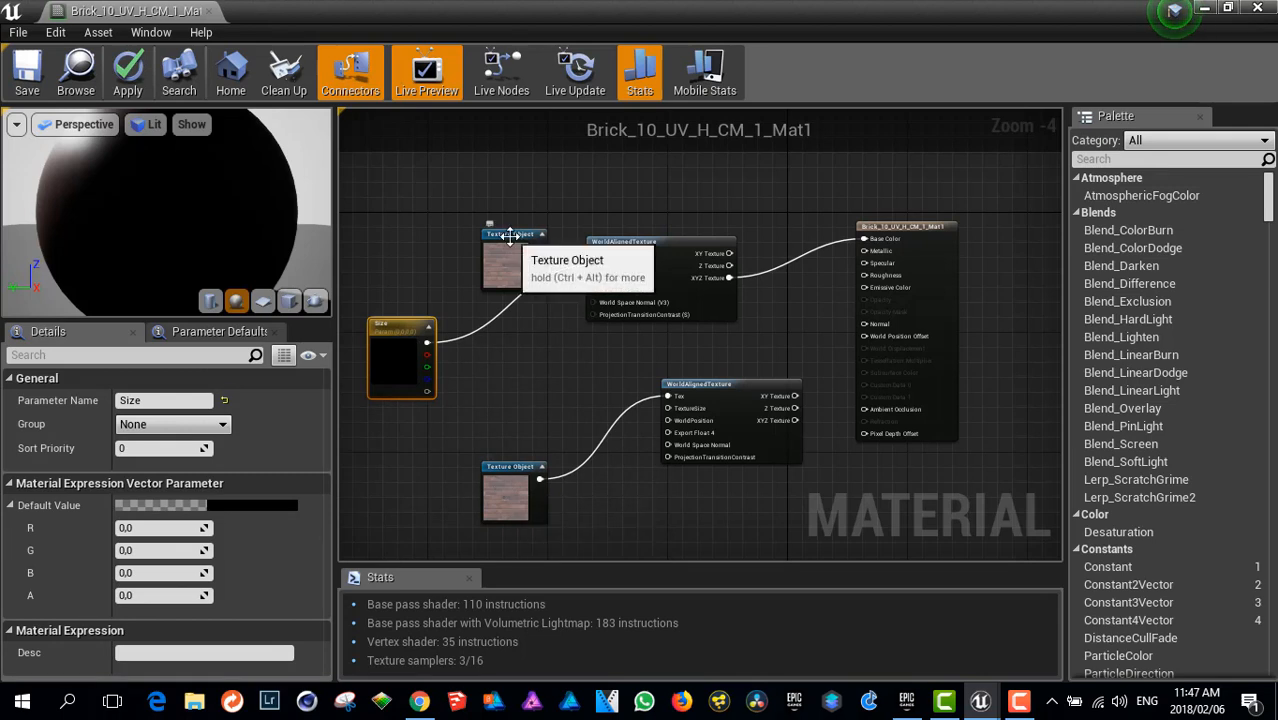
mouse_move(480, 470)
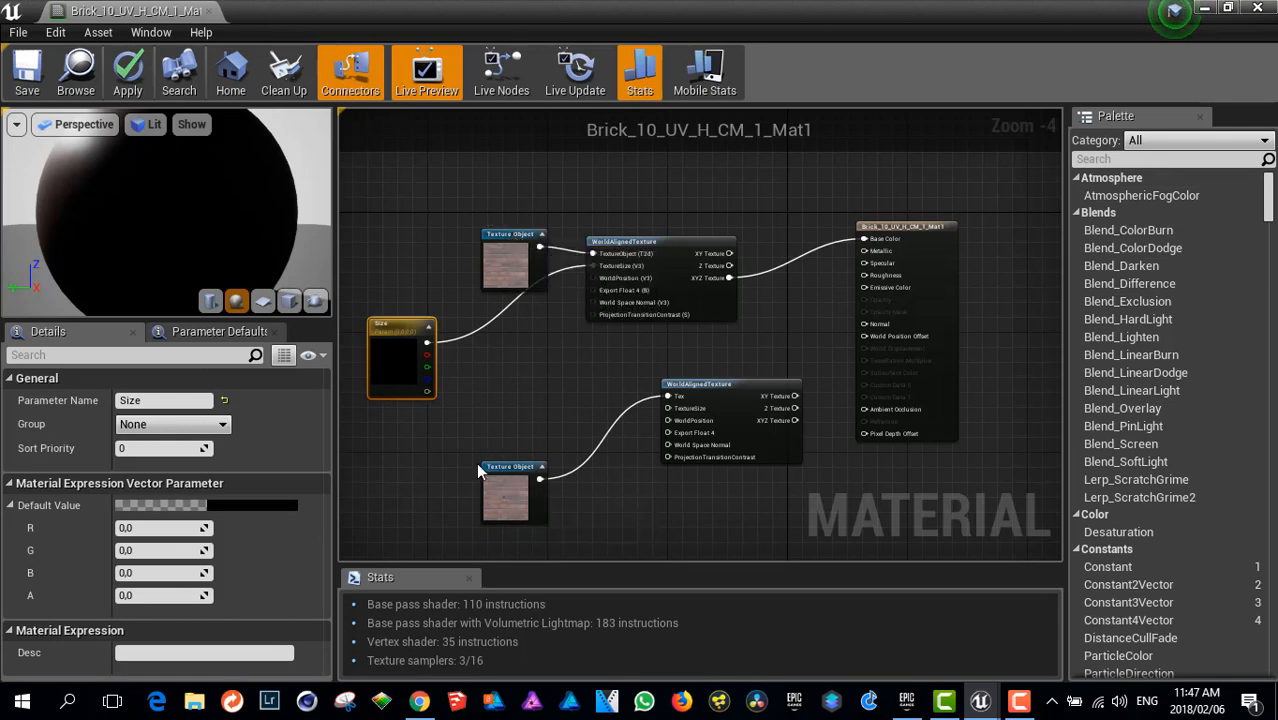
mouse_move(517, 503)
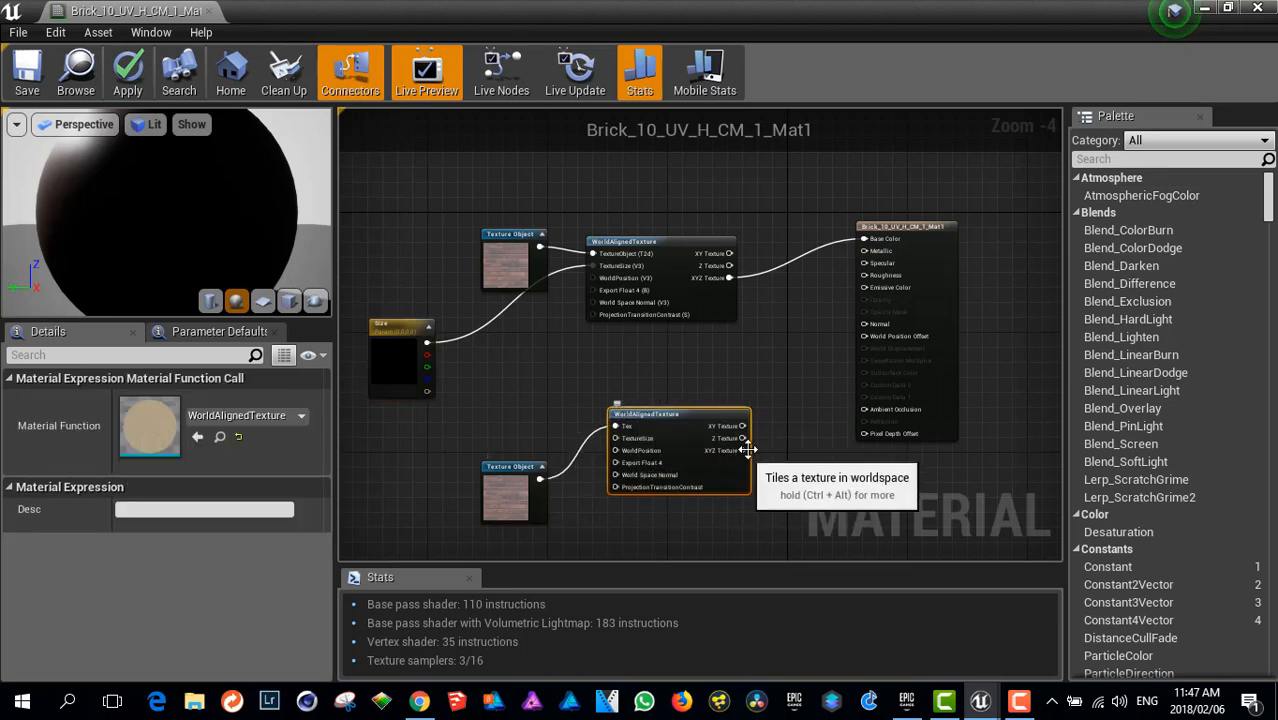
mouse_move(760, 451)
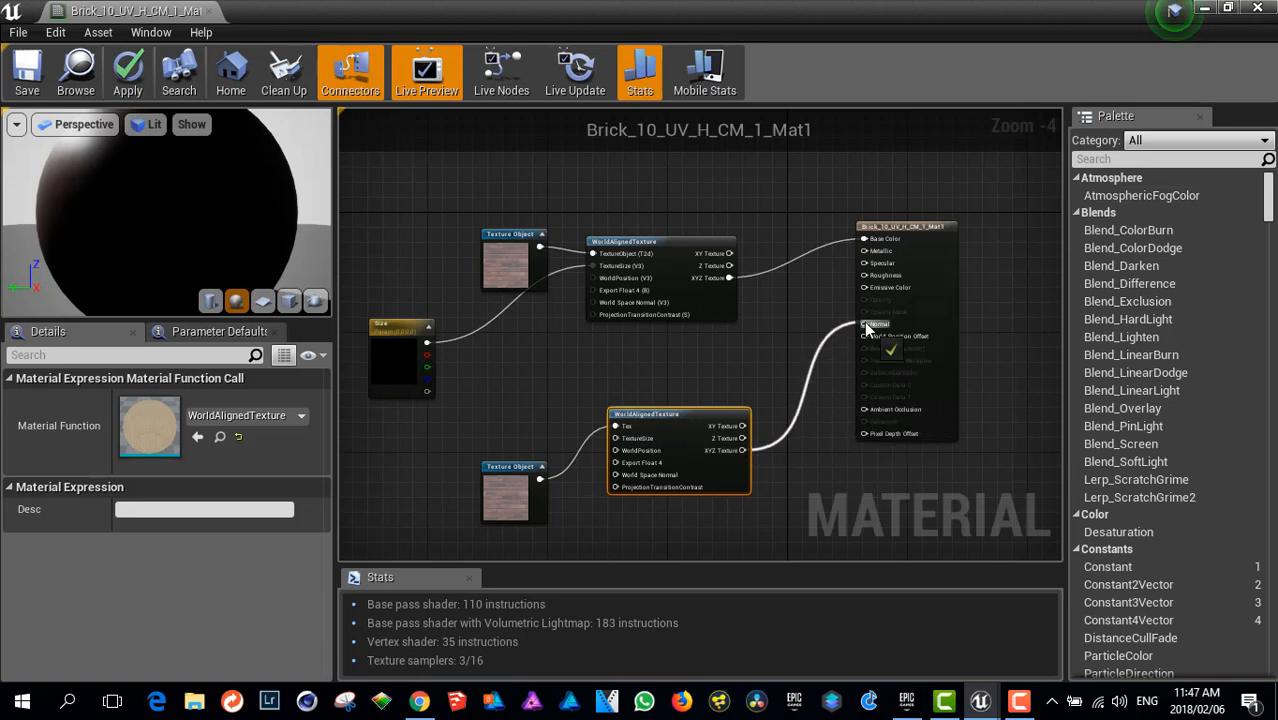
mouse_move(427, 343)
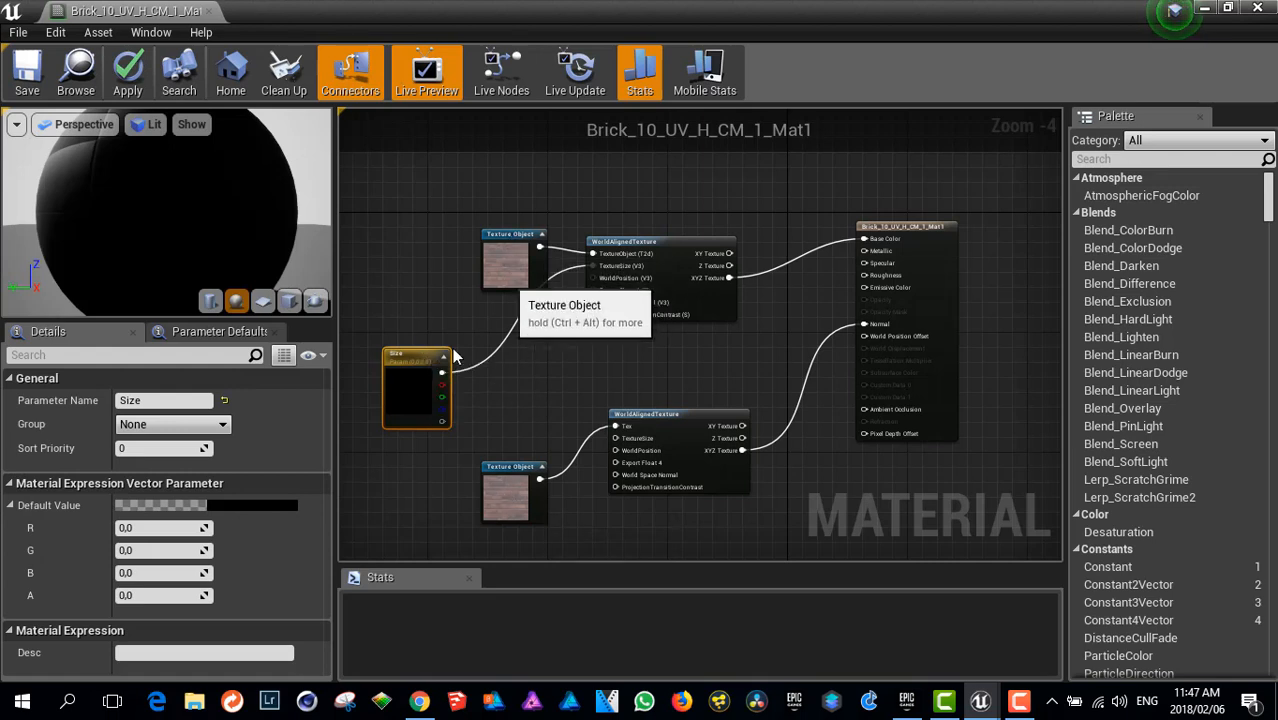
mouse_move(442, 380)
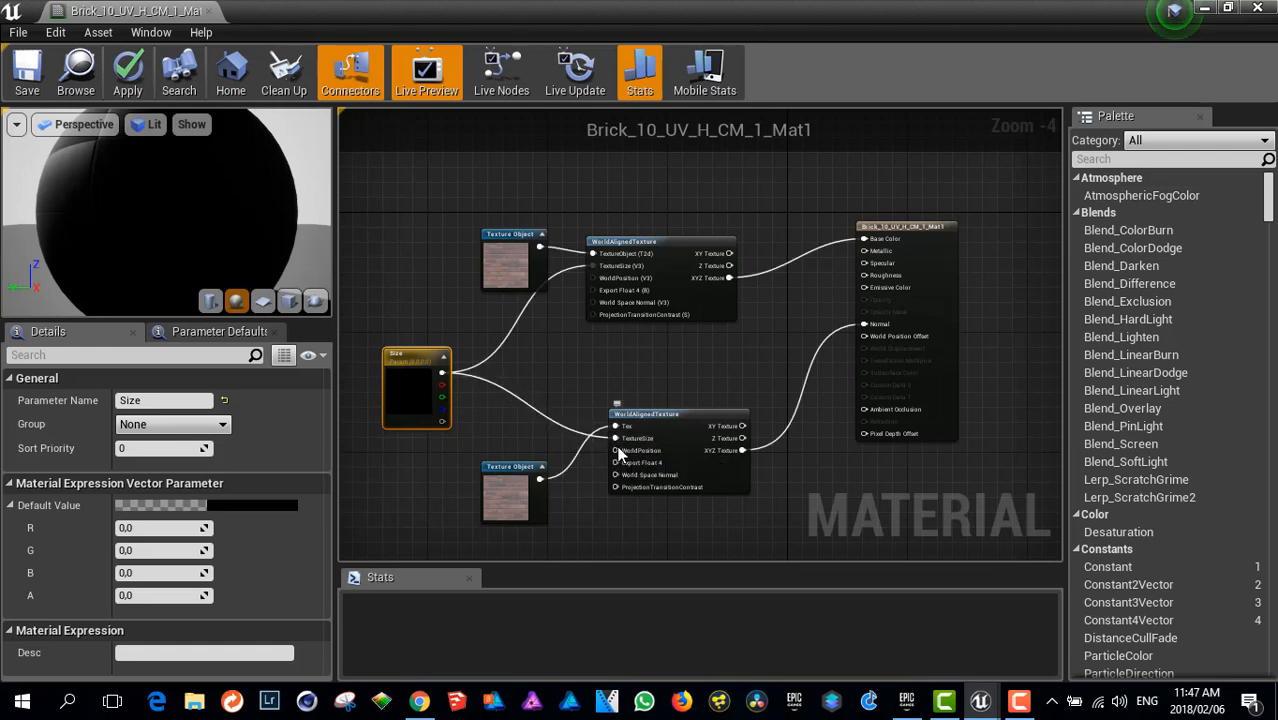
mouse_move(505, 250)
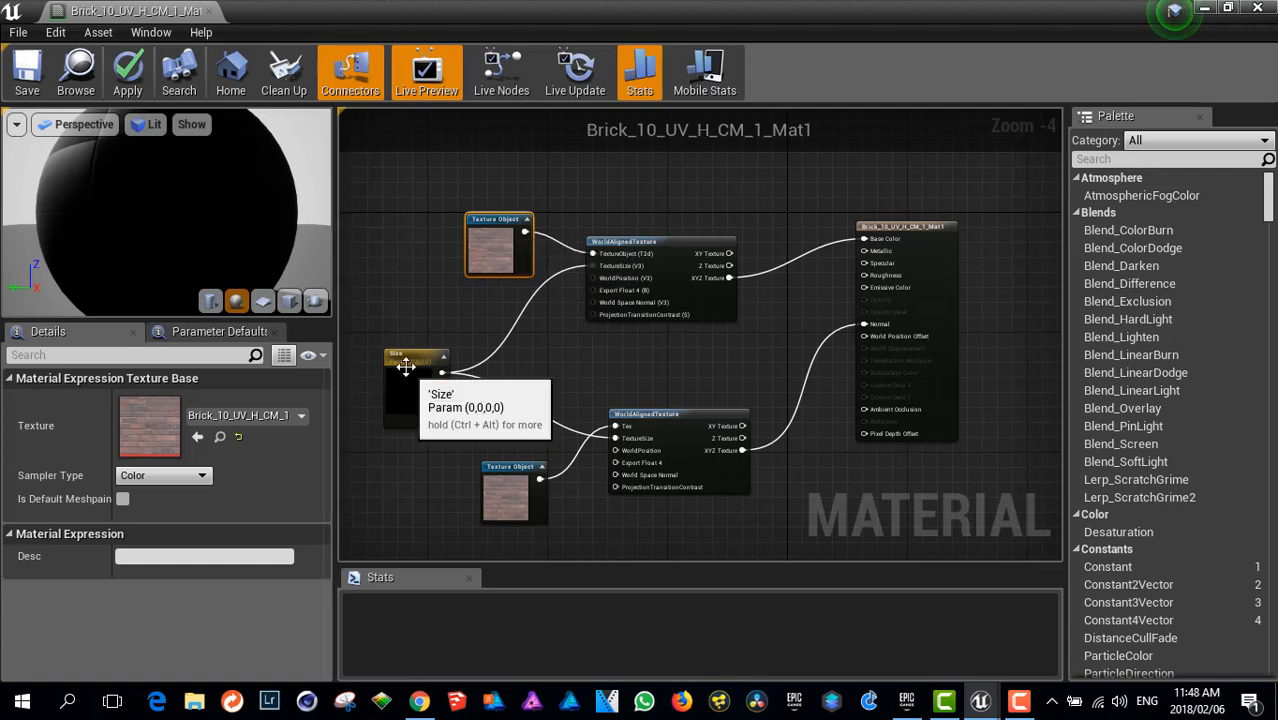
left_click(416, 370)
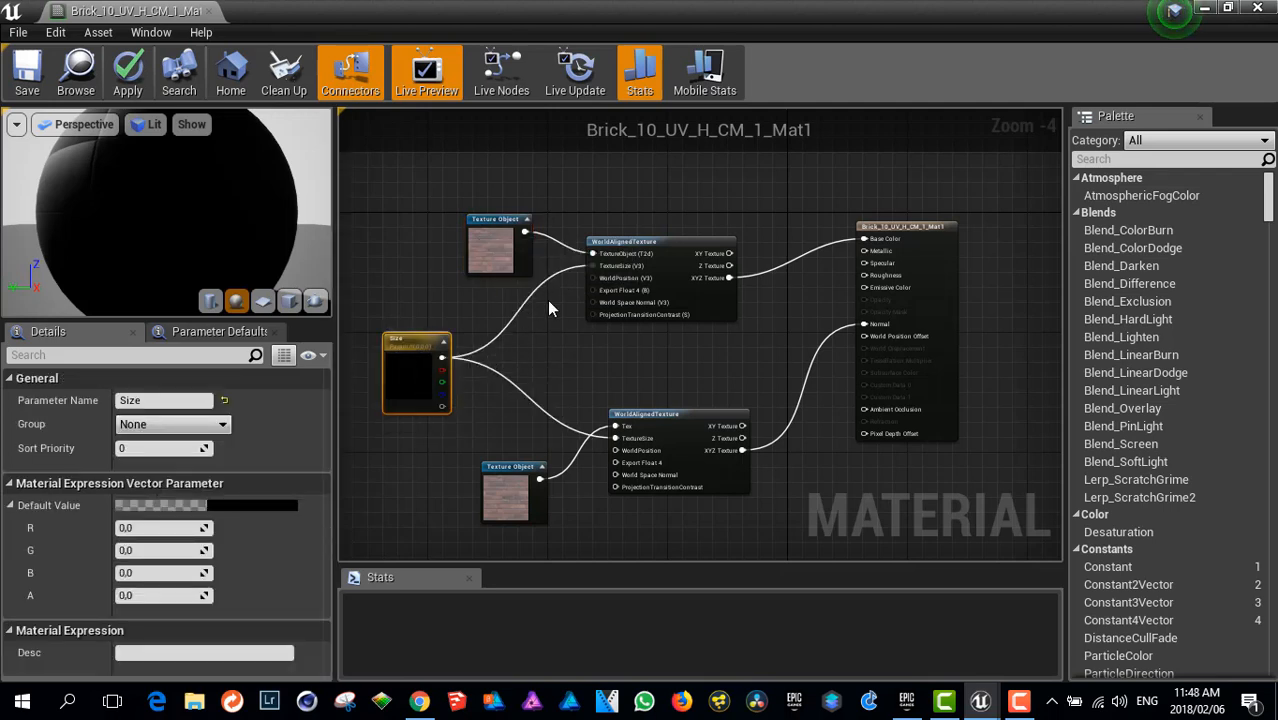
mouse_move(625, 266)
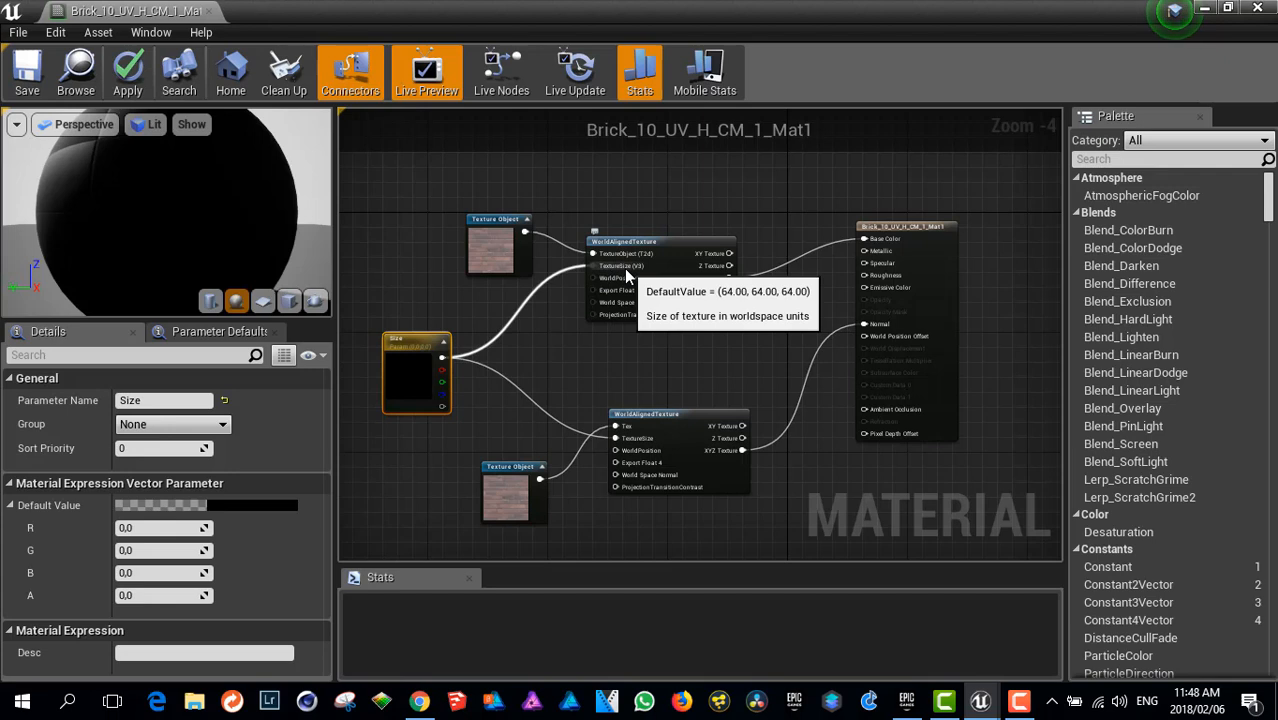
mouse_move(605, 277)
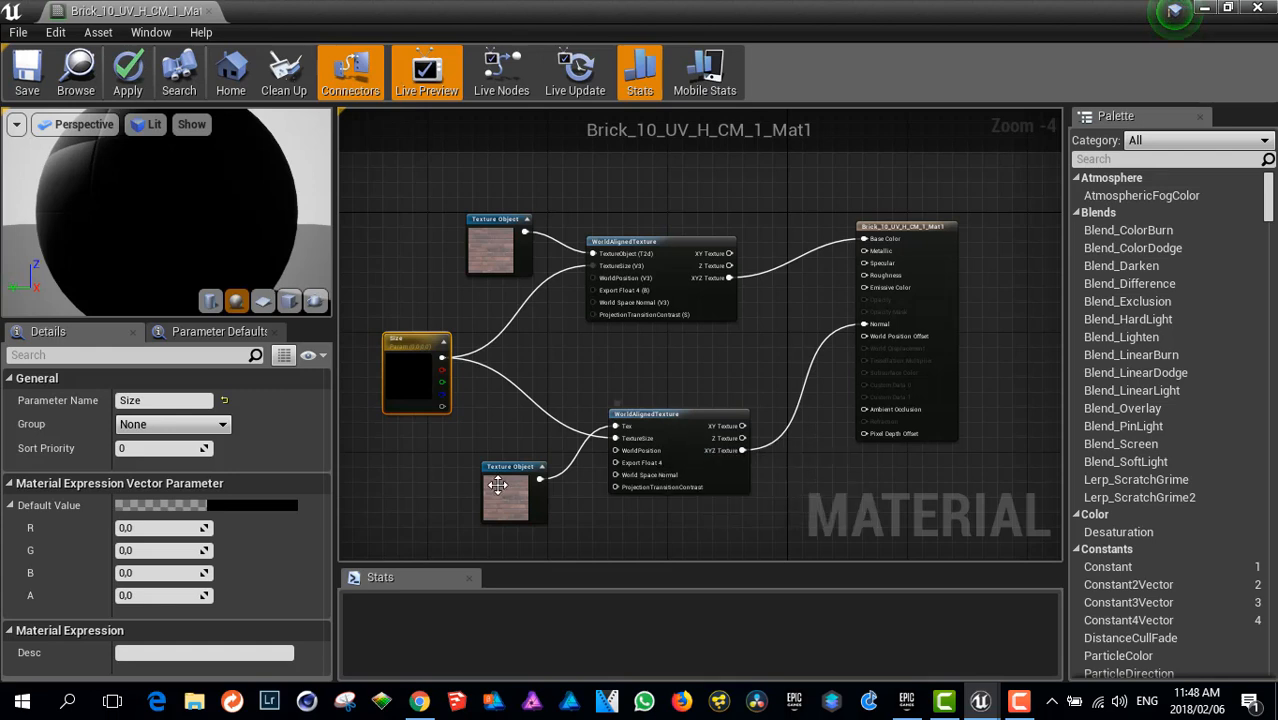
mouse_move(505, 474)
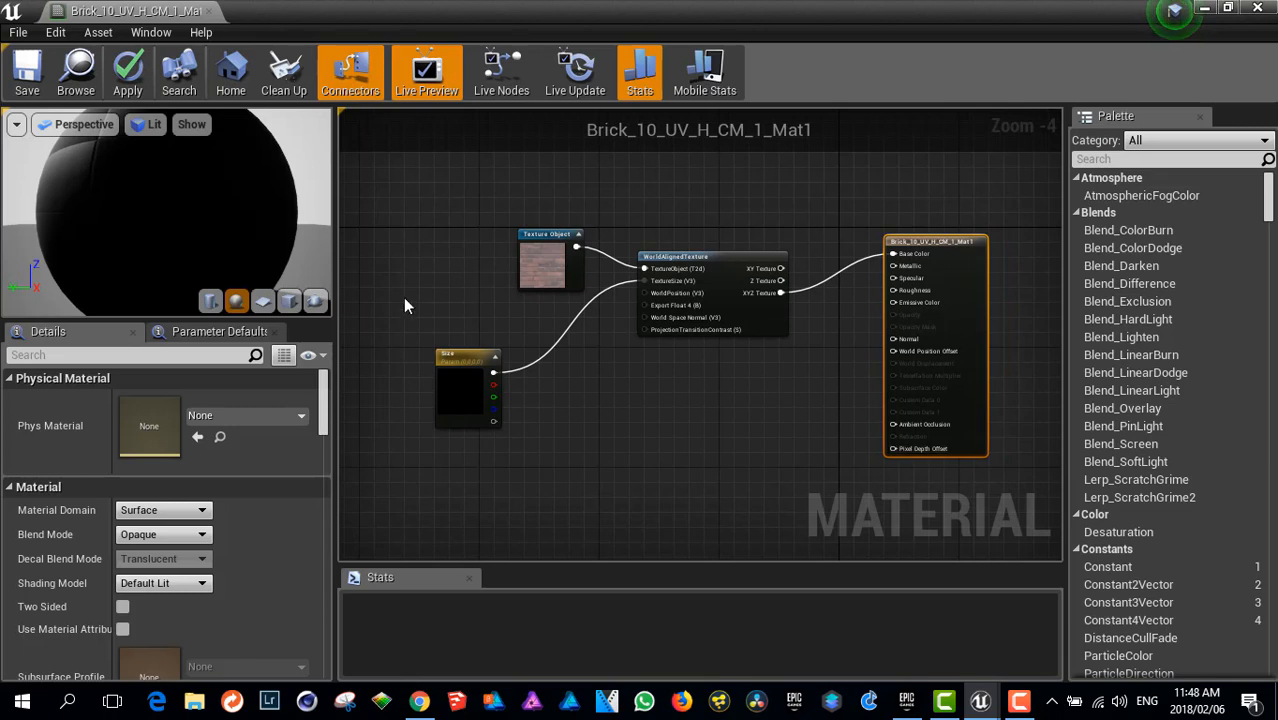
mouse_move(840, 343)
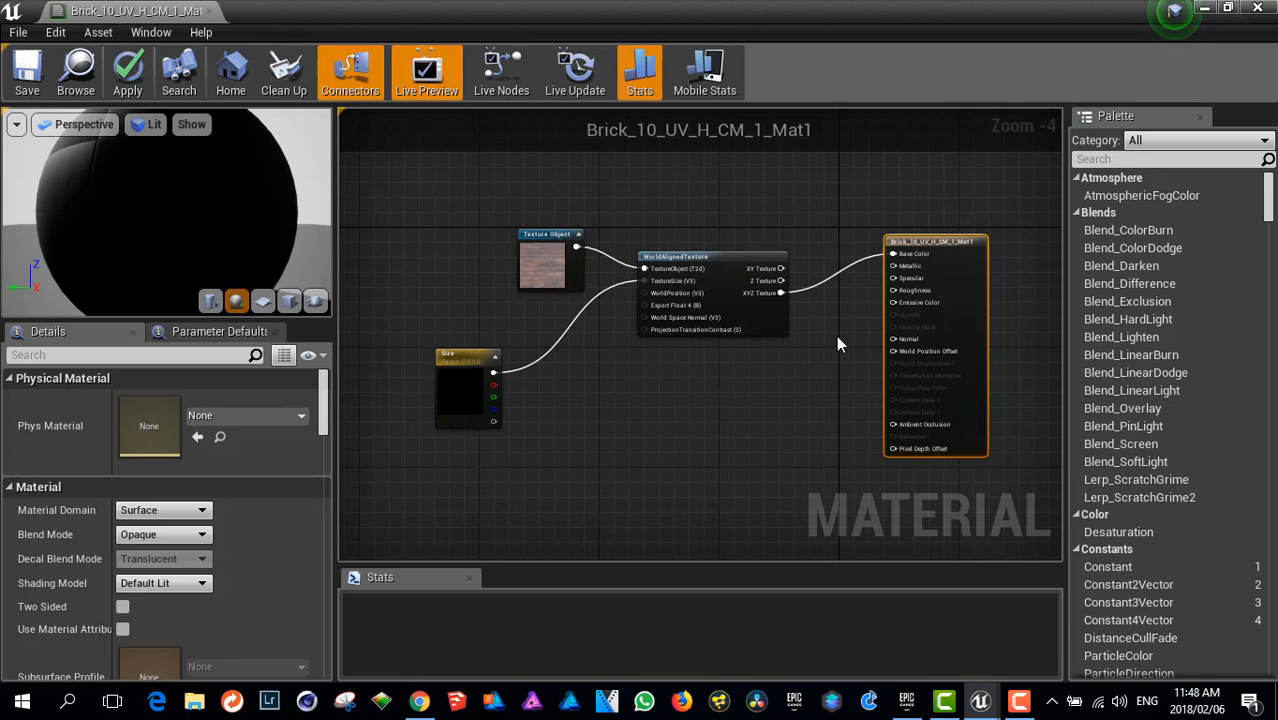
mouse_move(463, 388)
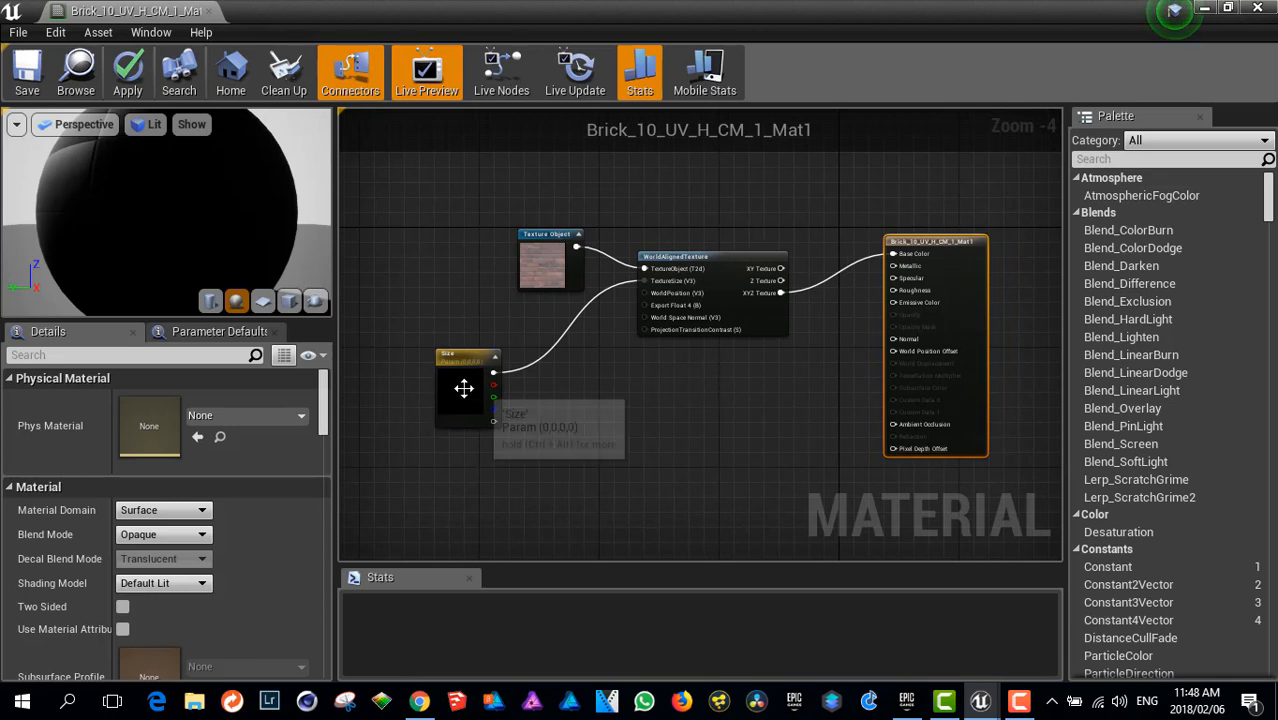
mouse_move(460, 375)
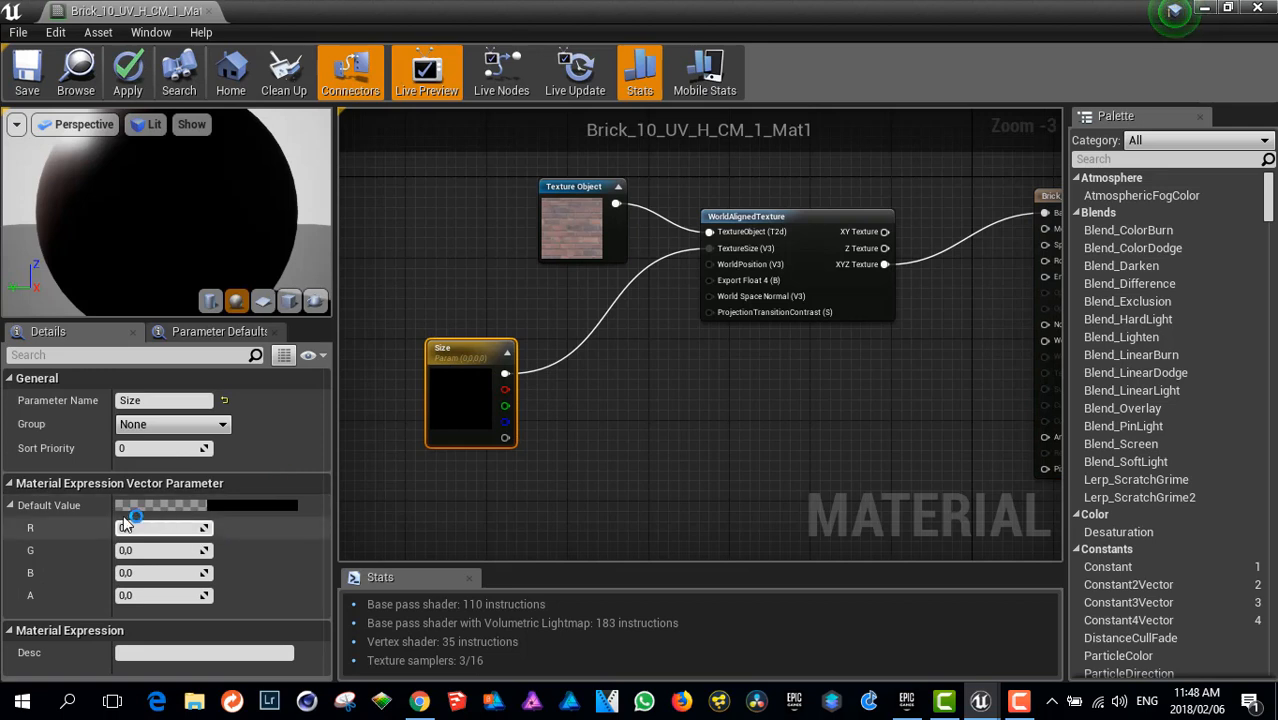
Set the Size parameter's default to 200,200,200 and select the Texture Object node.
left_click(11, 505)
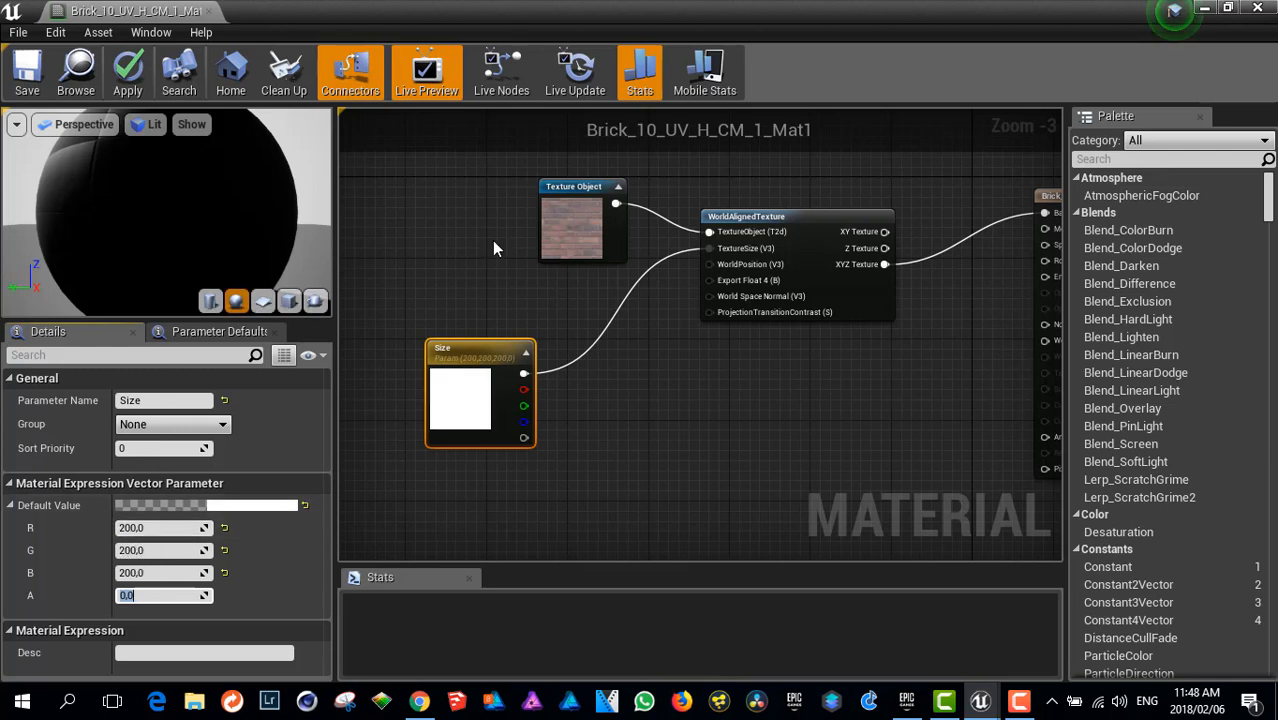
left_click(530, 196)
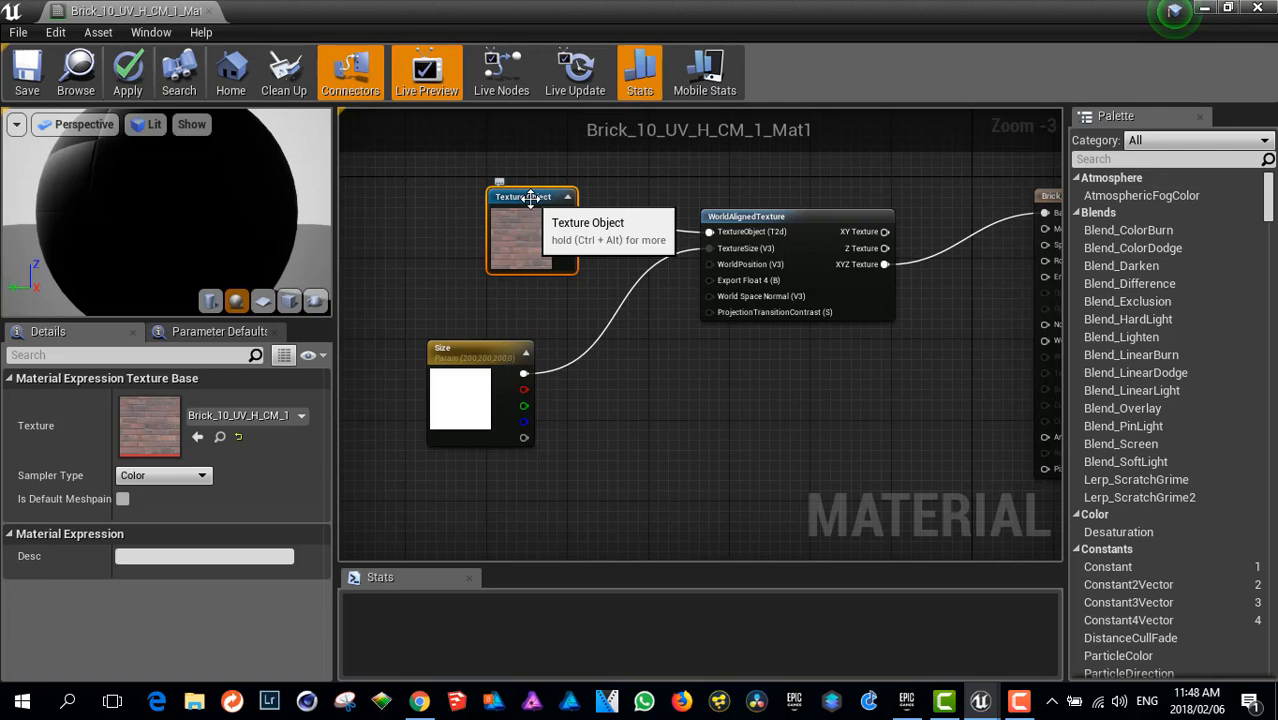
mouse_move(631, 574)
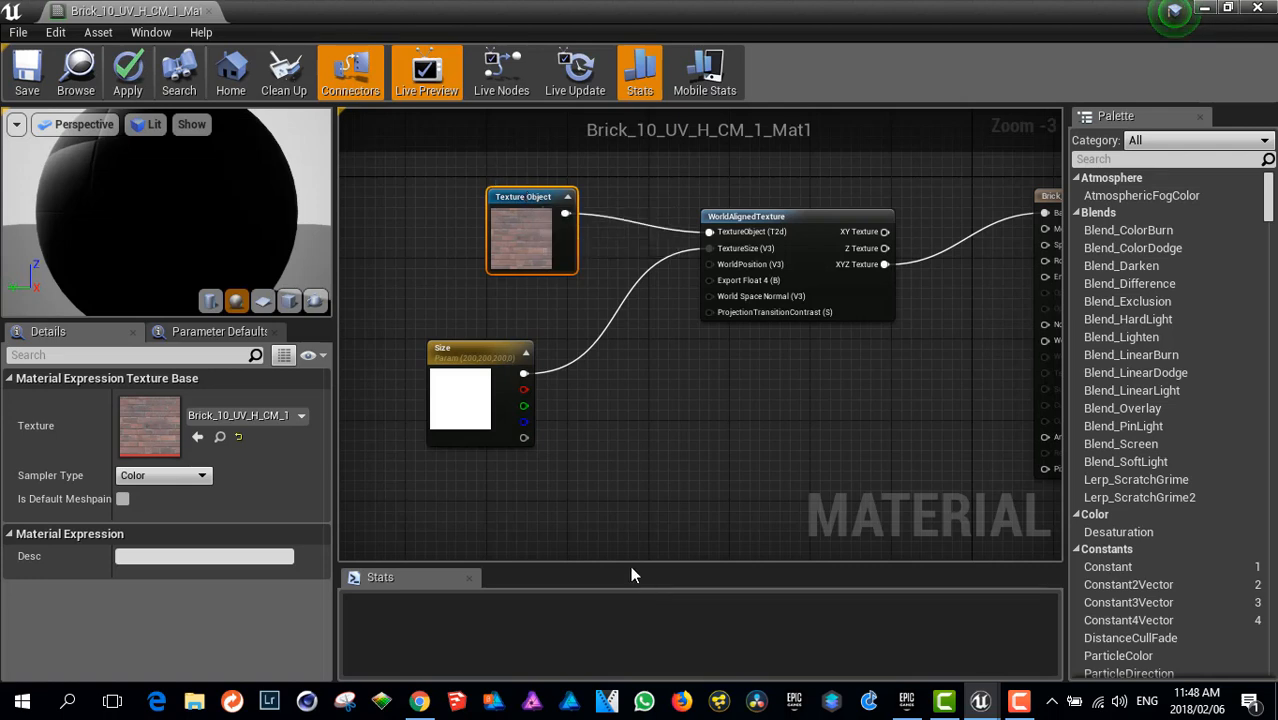
mouse_move(454, 283)
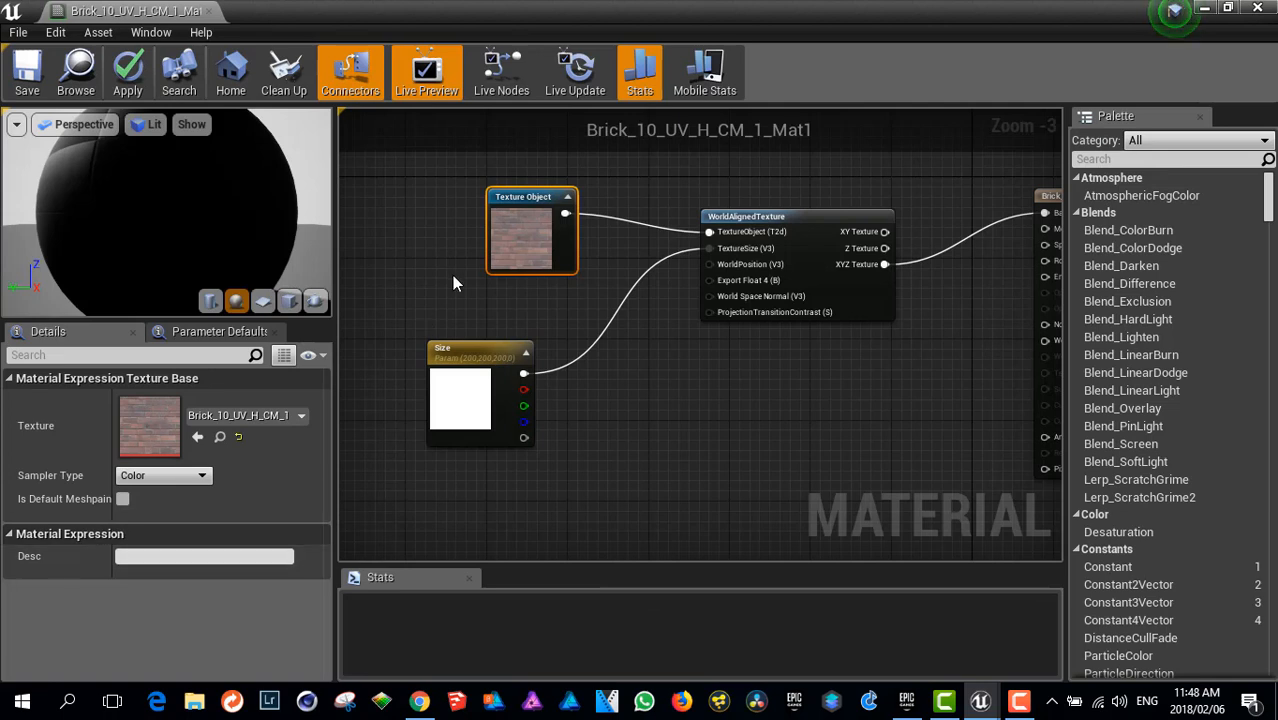
mouse_move(27, 72)
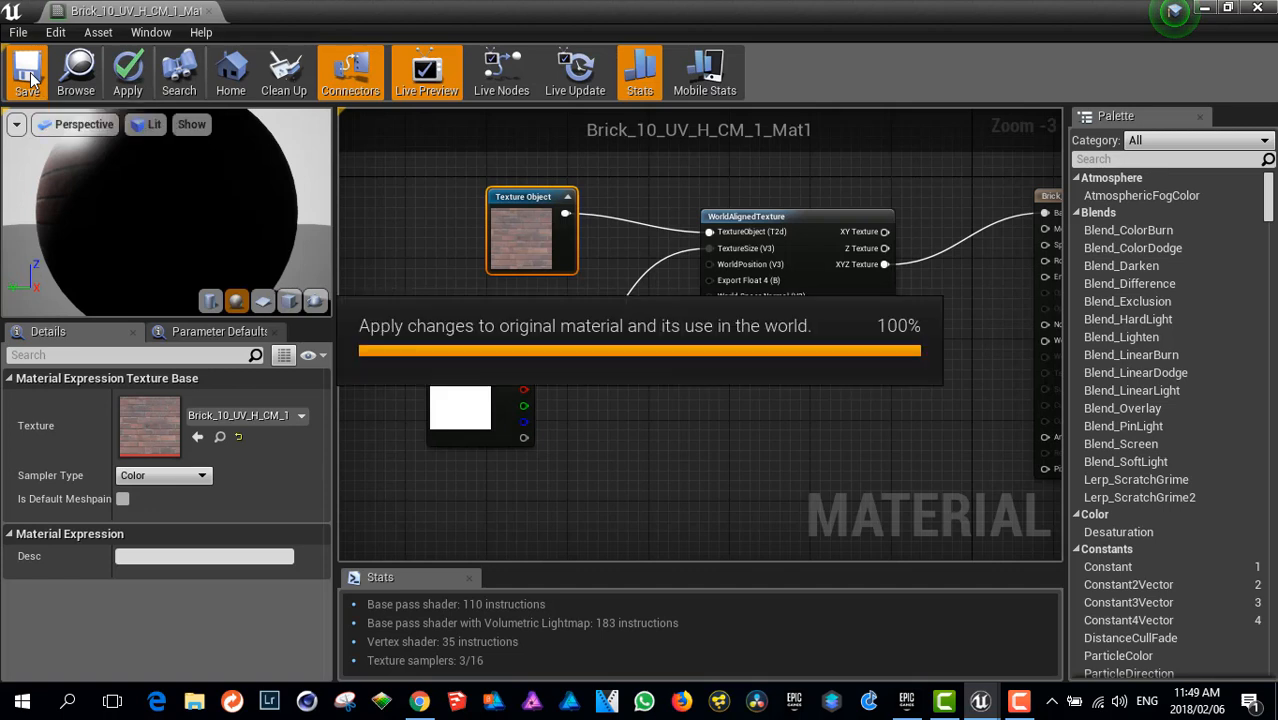
Save the Mat1 brick material and close the Material Editor.
left_click(27, 72)
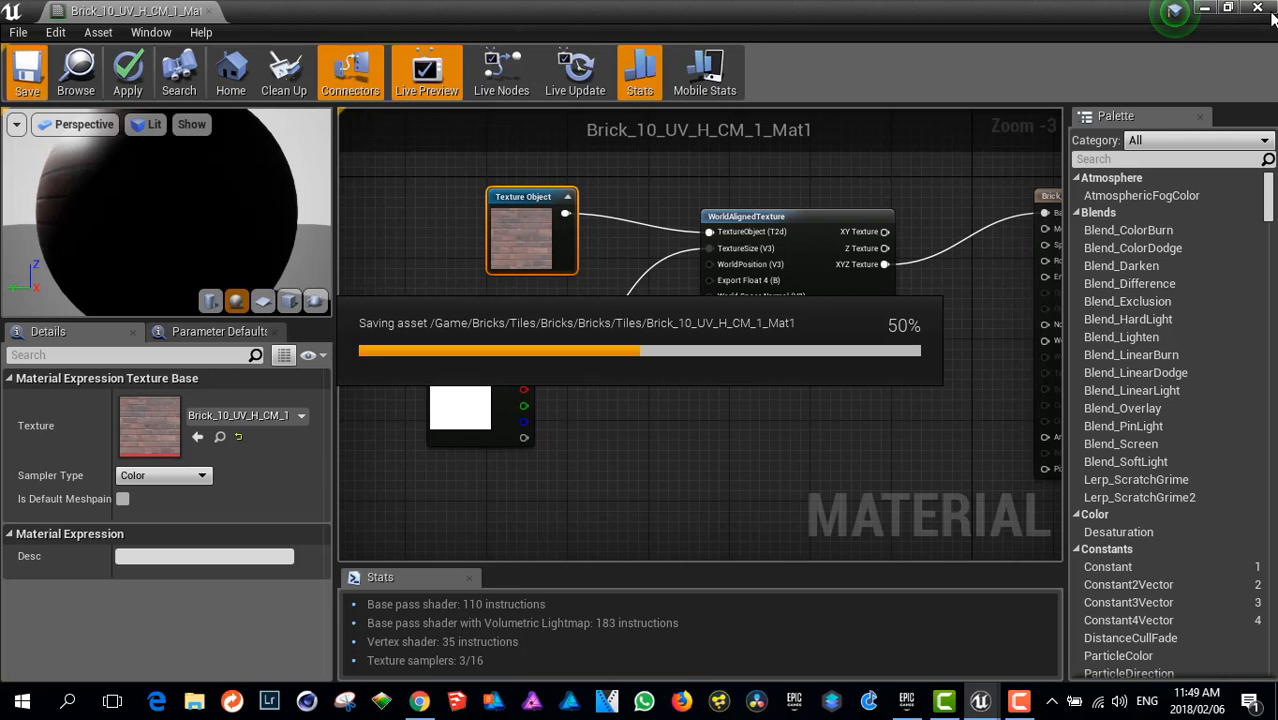
left_click(27, 71)
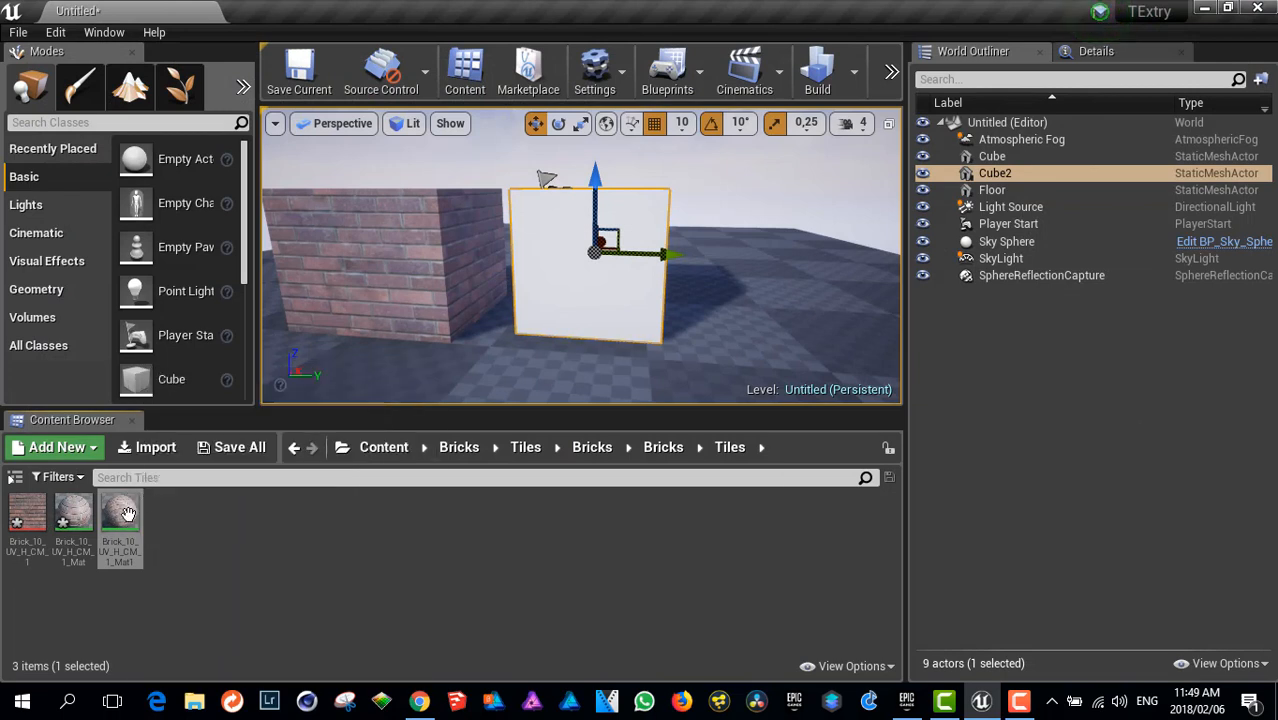
mouse_move(119, 515)
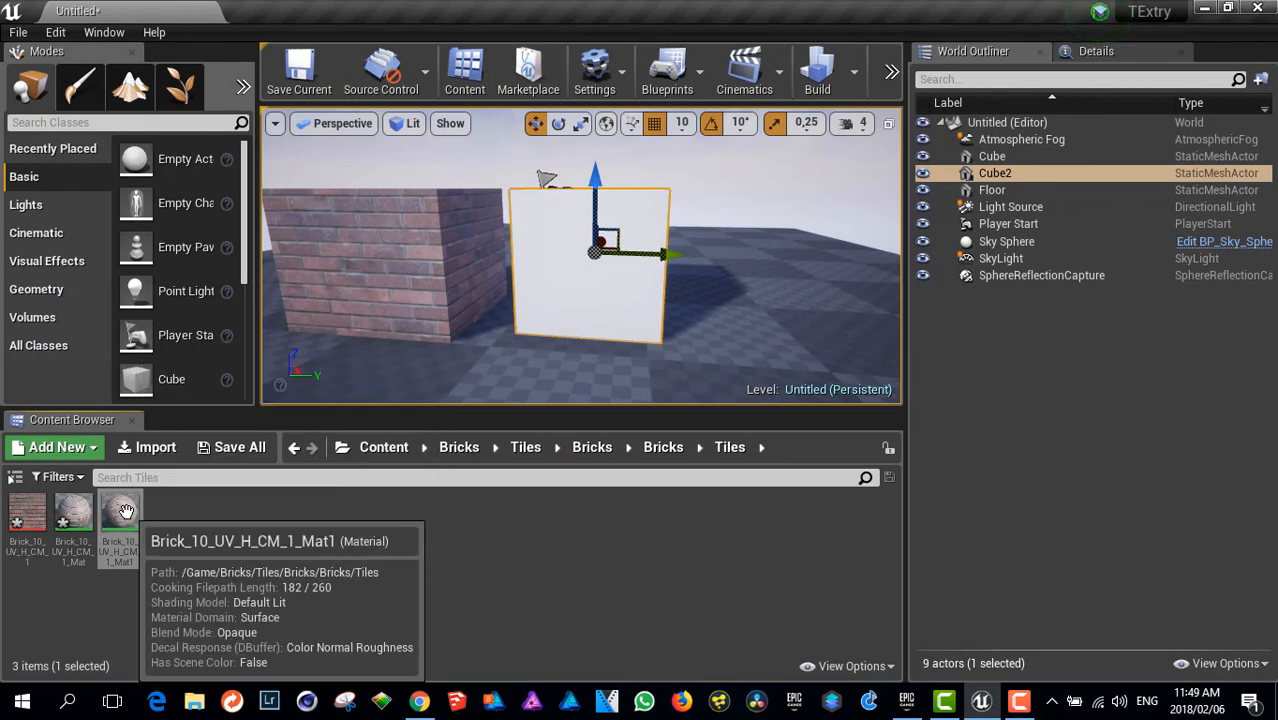
Create Brick_10_UV_H_CM_1_Mat1_Inst from the Mat1 brick material and apply it to Cube2.
right_click(119, 512)
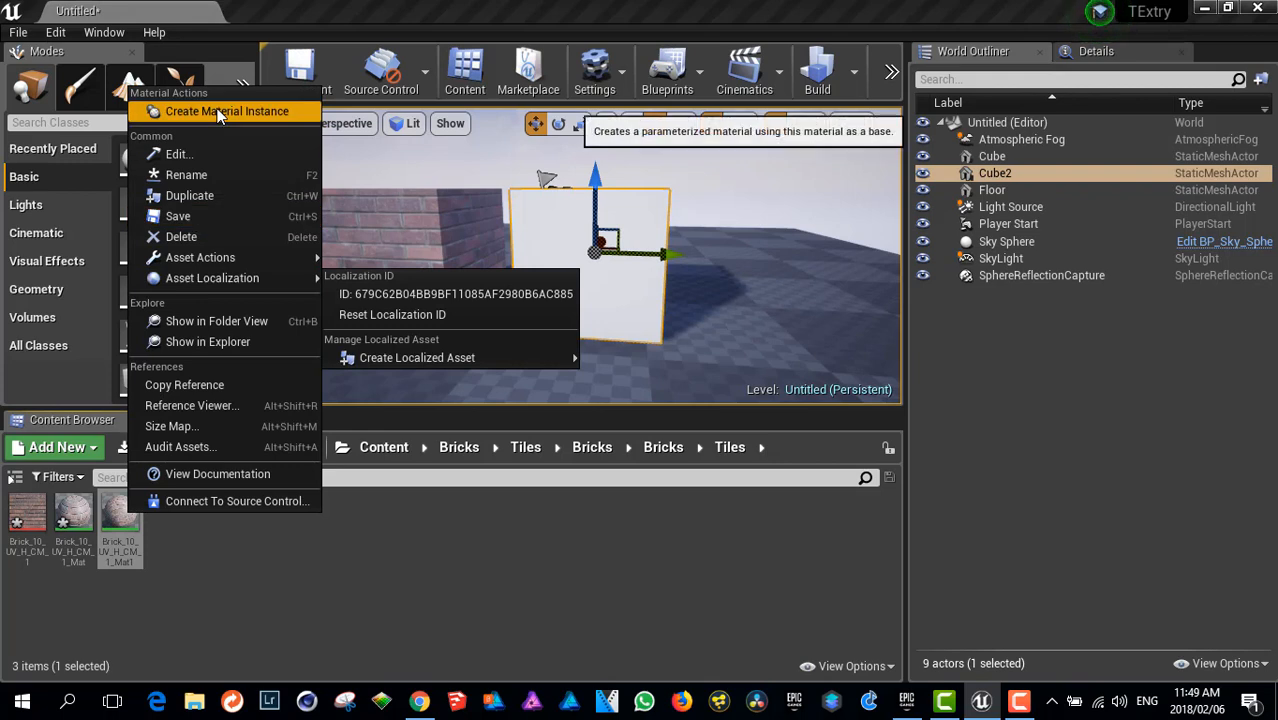
left_click(226, 111)
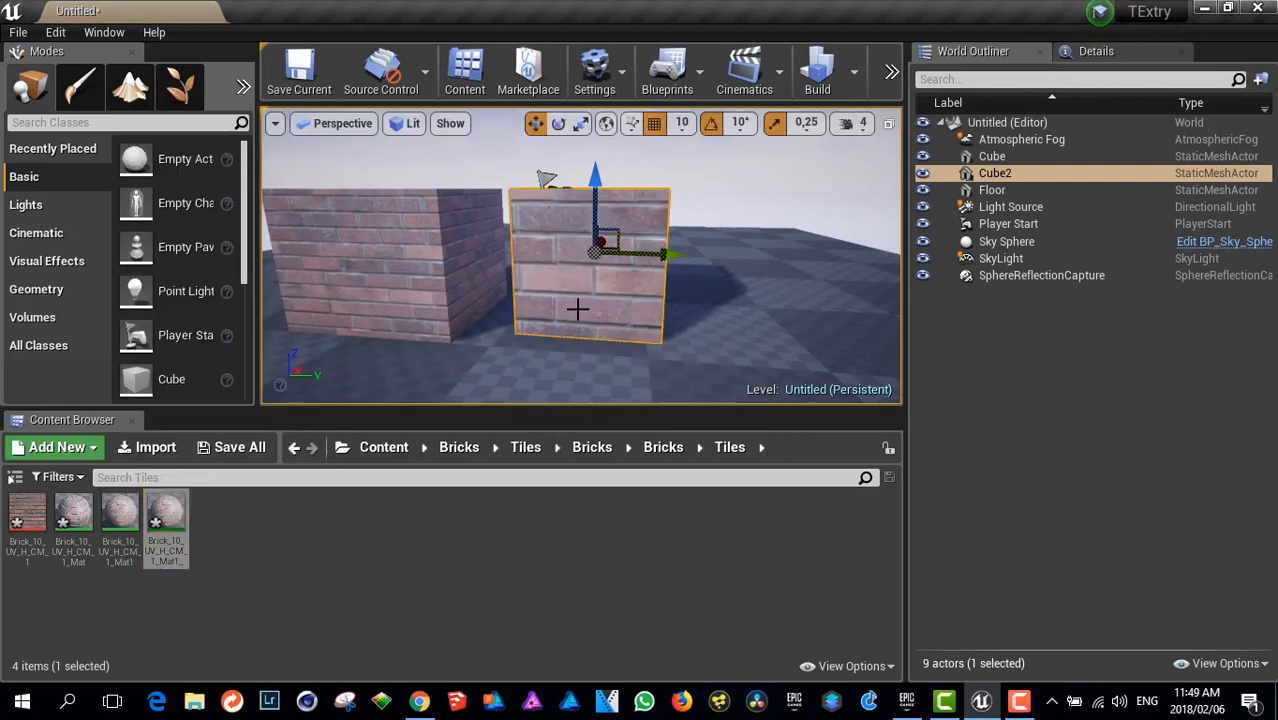
left_click_drag(610, 240, 800, 255)
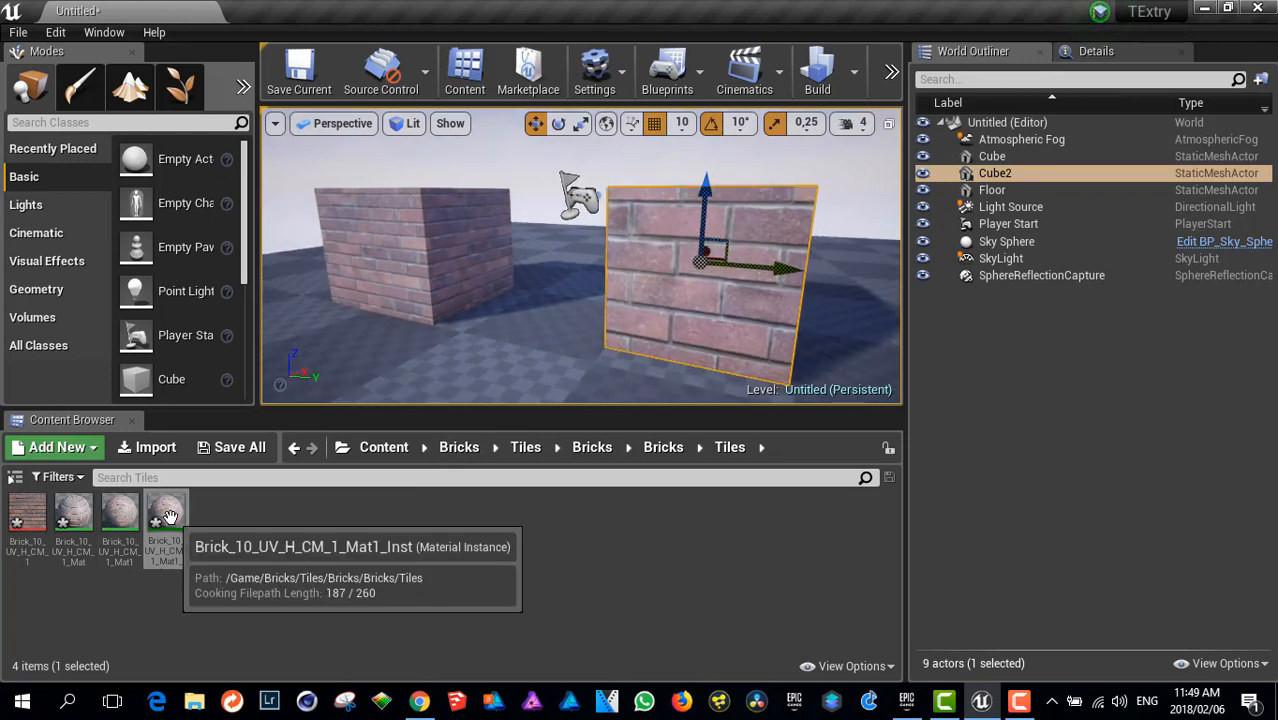
double_click(166, 512)
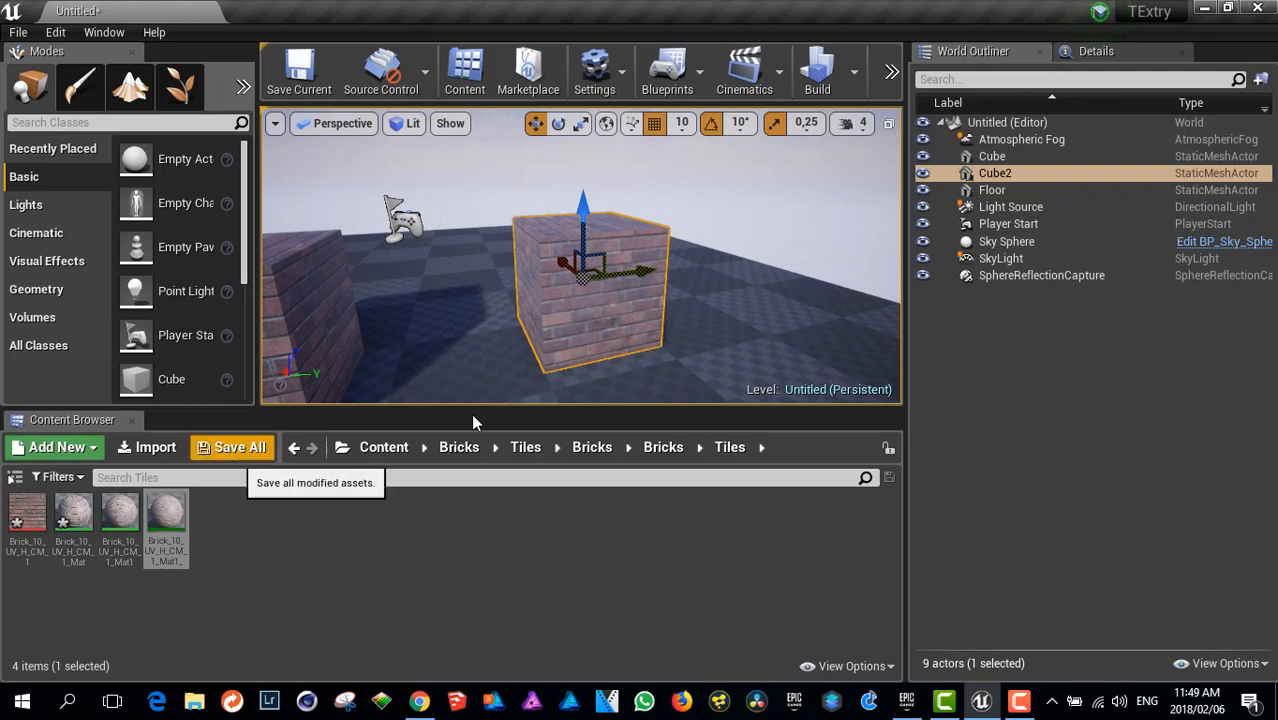
mouse_move(500, 290)
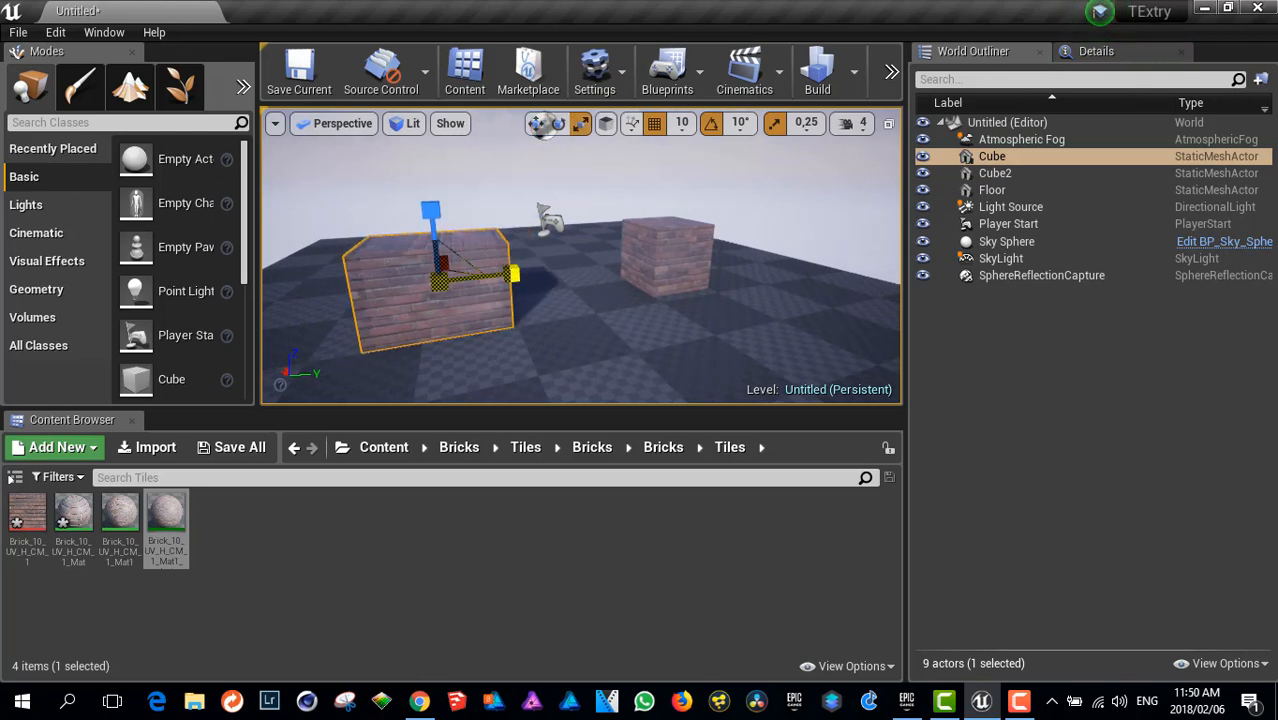
Scale the brick cubes, stretching Cube2 into a long wall block.
left_click_drag(510, 273, 515, 273)
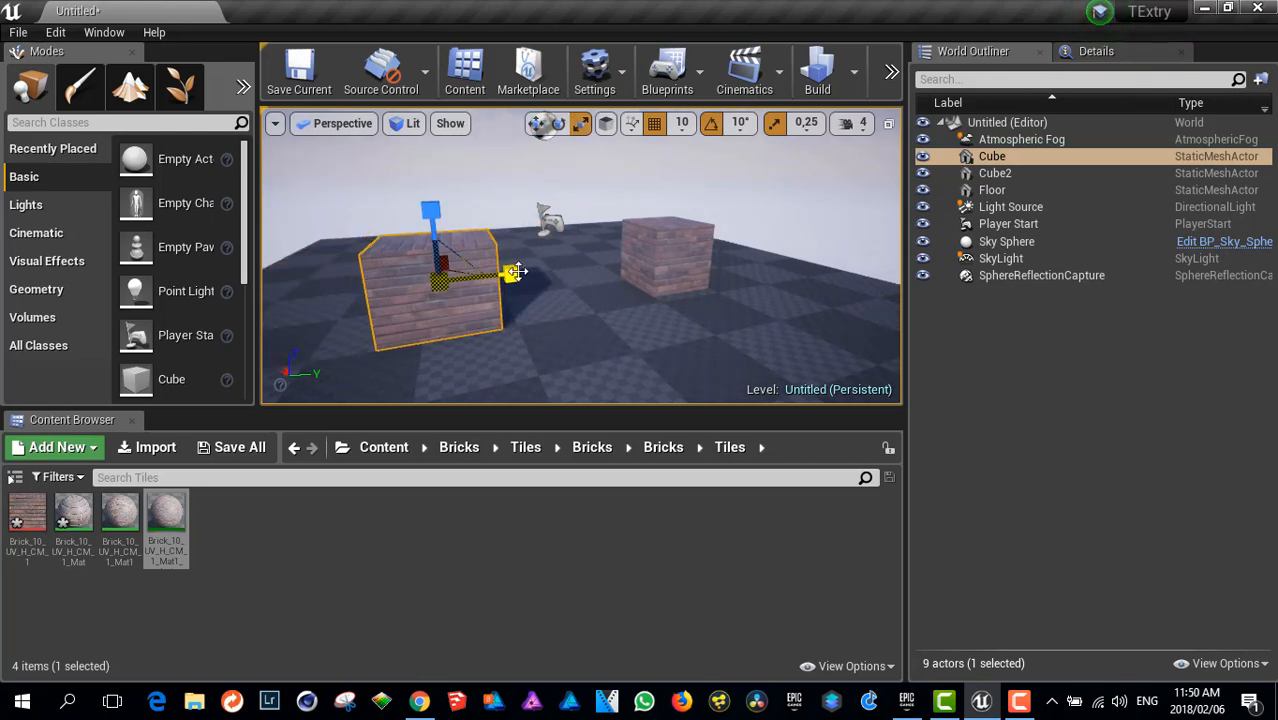
left_click(995, 173)
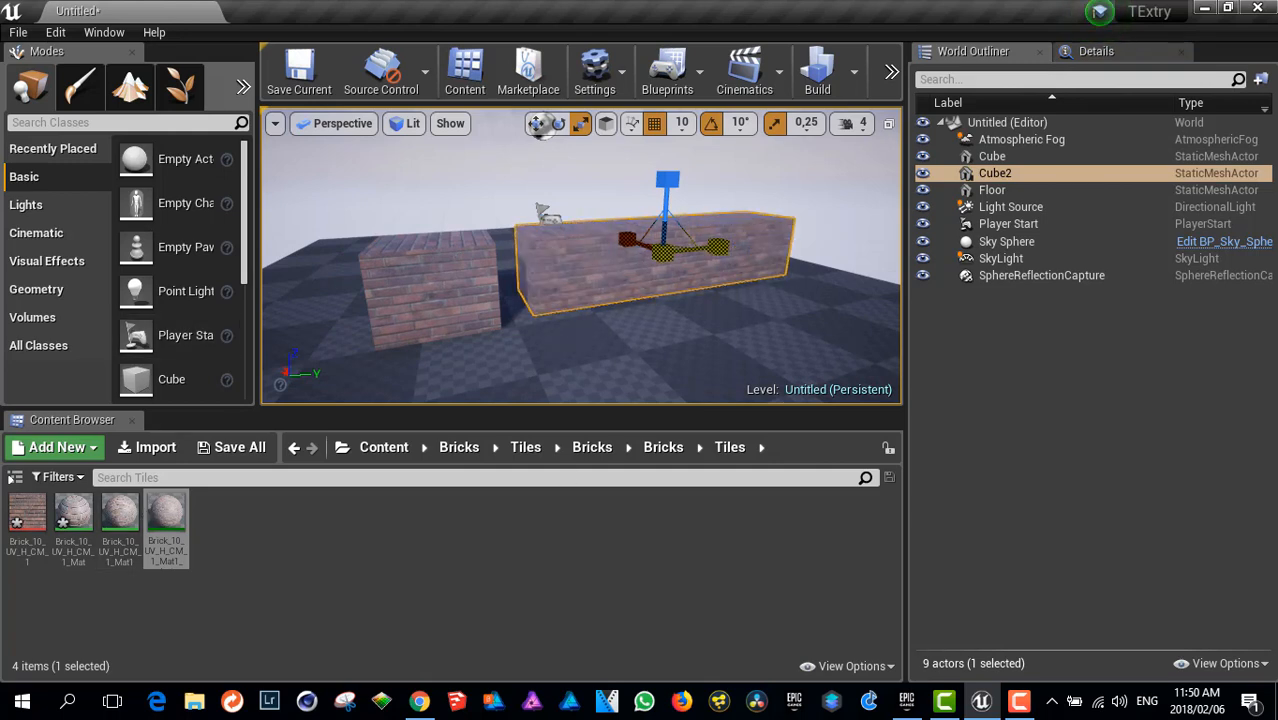
left_click_drag(668, 250, 695, 270)
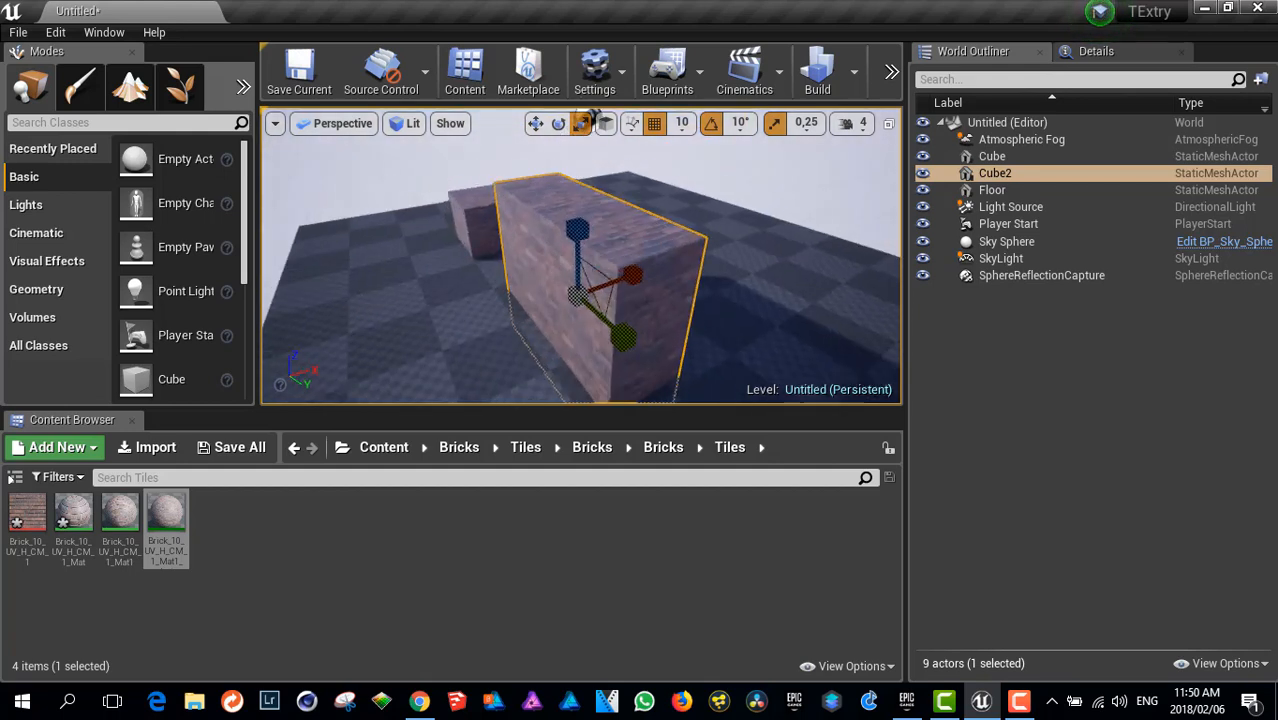
left_click_drag(580, 280, 600, 250)
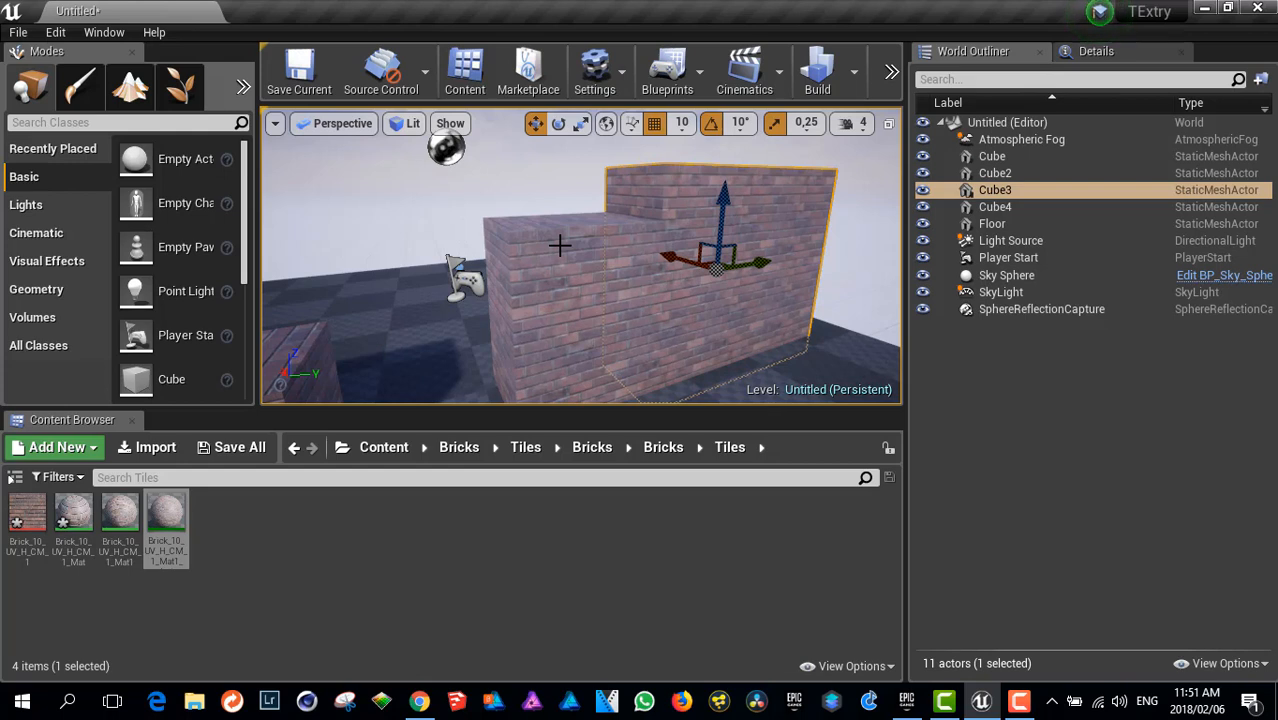
mouse_move(428, 218)
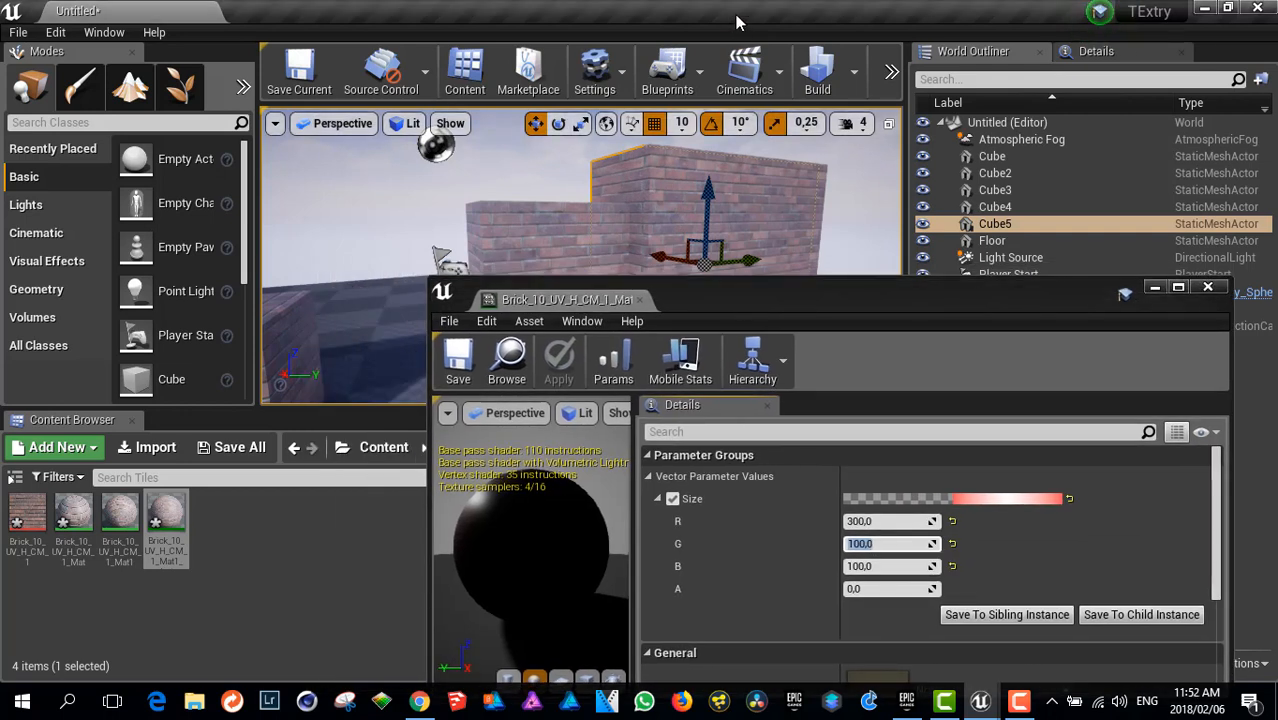
mouse_move(775, 12)
type("250")
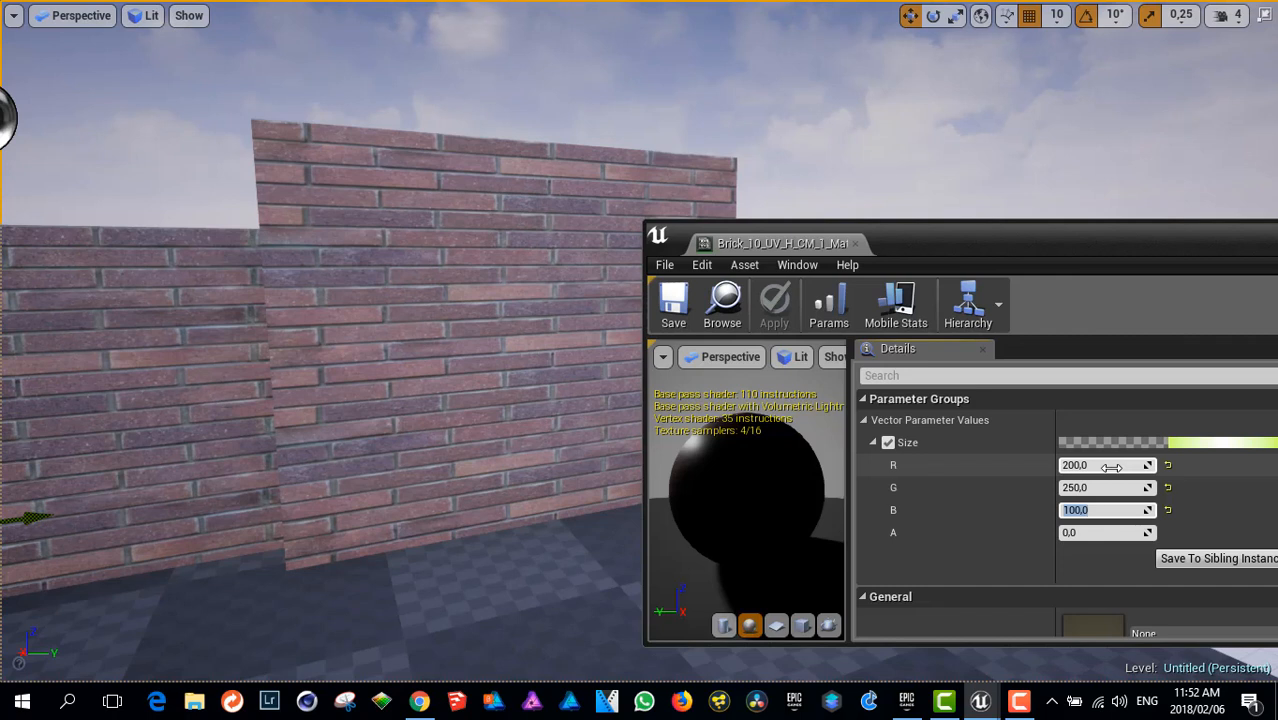
Enter 200 for the instance's Size R value, then edit the B value.
type("200.0")
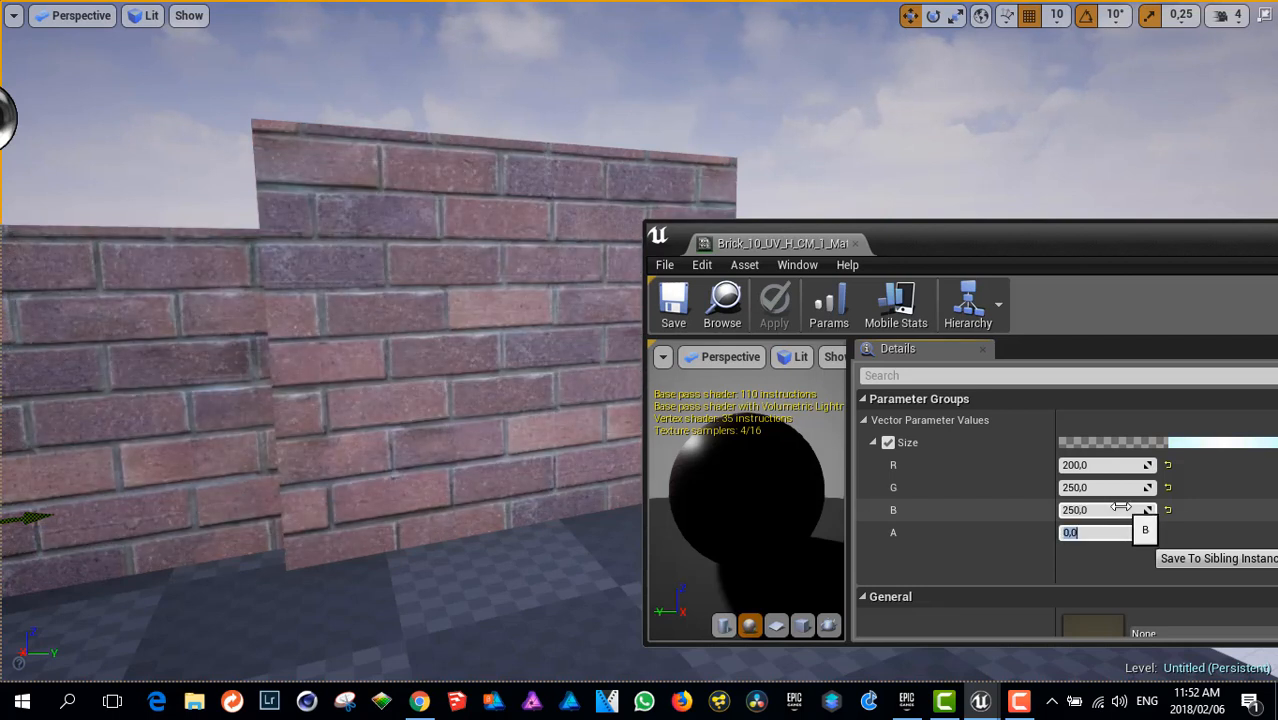
left_click(1107, 487)
type("100")
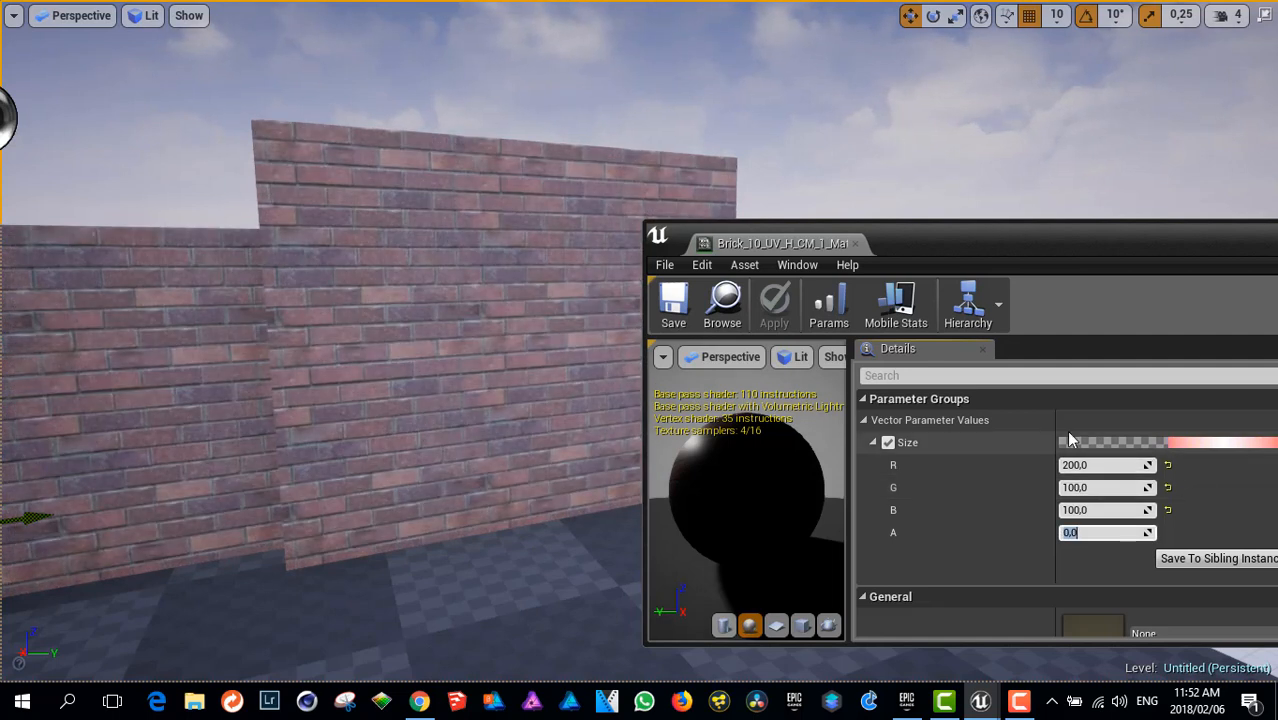
mouse_move(912, 432)
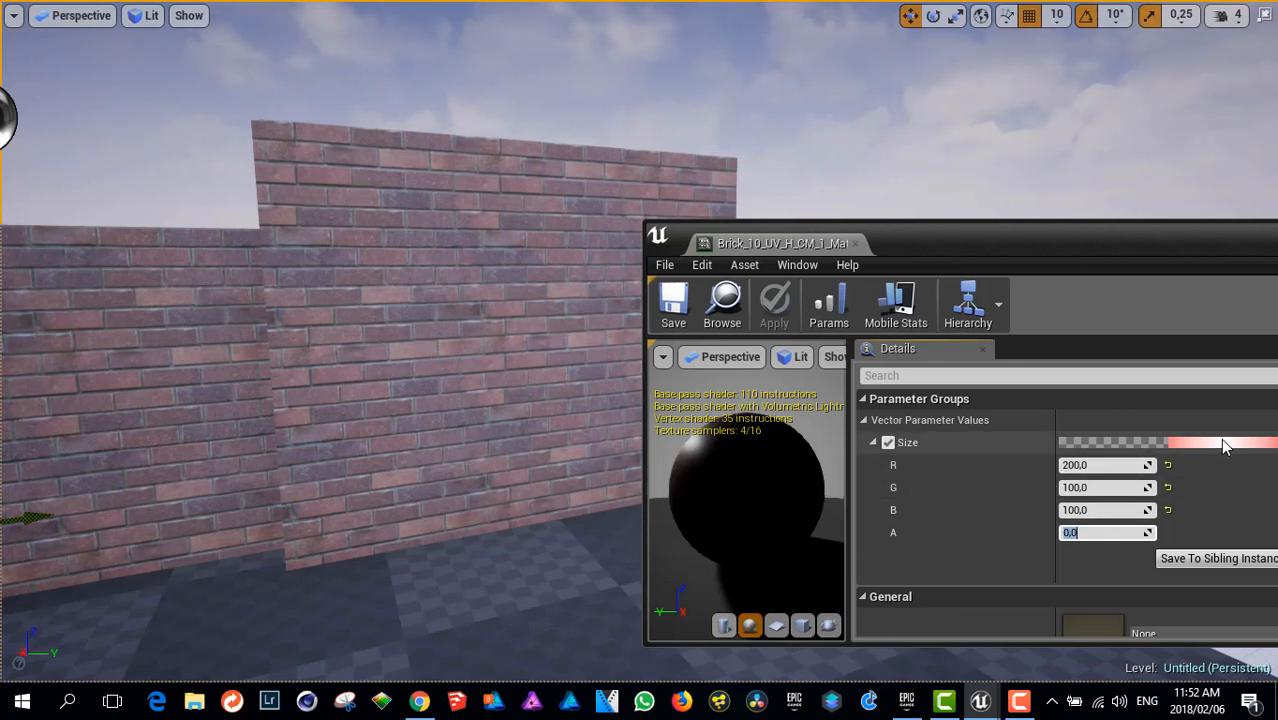
Pick various Size colours in the color picker, watching the bricks rescale live.
left_click(1160, 442)
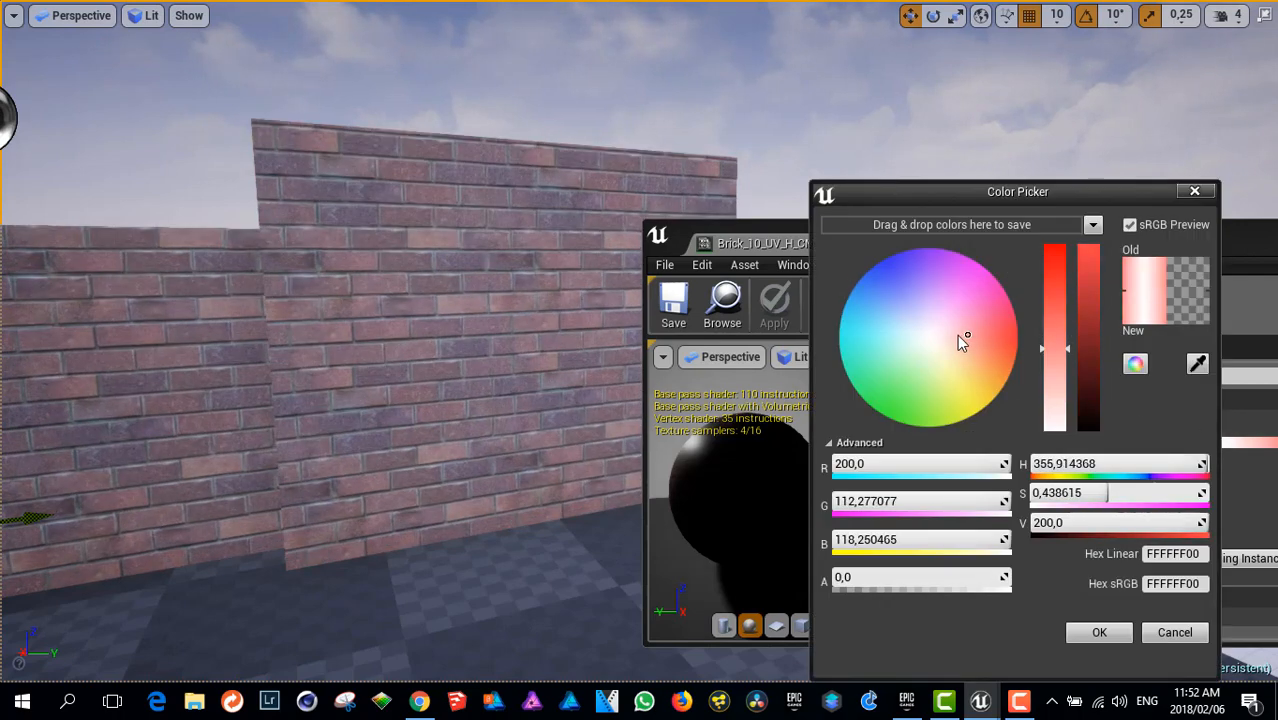
left_click_drag(965, 337, 925, 350)
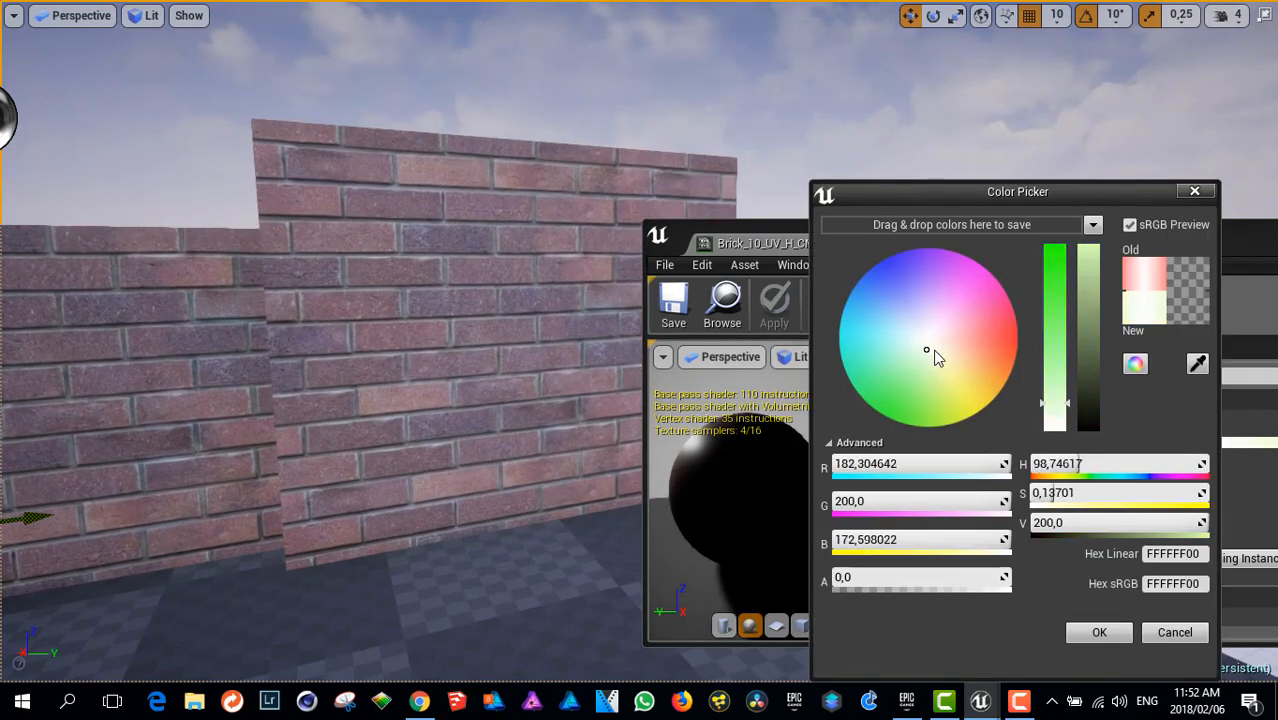
left_click(953, 356)
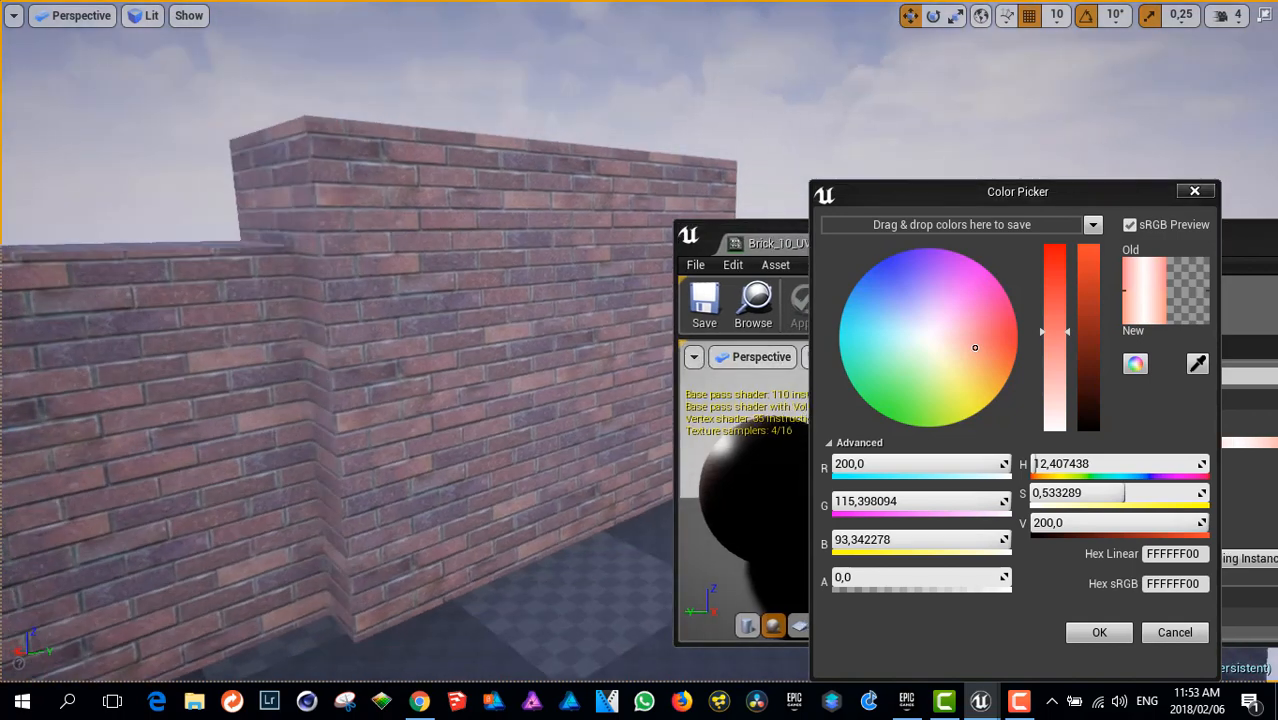
left_click(917, 323)
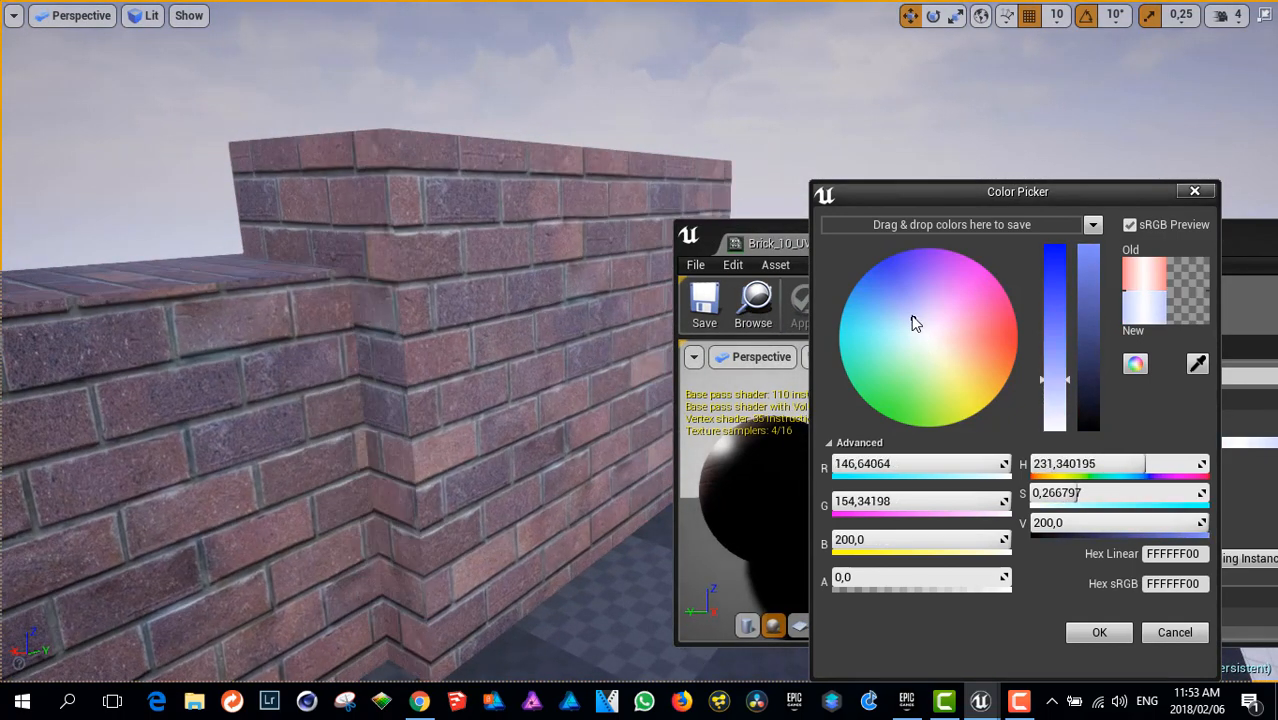
left_click(923, 273)
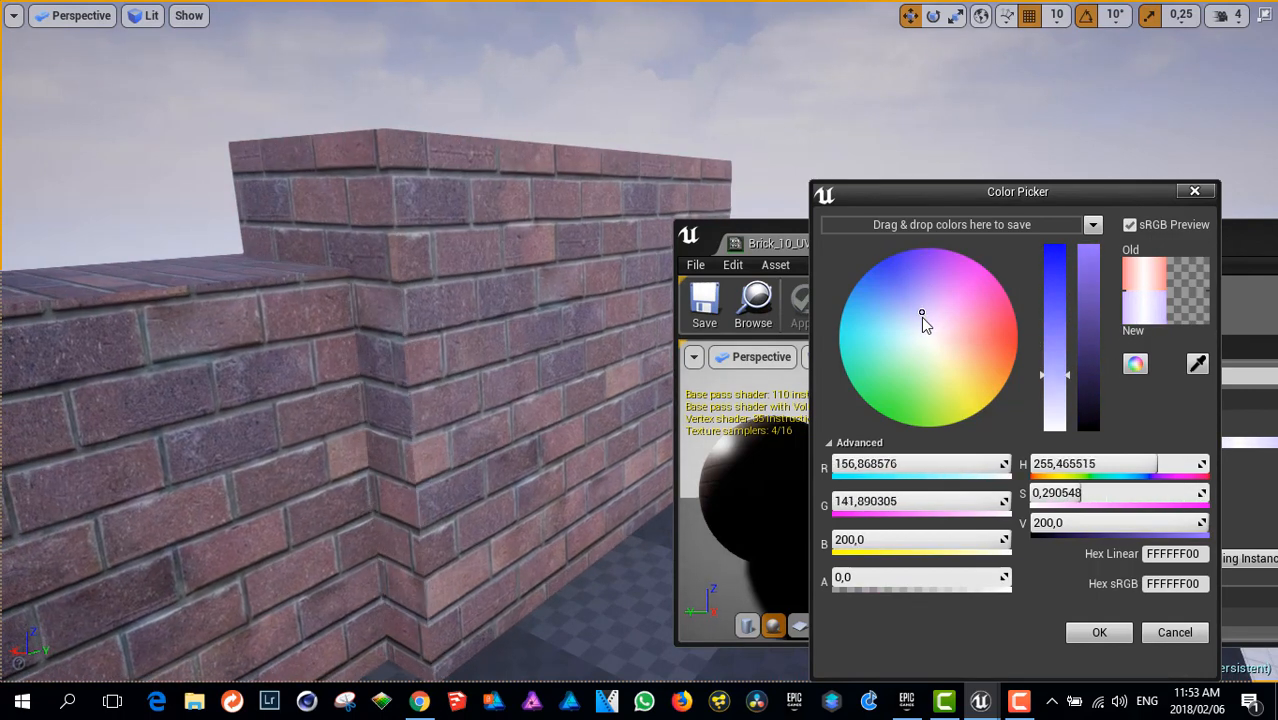
left_click(913, 333)
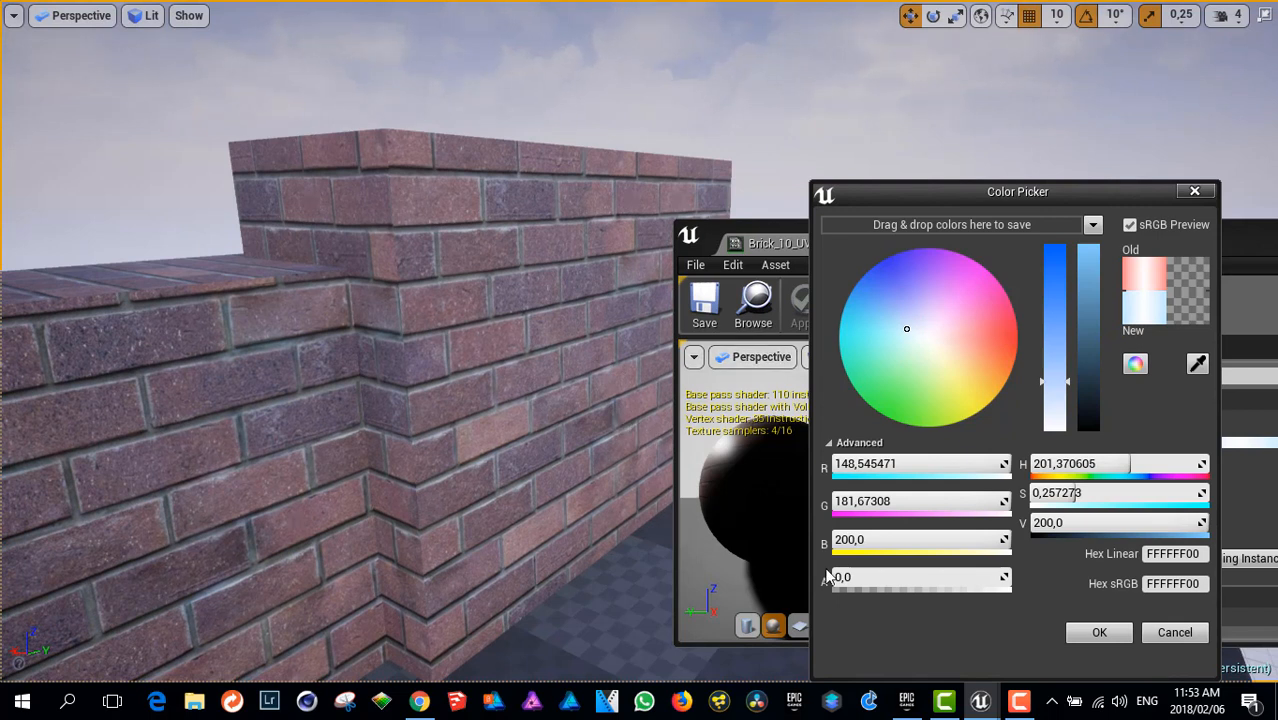
triple_click(915, 463)
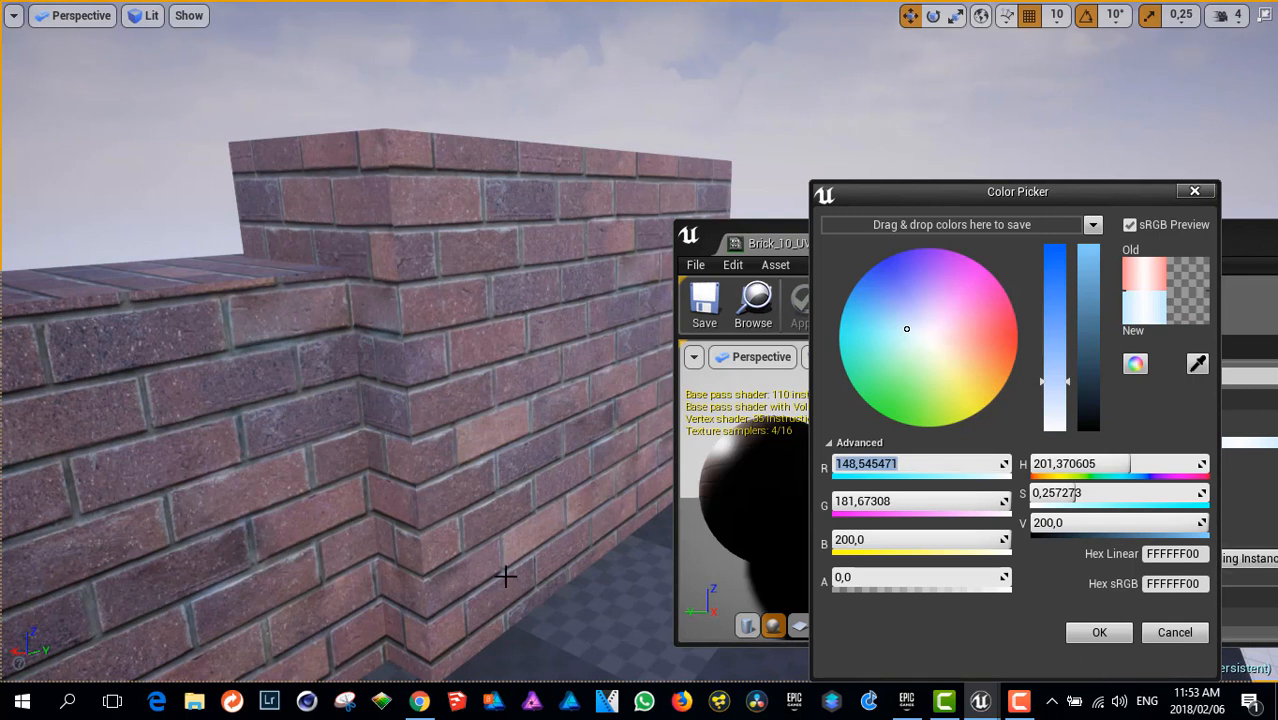
mouse_move(552, 540)
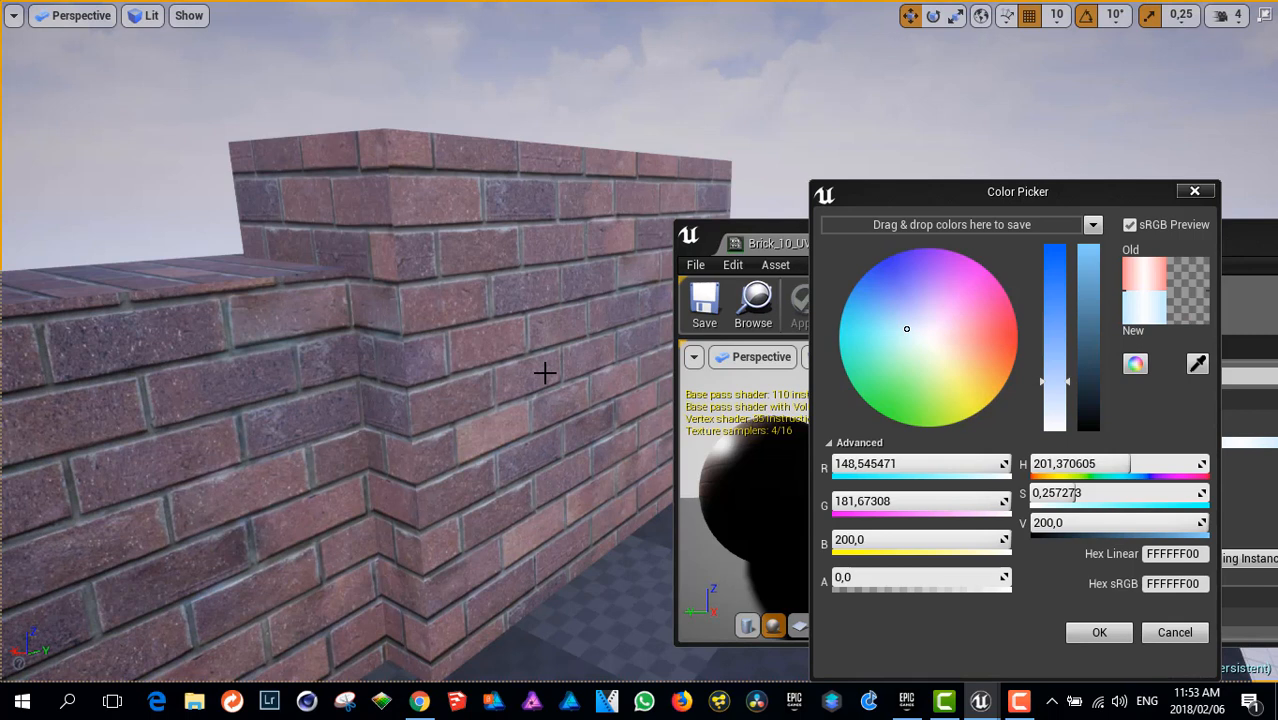
mouse_move(528, 336)
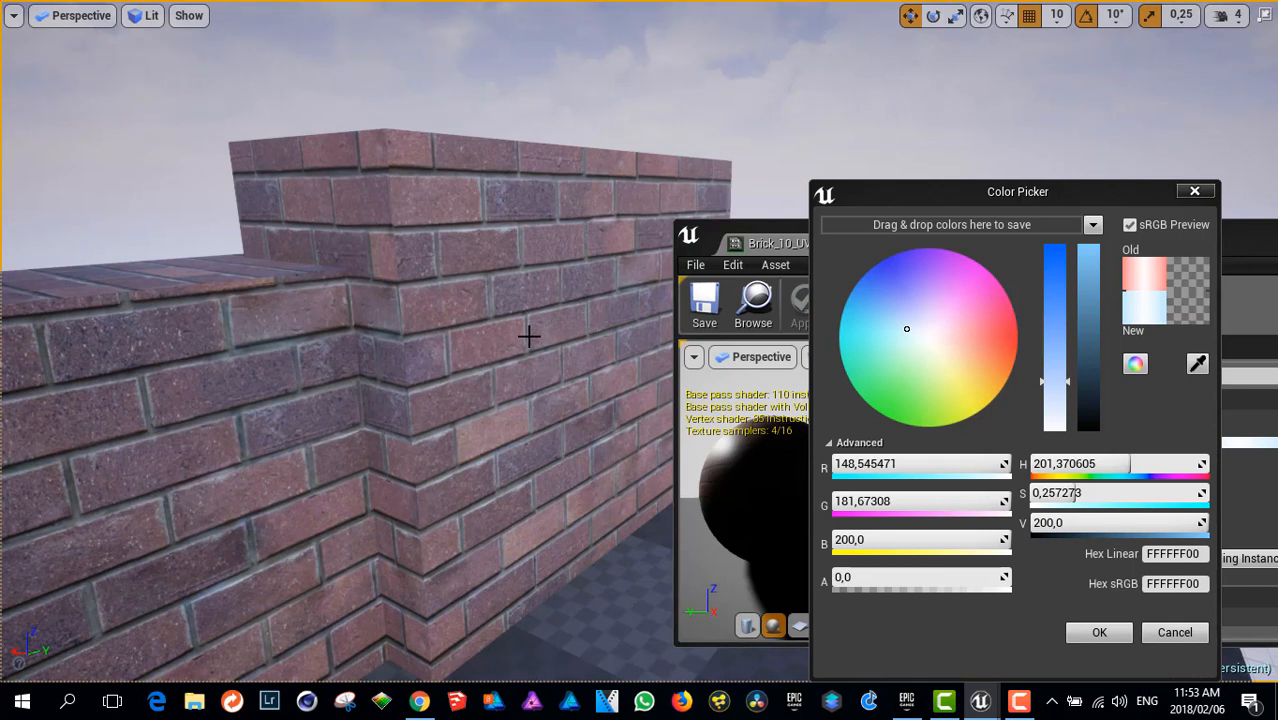
mouse_move(890, 463)
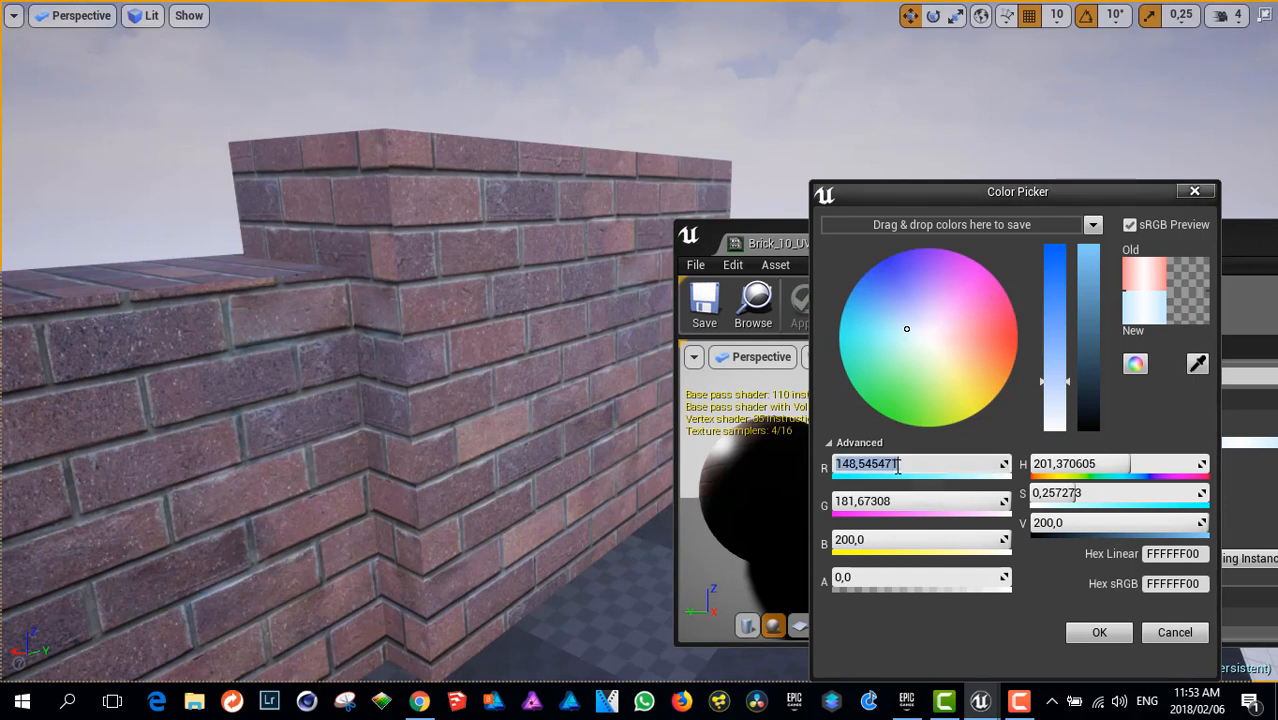
mouse_move(955, 512)
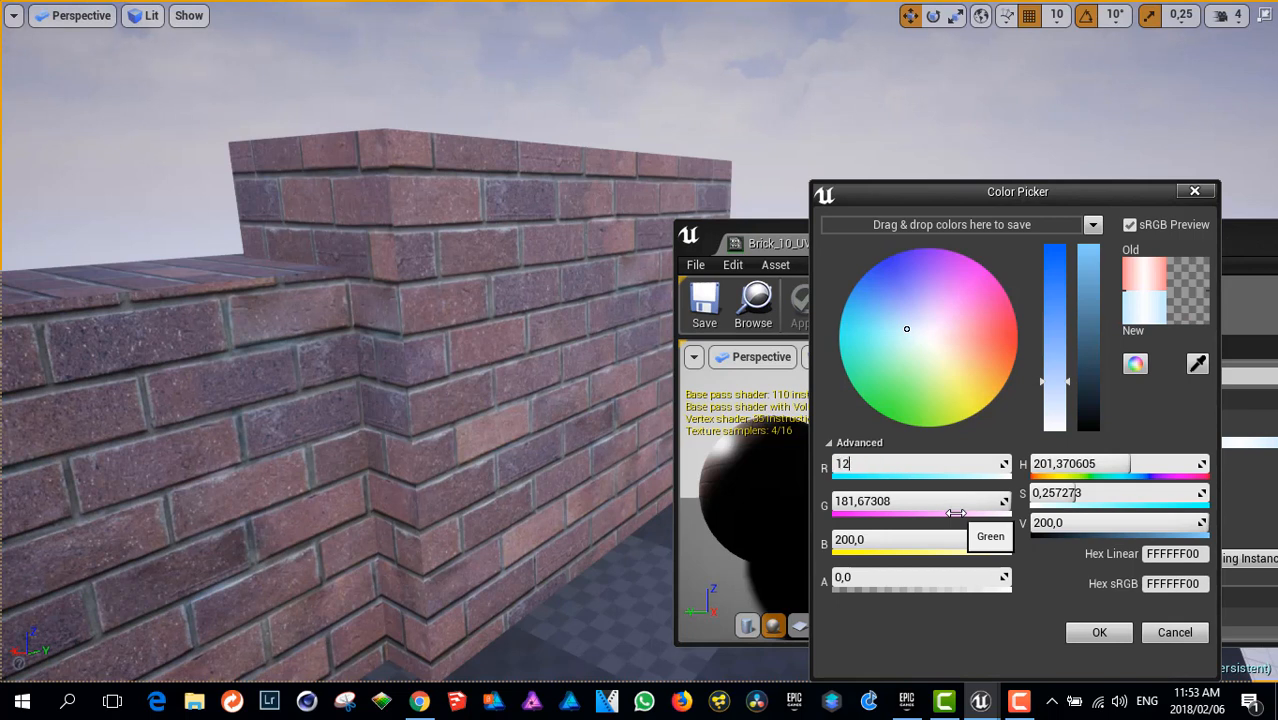
Enter 128 for the Size channels in the Color Picker.
type("128,0")
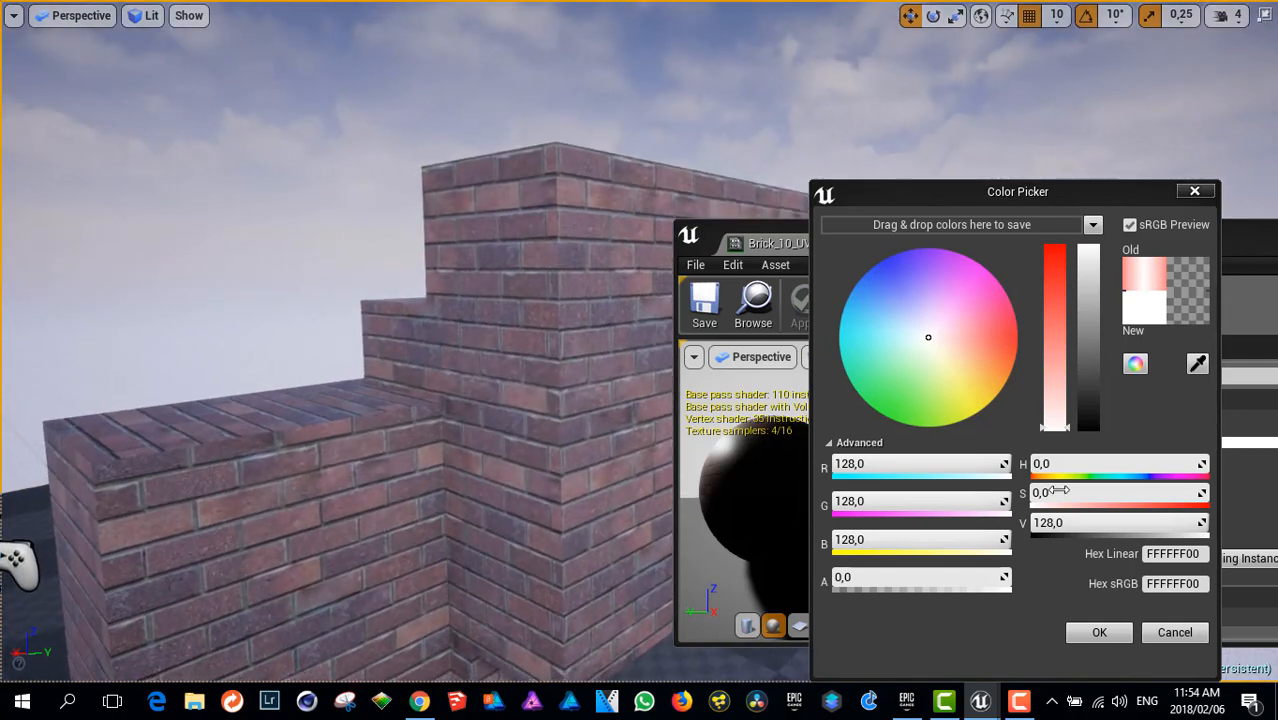
Confirm the 128 Size values in the Color Picker.
left_click(1098, 632)
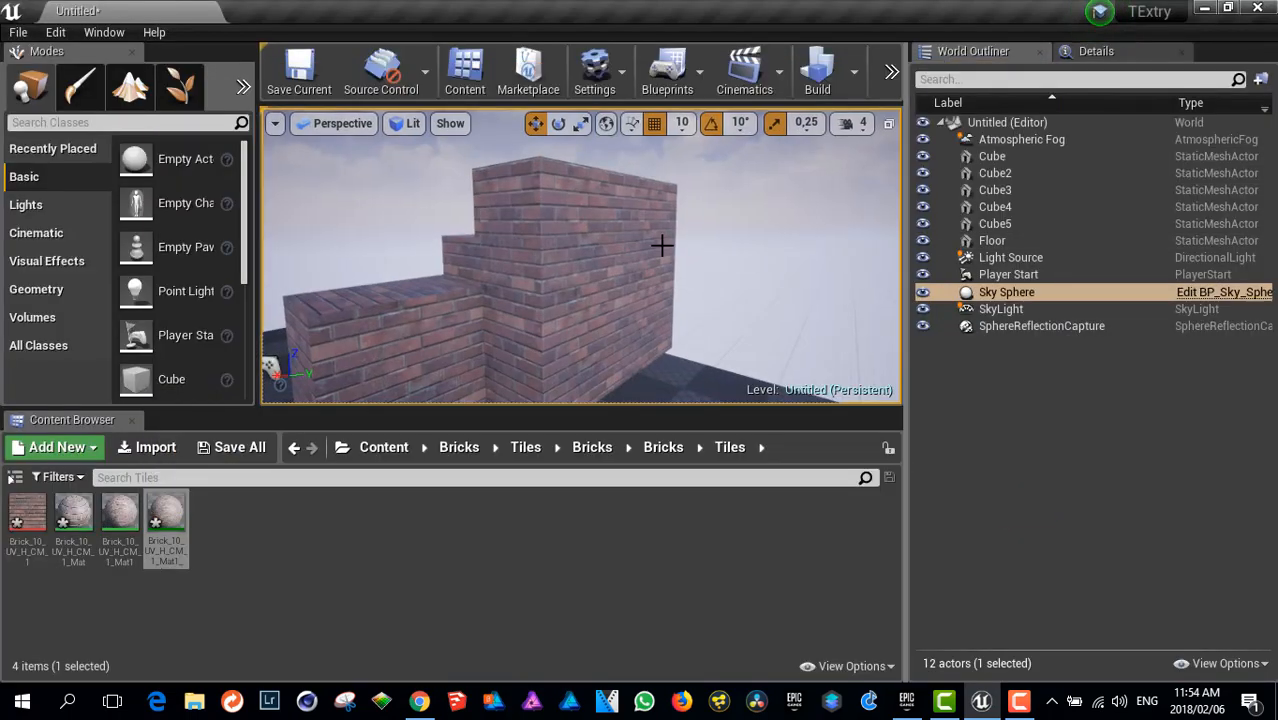
mouse_move(817, 70)
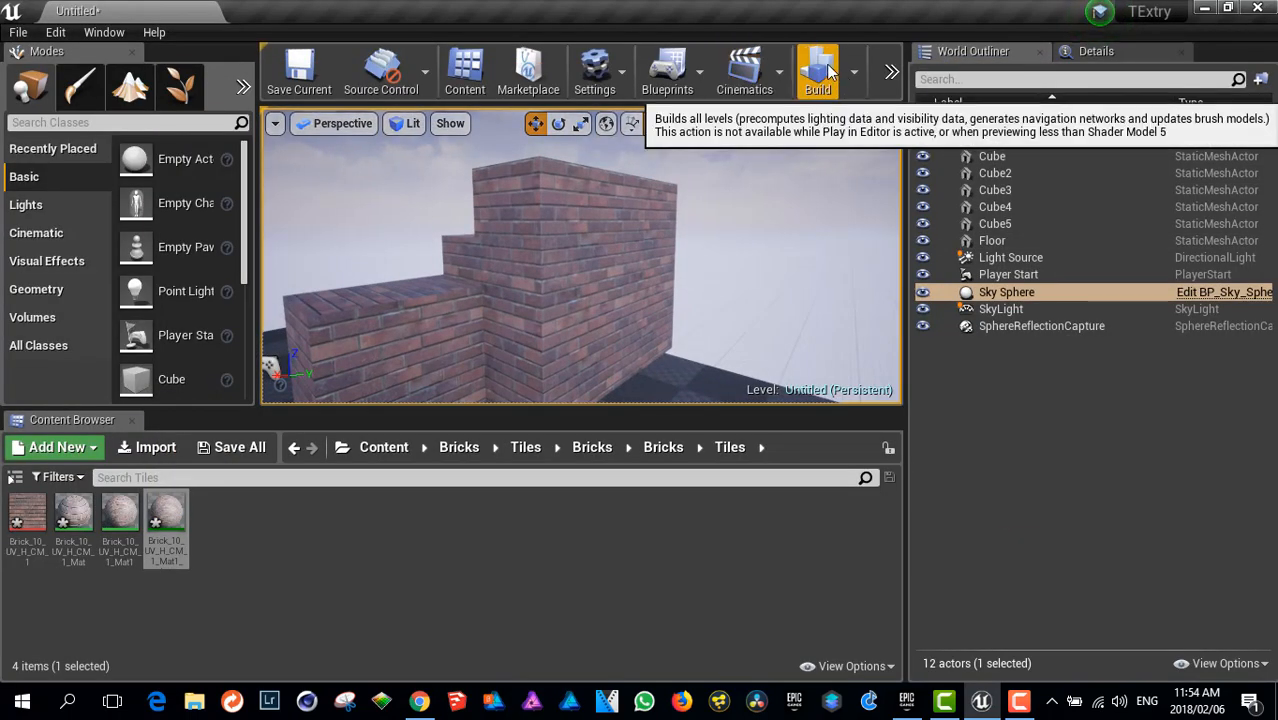
Start a full level build for lighting and reflection captures.
left_click(817, 70)
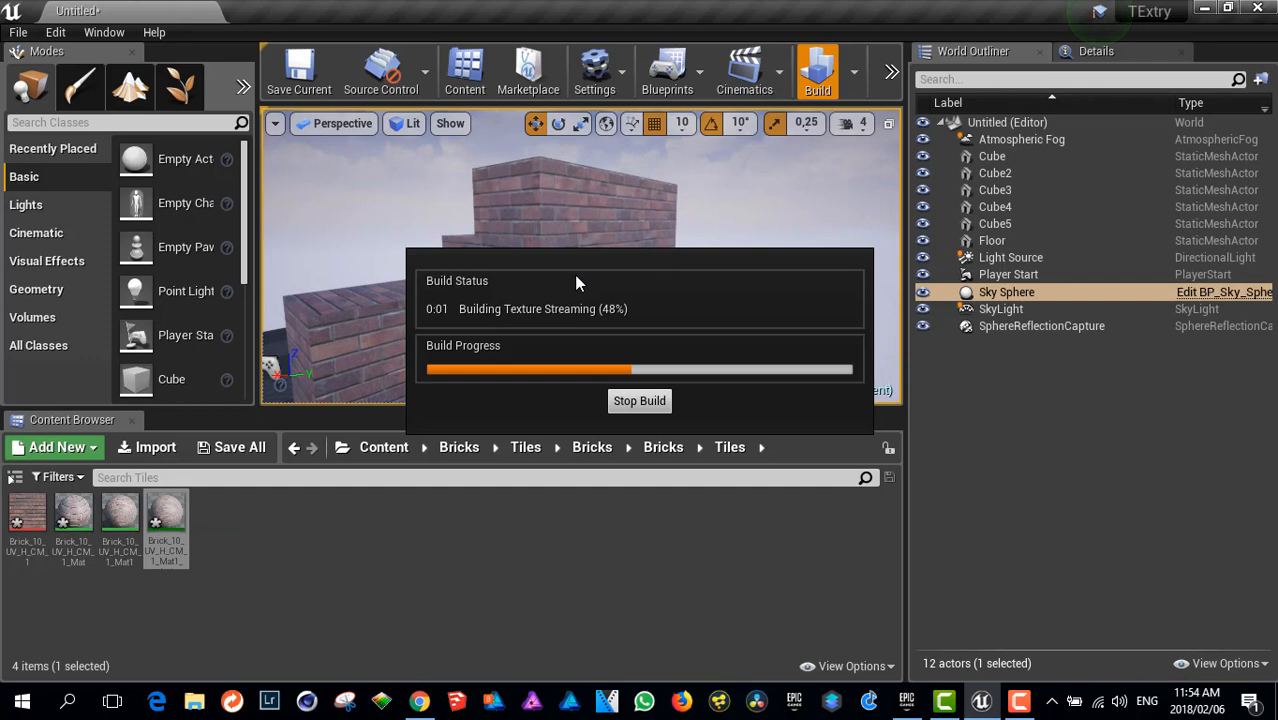
mouse_move(490, 285)
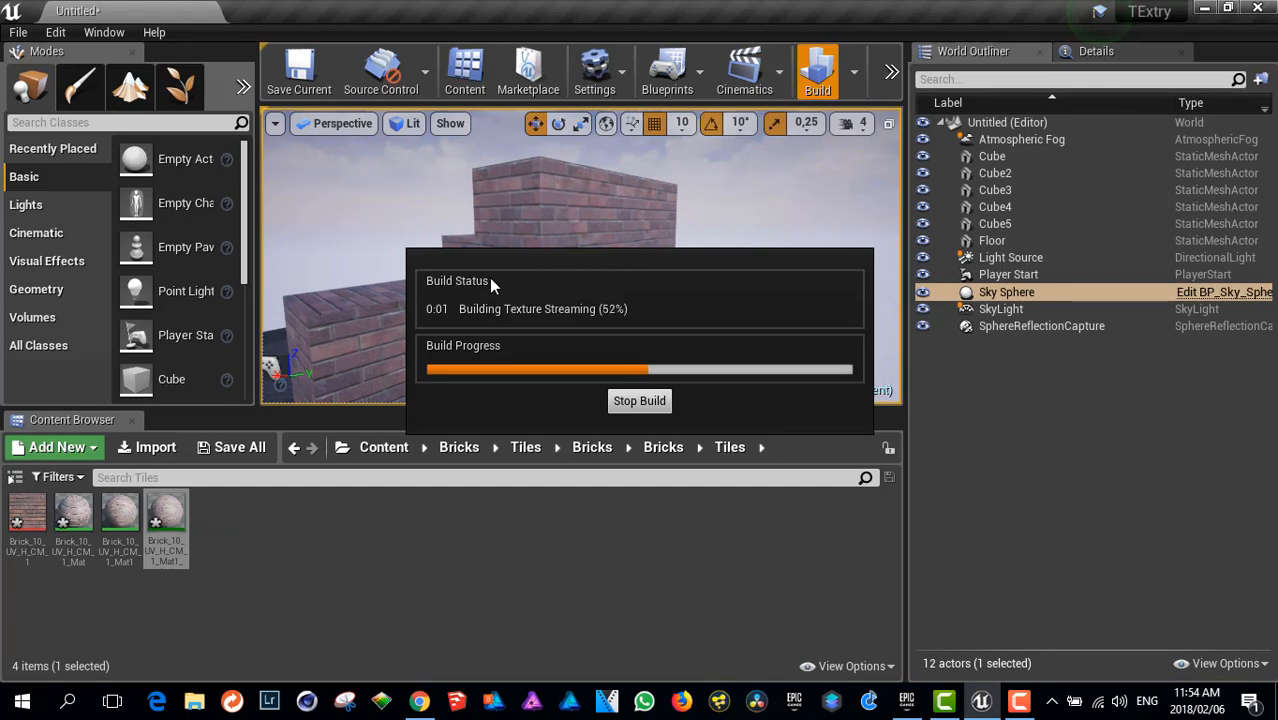
mouse_move(525, 280)
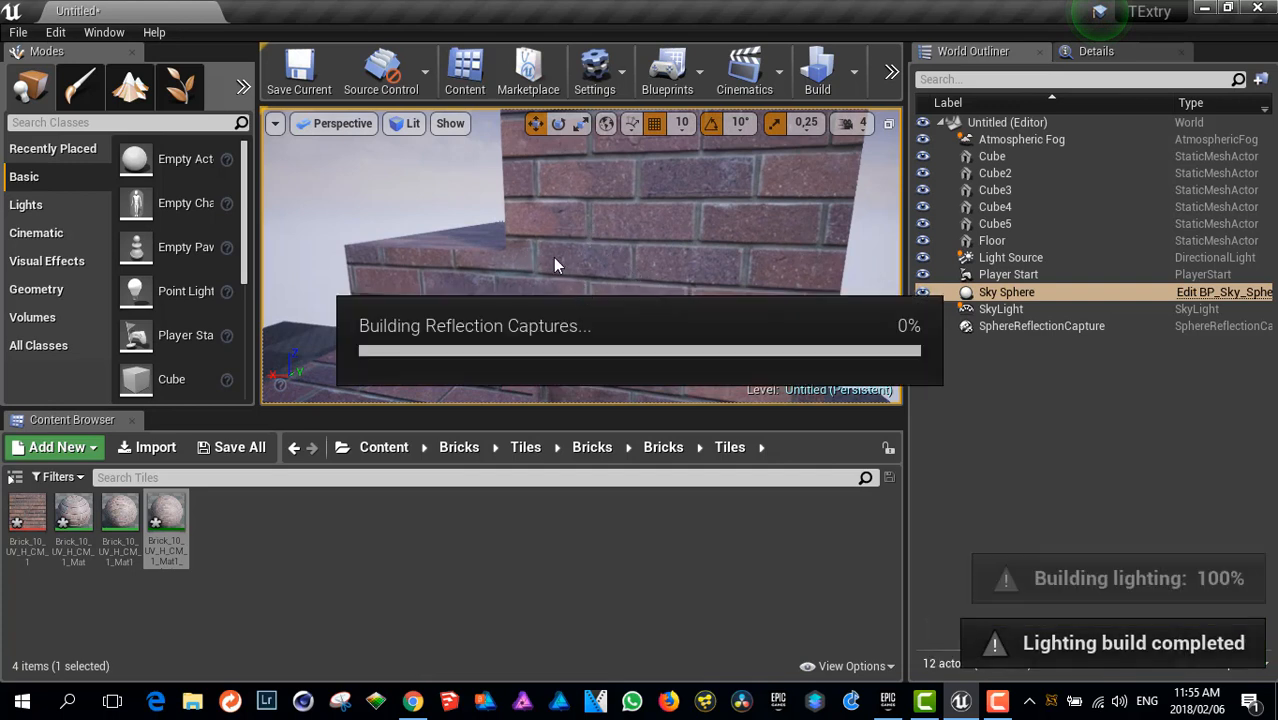
mouse_move(535, 250)
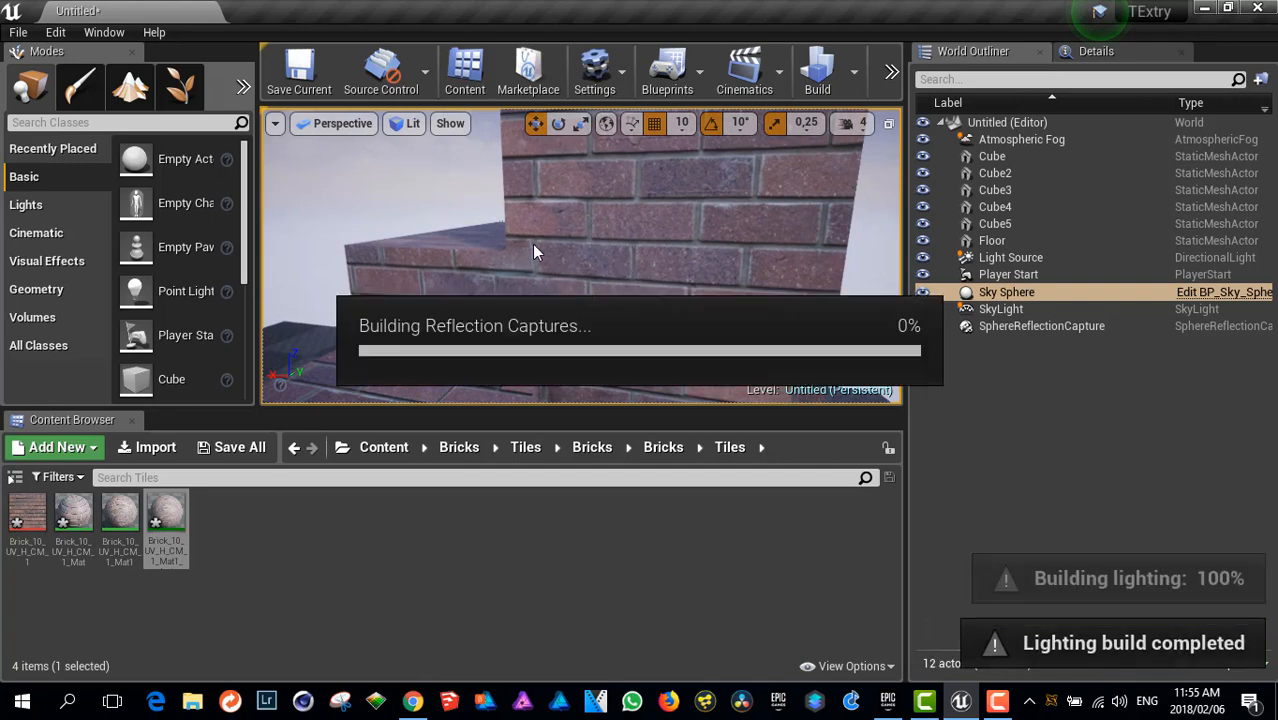
mouse_move(540, 257)
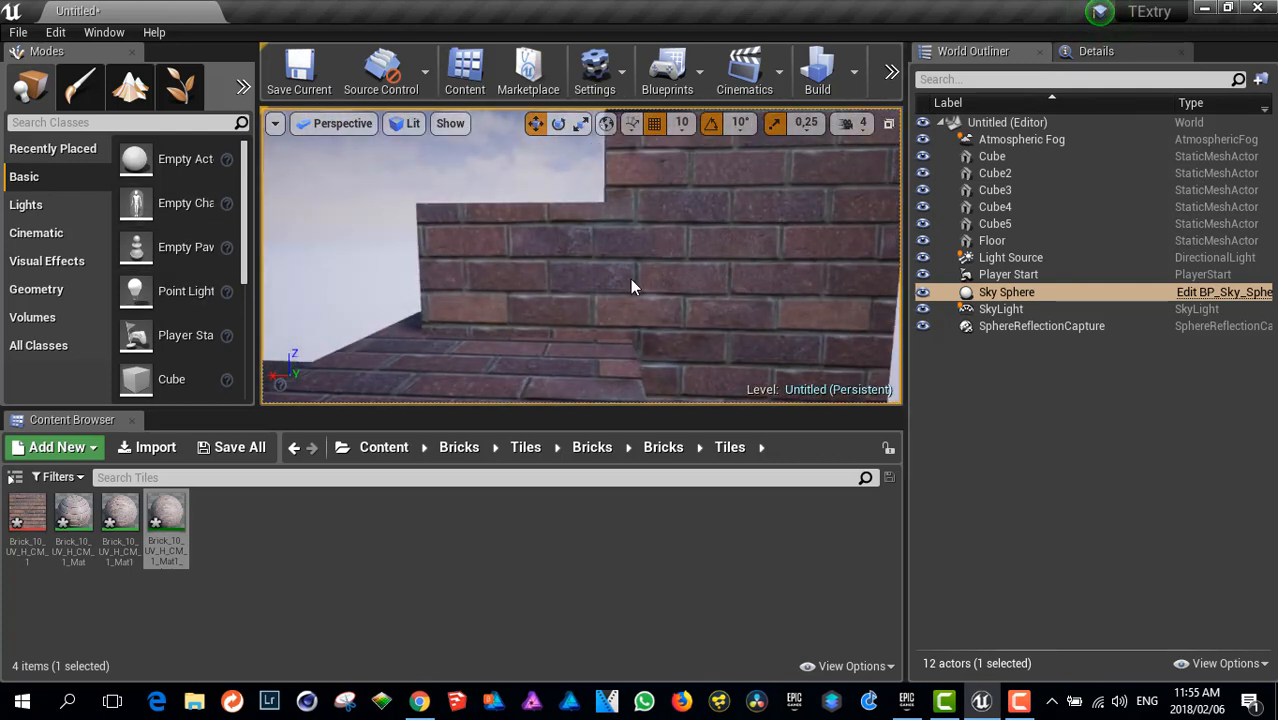
Drag the perspective view back to frame all the brick cubes.
left_click_drag(630, 287, 650, 301)
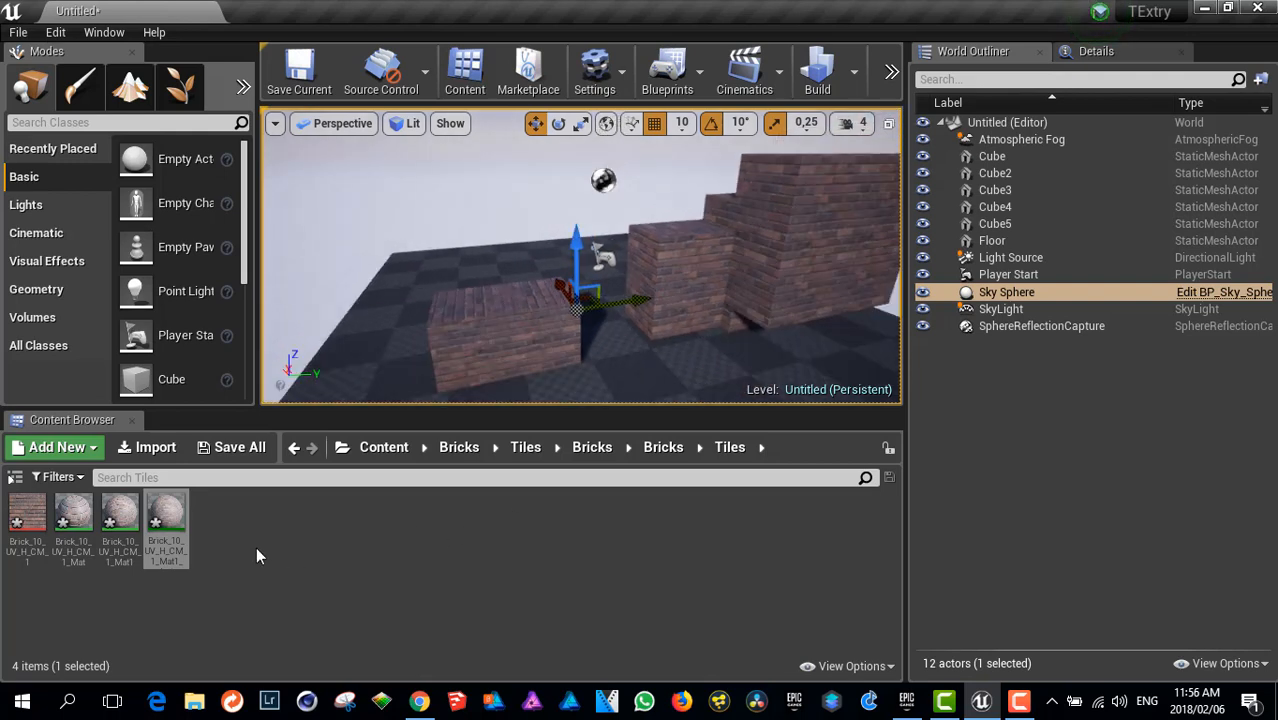
Reopen Brick_10_UV_H_CM_1_Mat1 and inspect the Size node's 200,200,200 defaults.
double_click(119, 512)
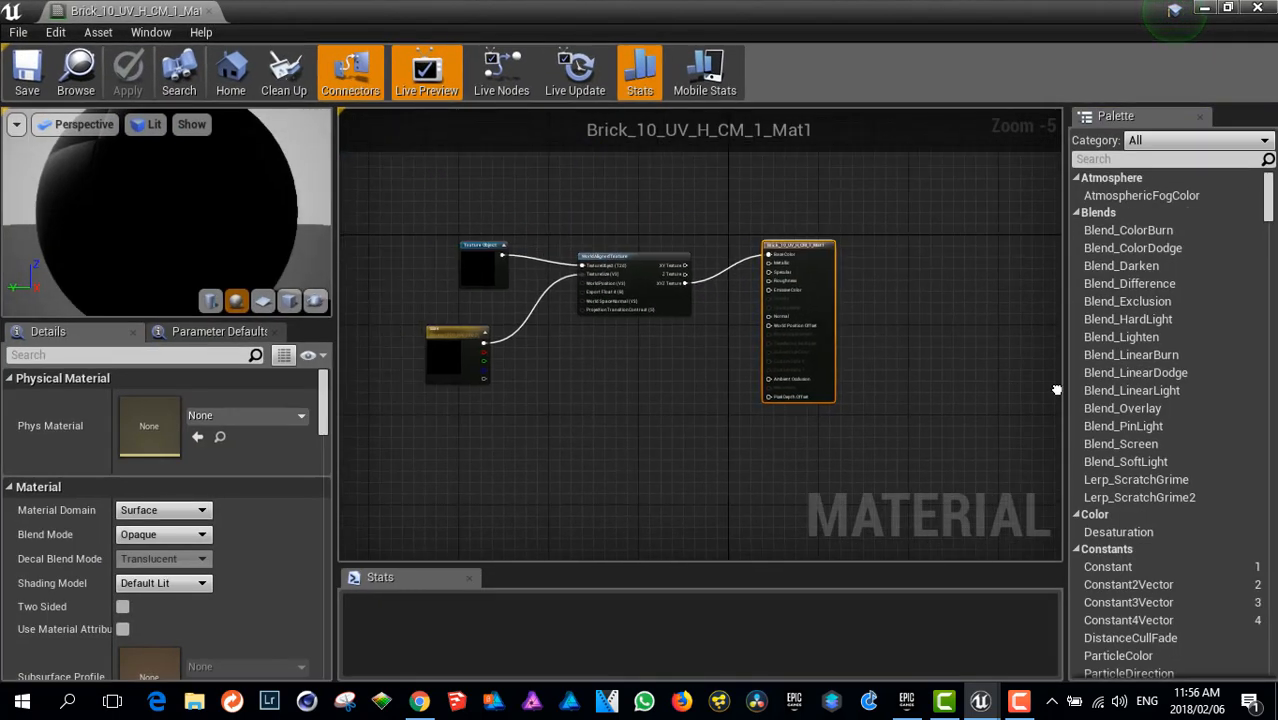
scroll("up", 3)
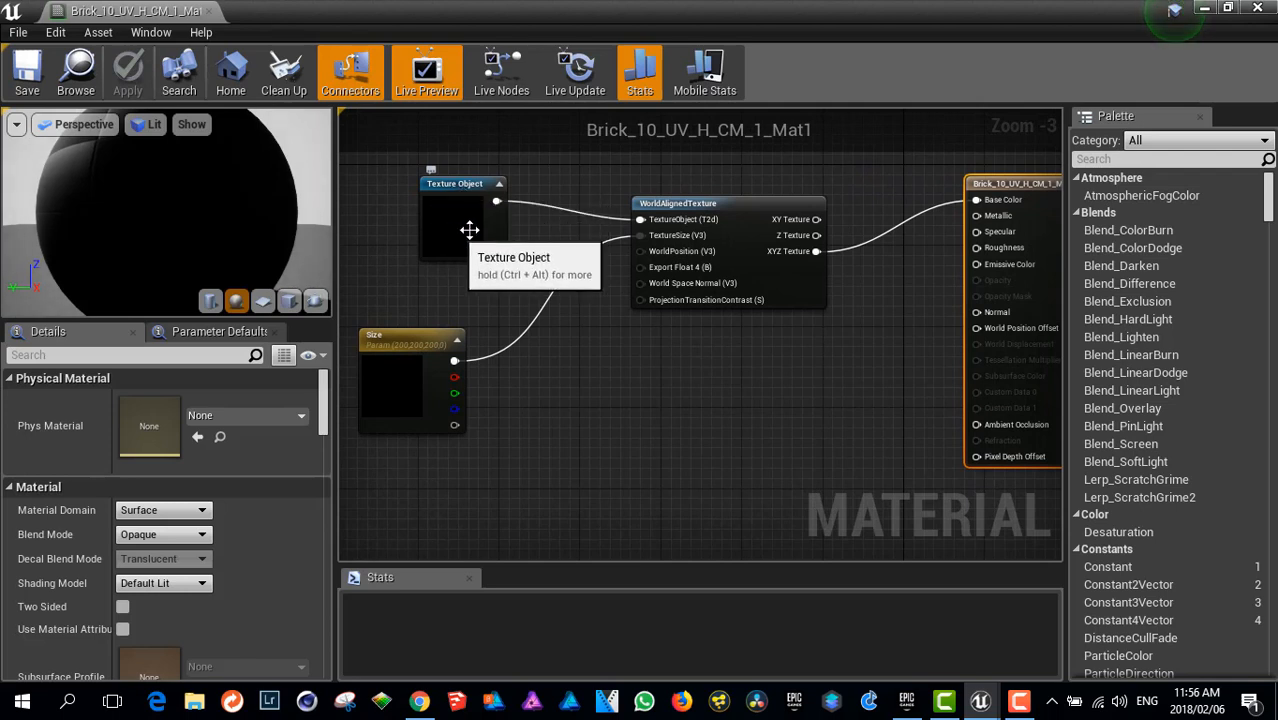
mouse_move(470, 190)
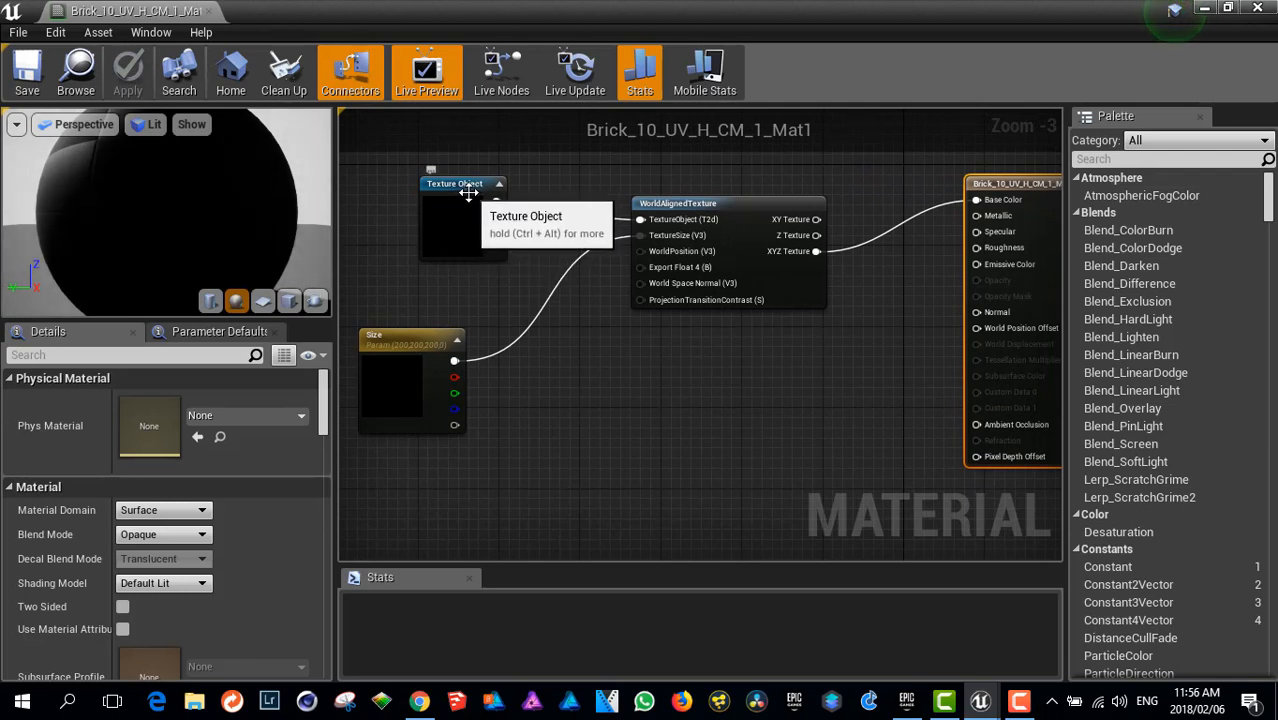
mouse_move(680, 224)
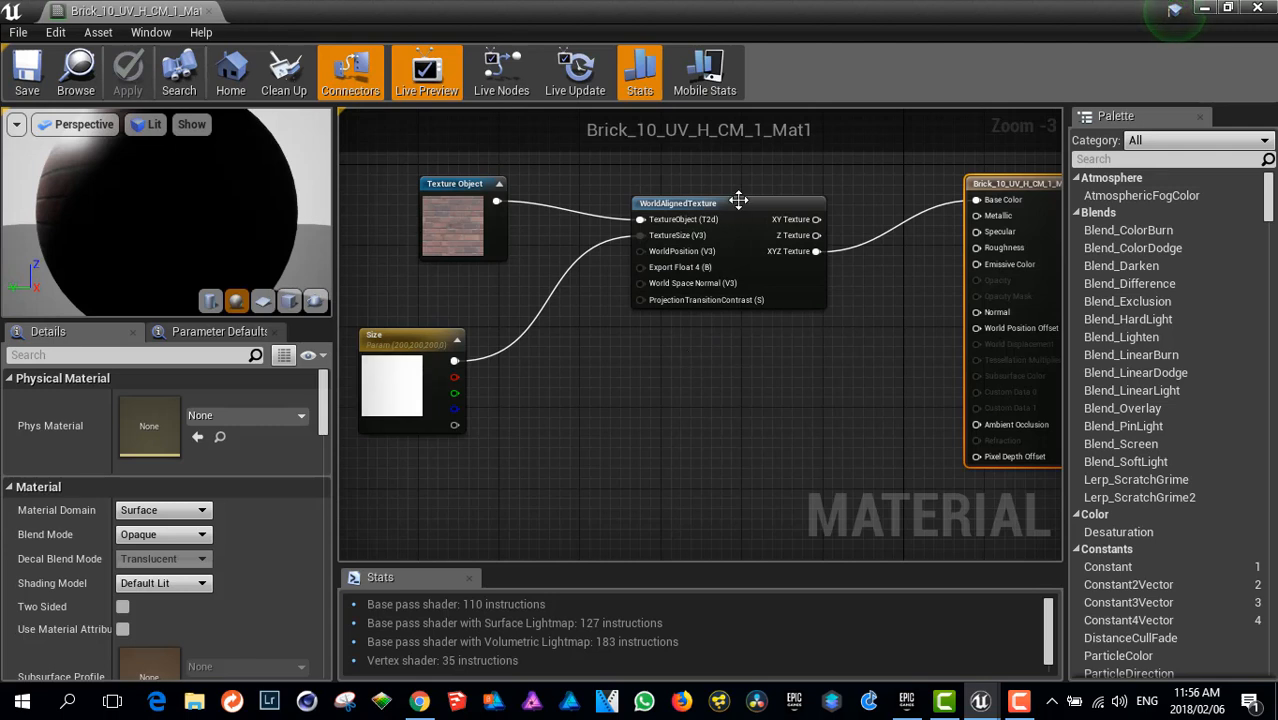
left_click(470, 330)
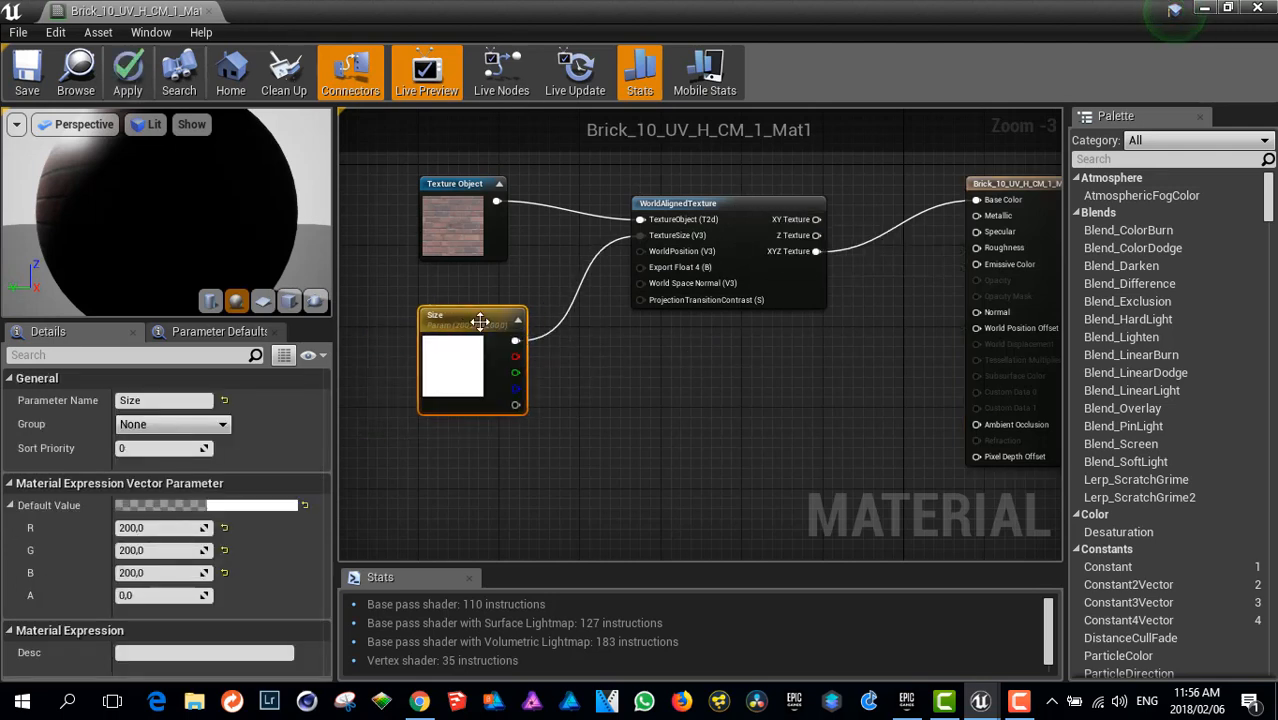
mouse_move(480, 322)
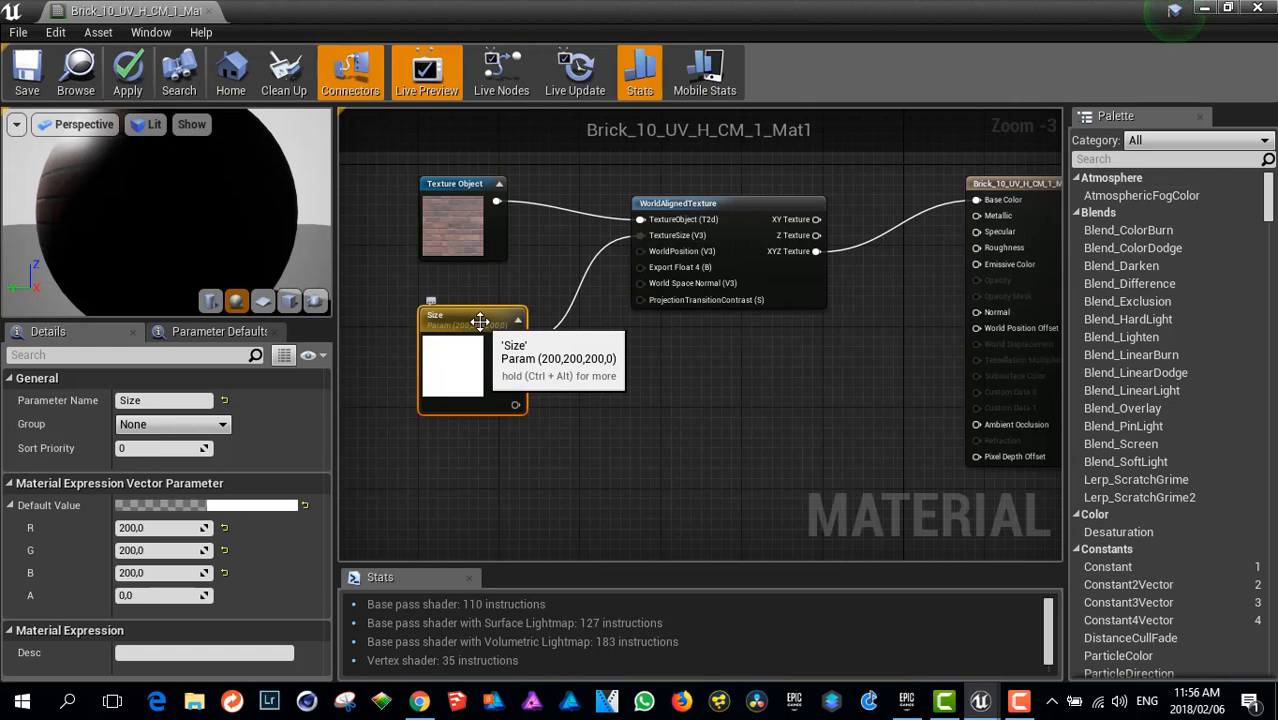
mouse_move(558, 395)
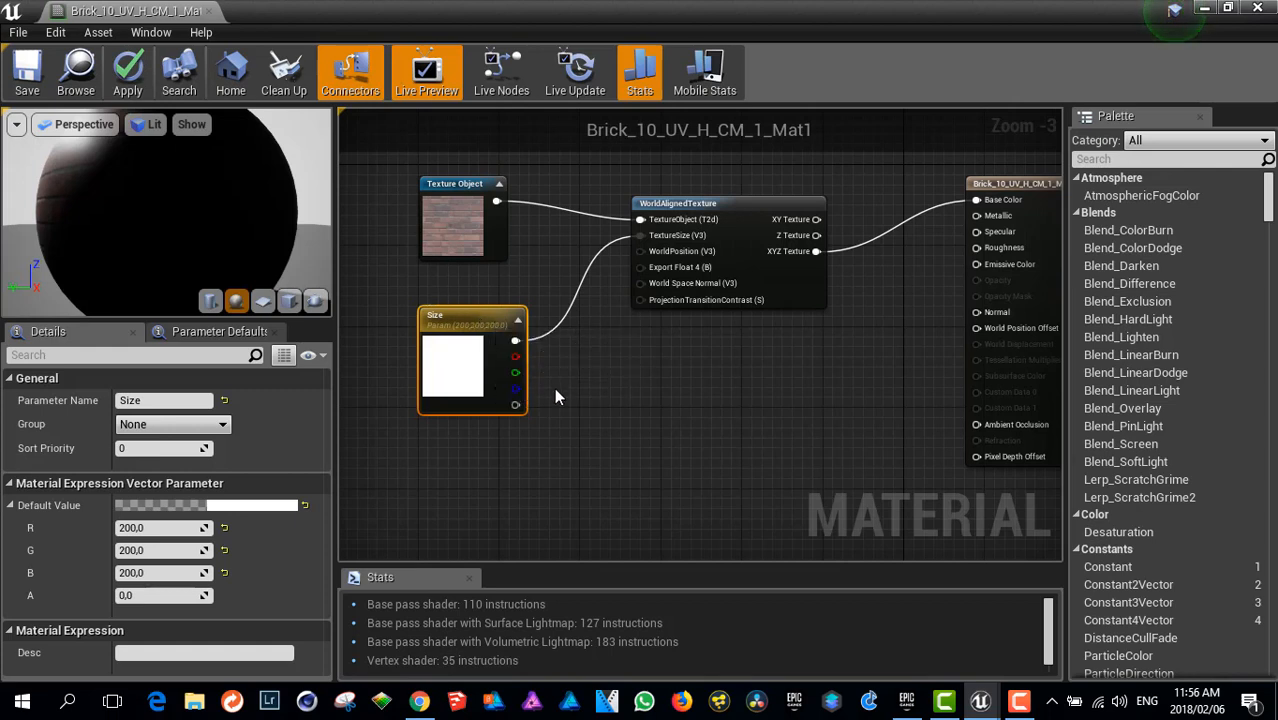
mouse_move(612, 412)
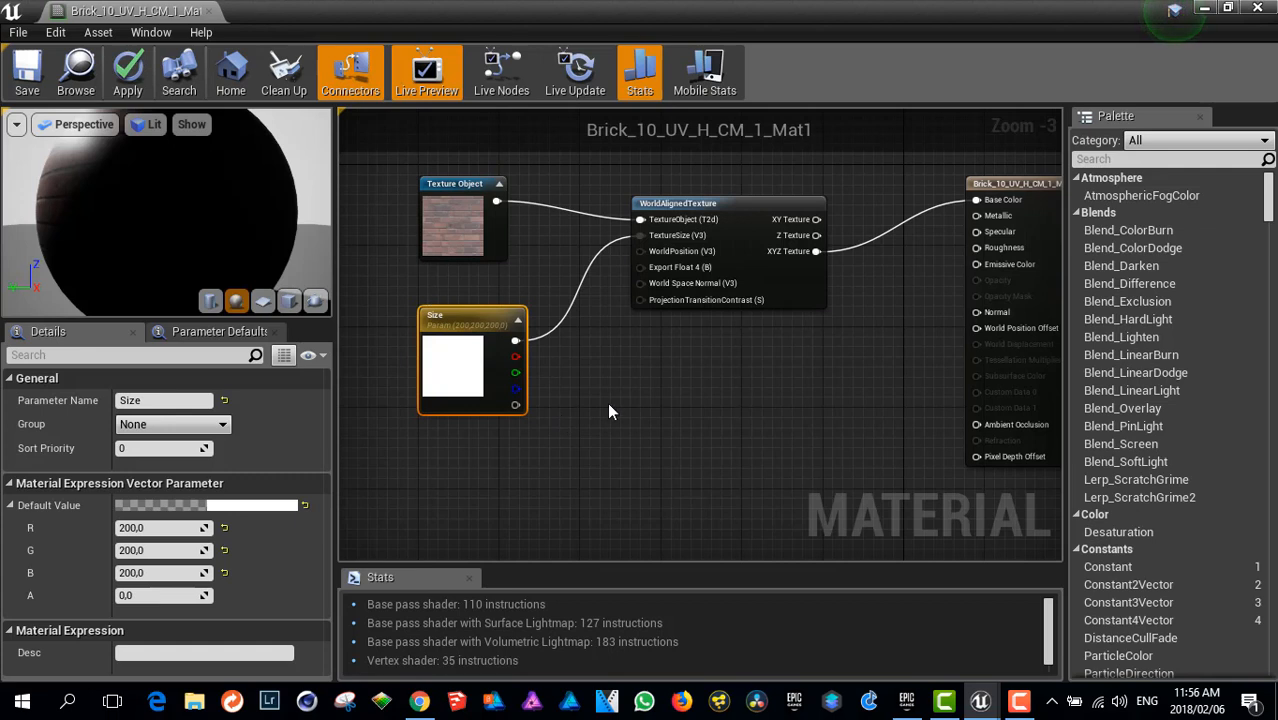
mouse_move(500, 323)
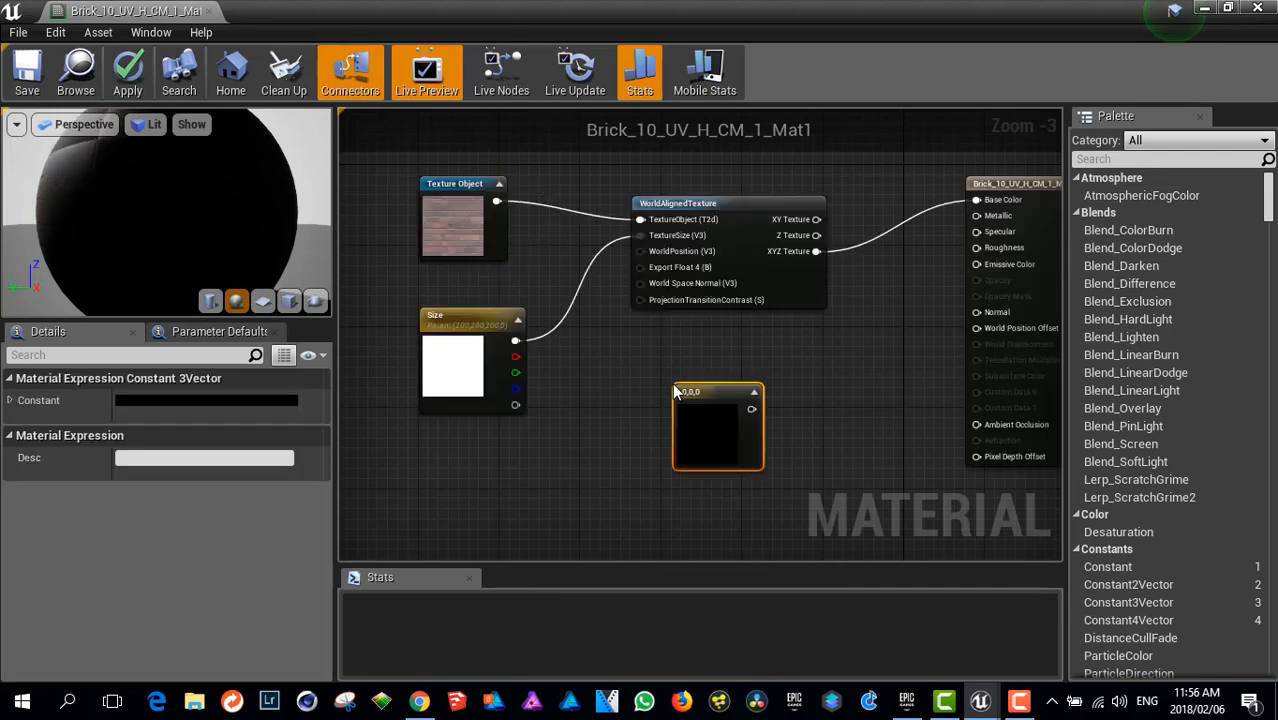
Delete the unused Constant3Vector node and scroll through the material graph.
right_click(718, 427)
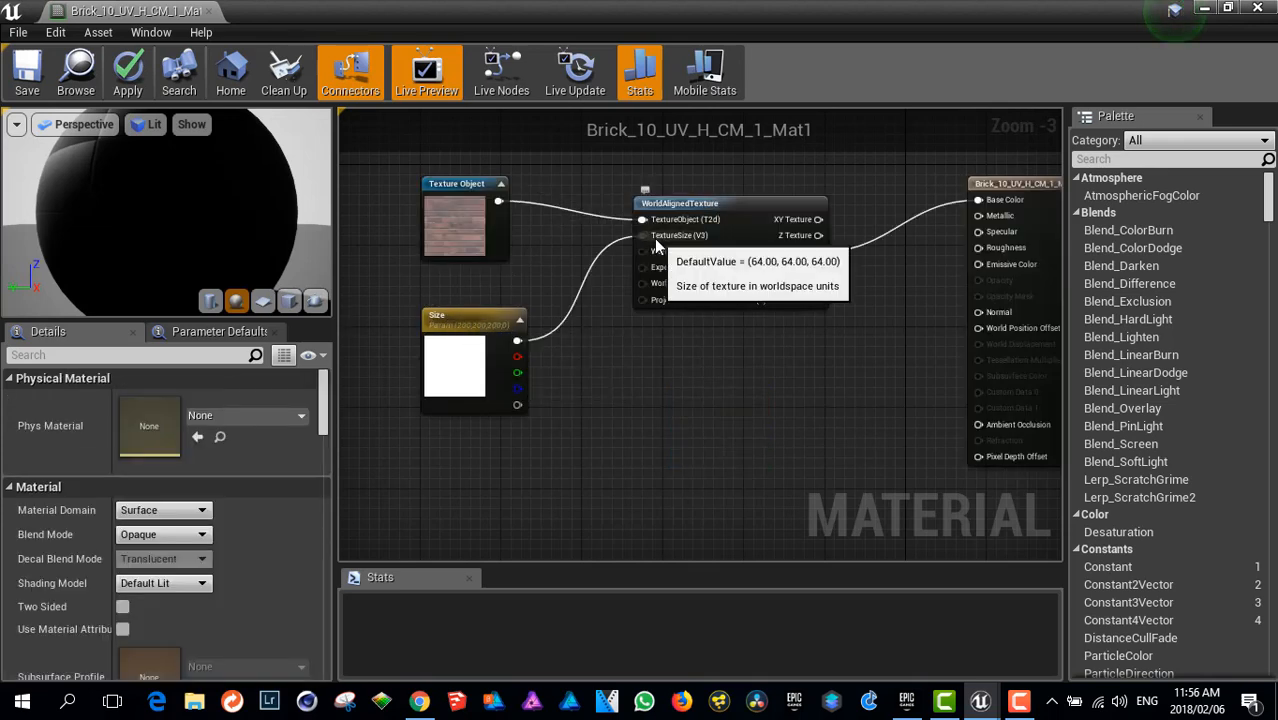
mouse_move(968, 213)
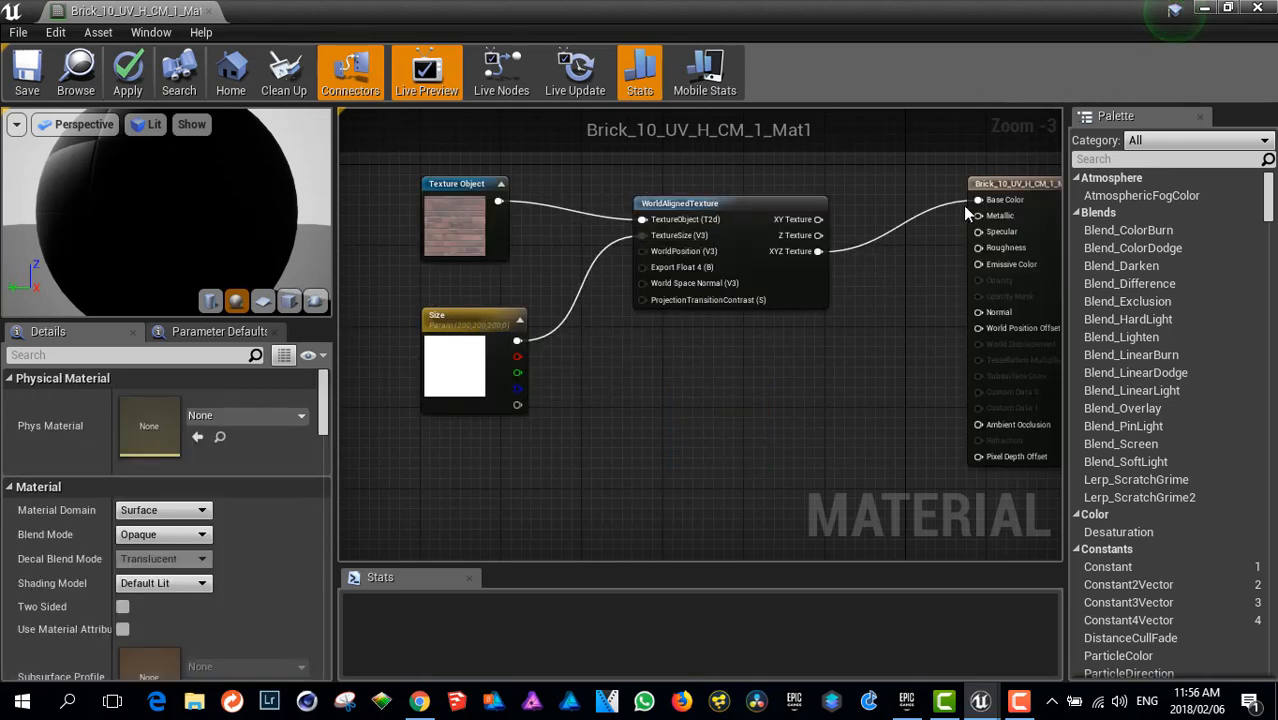
mouse_move(955, 219)
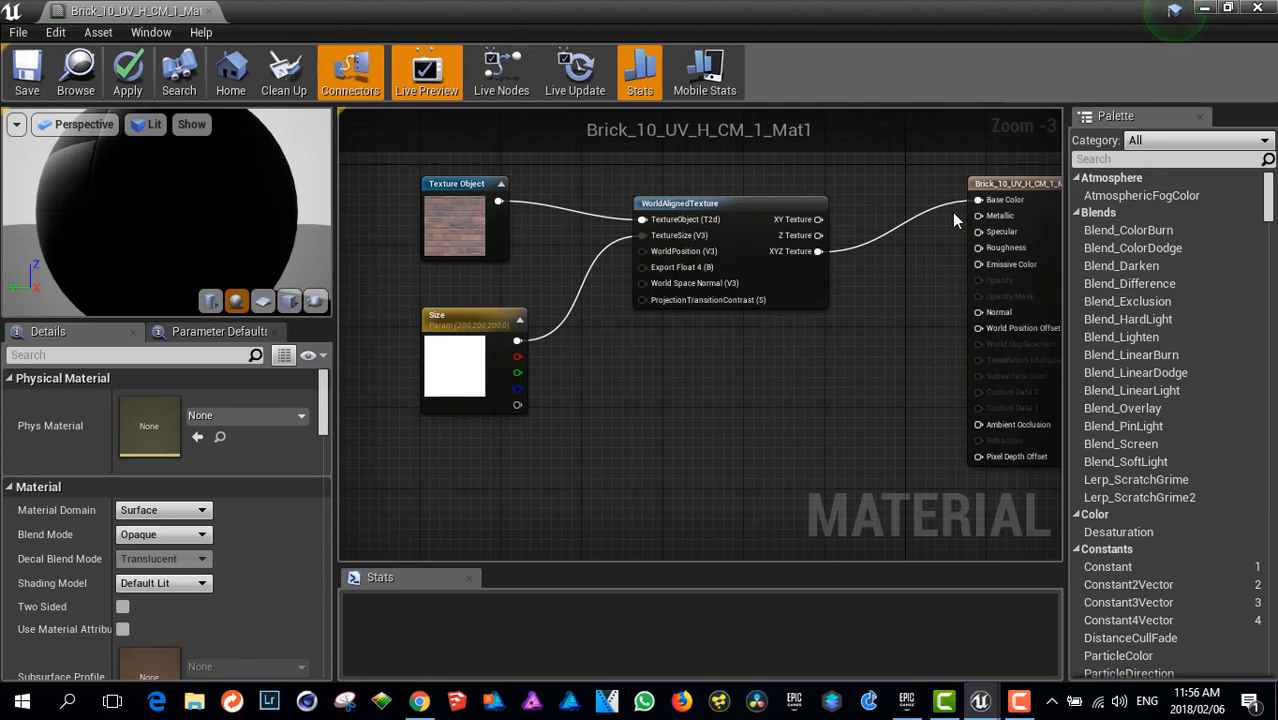
mouse_move(1000, 217)
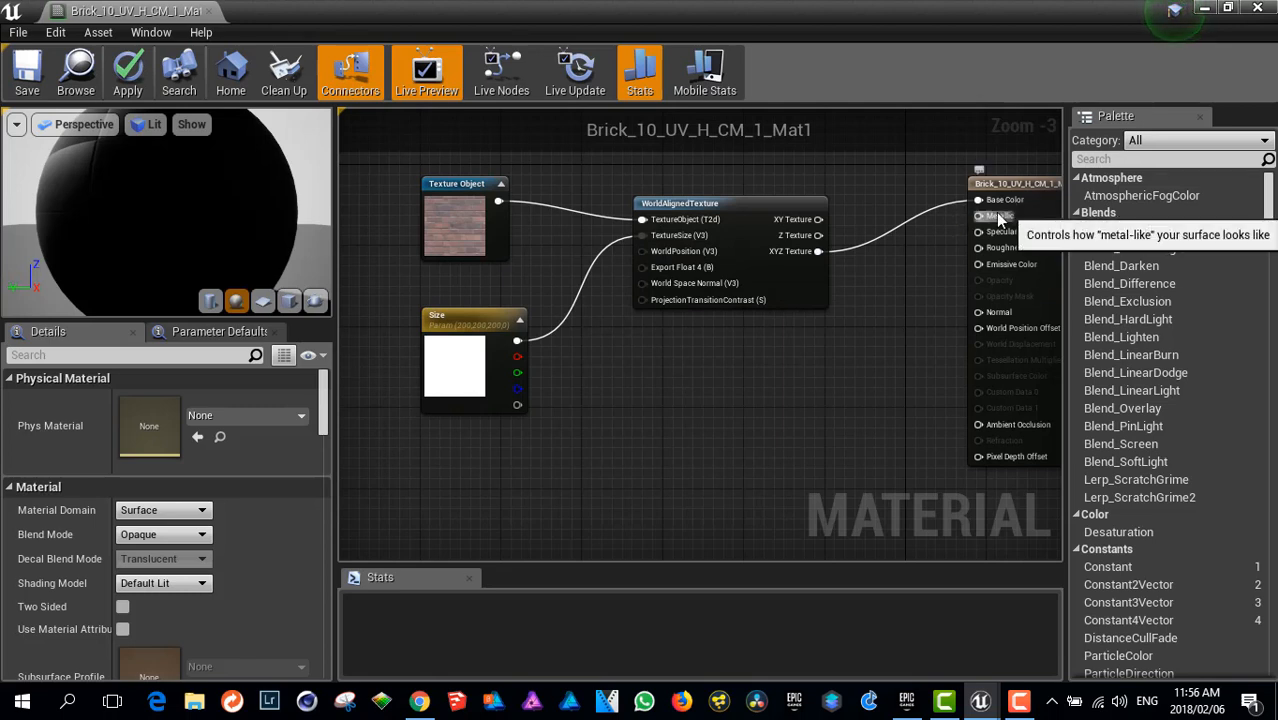
mouse_move(710, 347)
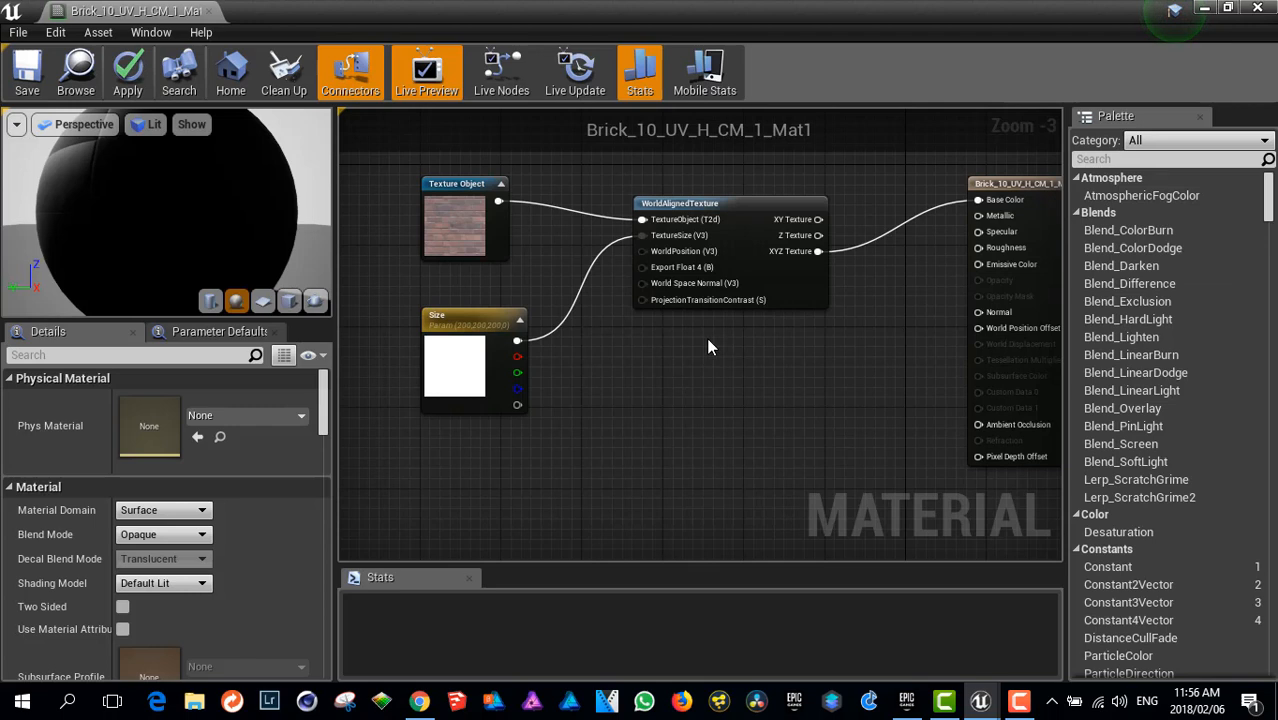
mouse_move(446, 246)
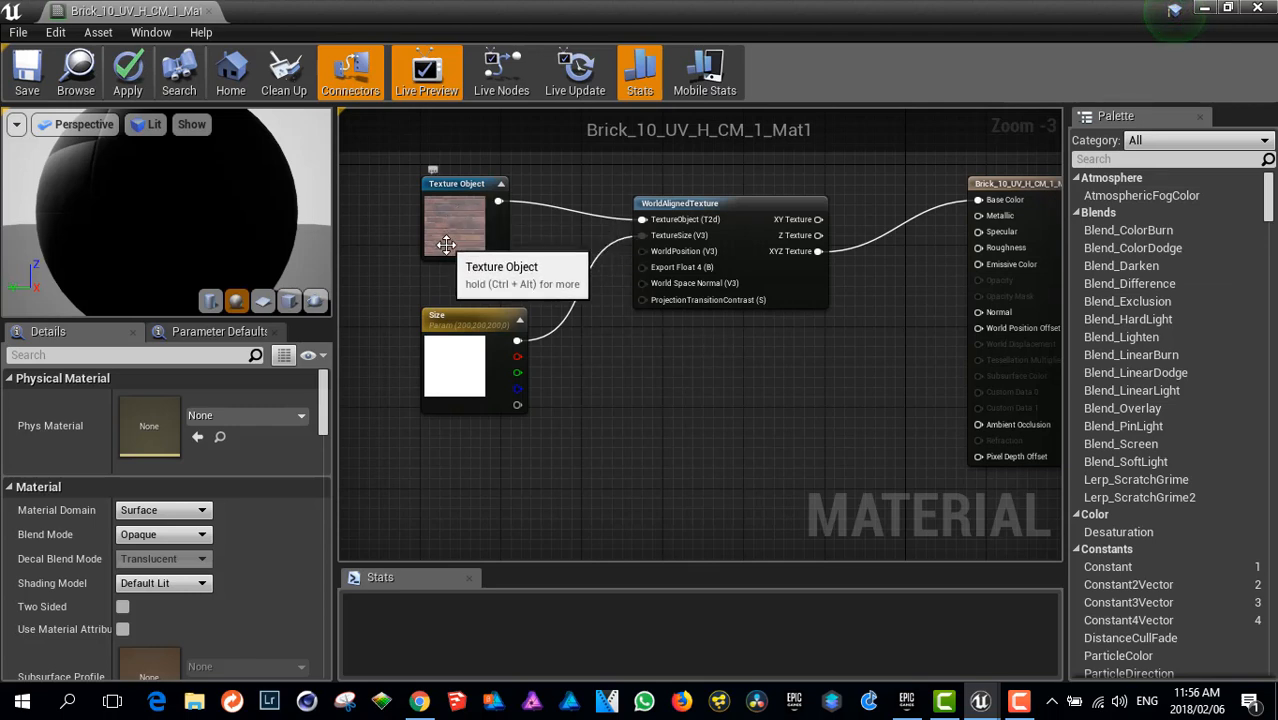
mouse_move(457, 242)
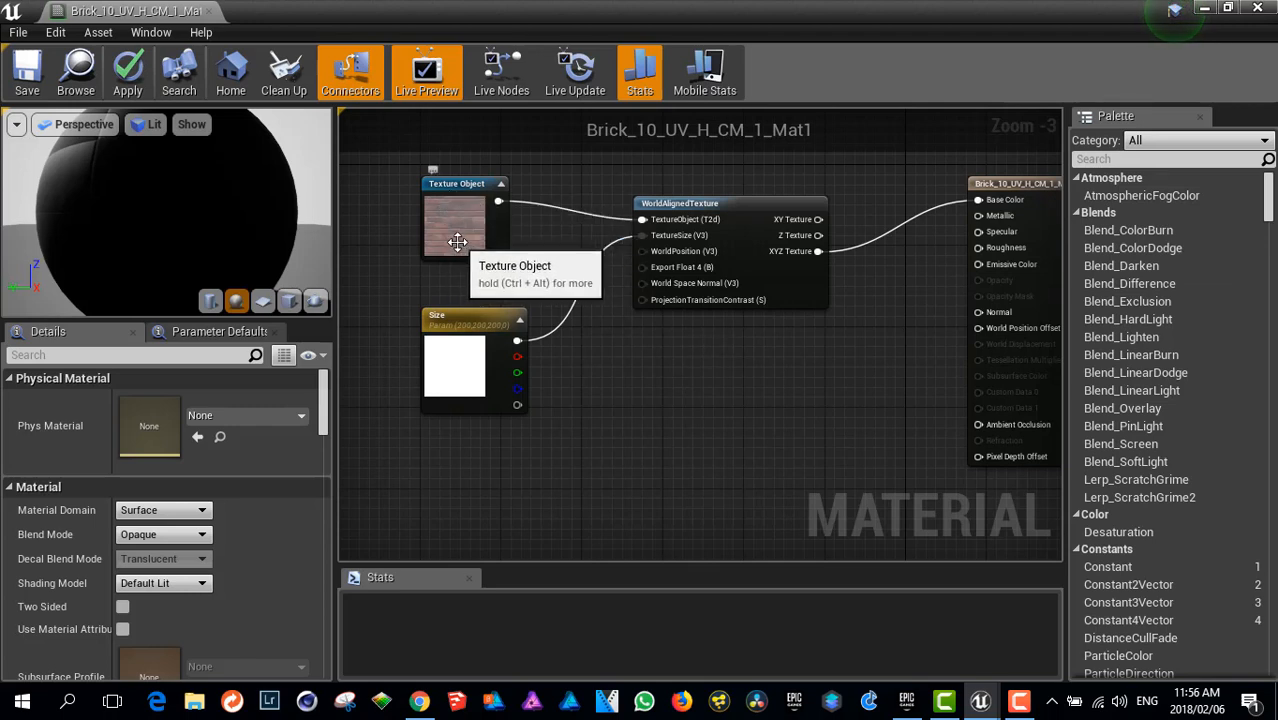
mouse_move(466, 216)
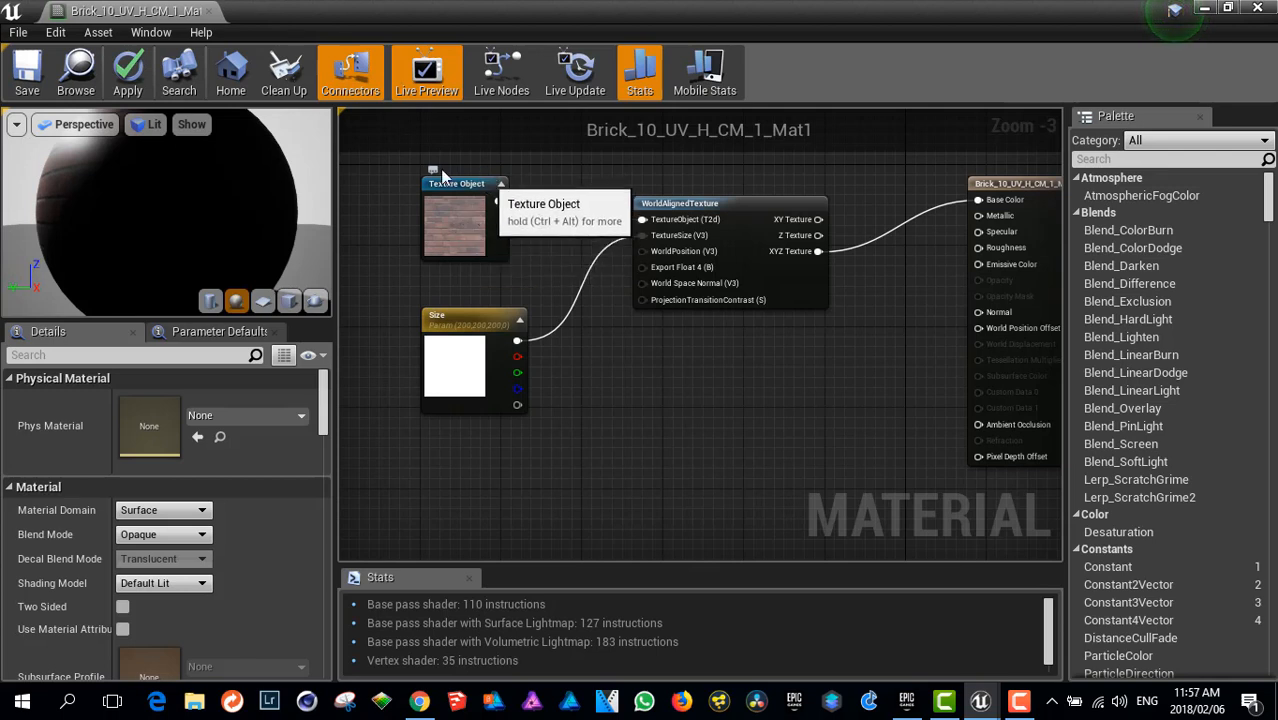
scroll("down", 3)
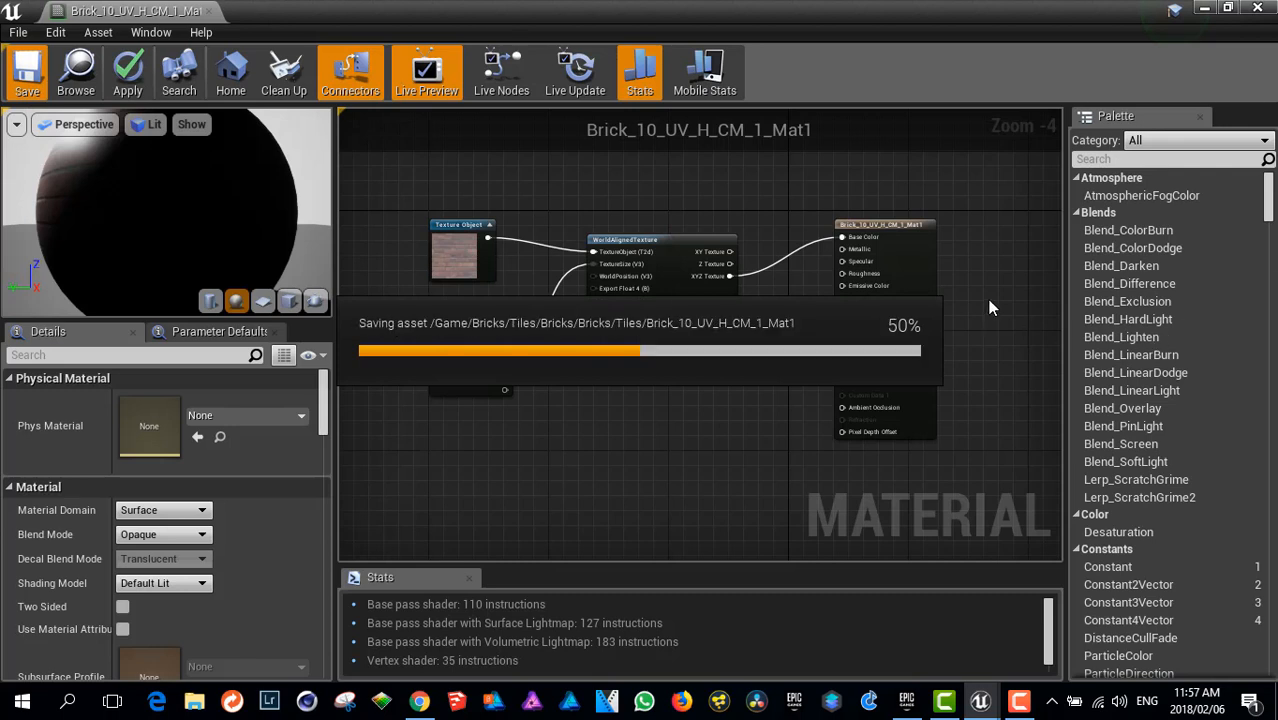
mouse_move(1008, 287)
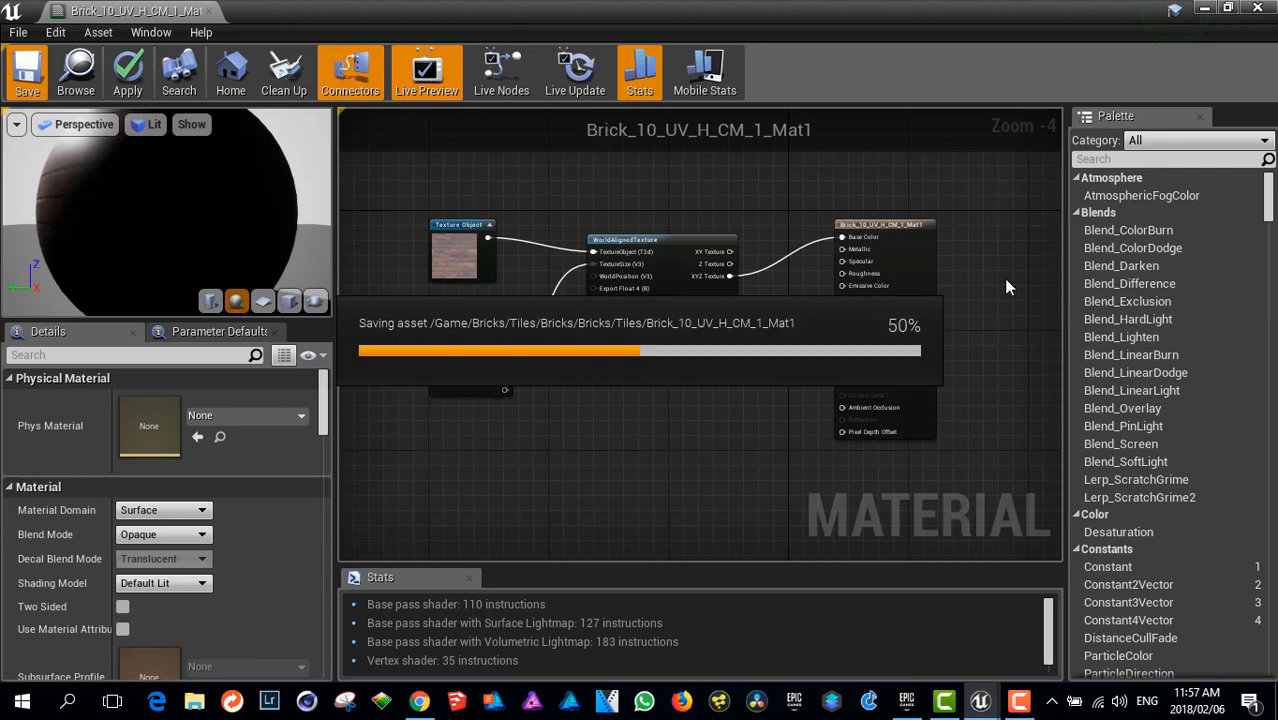